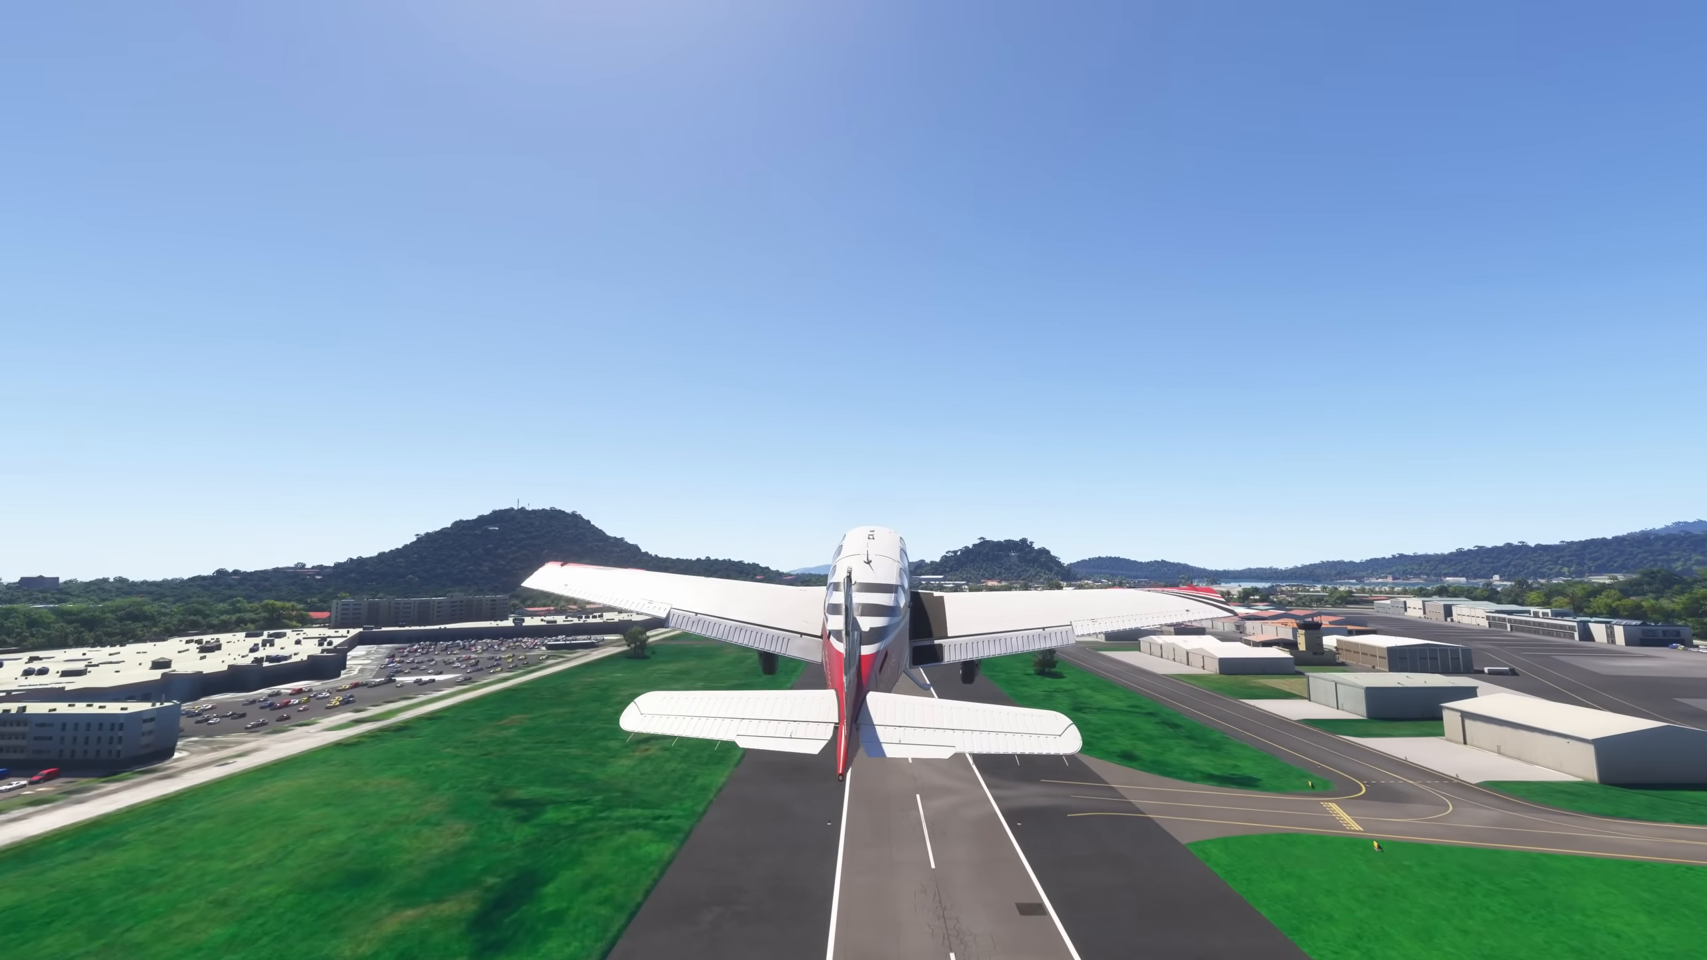
Launch Control Panel from Start search and reach the full Devices and Printers list
left_click(60, 938)
type("control")
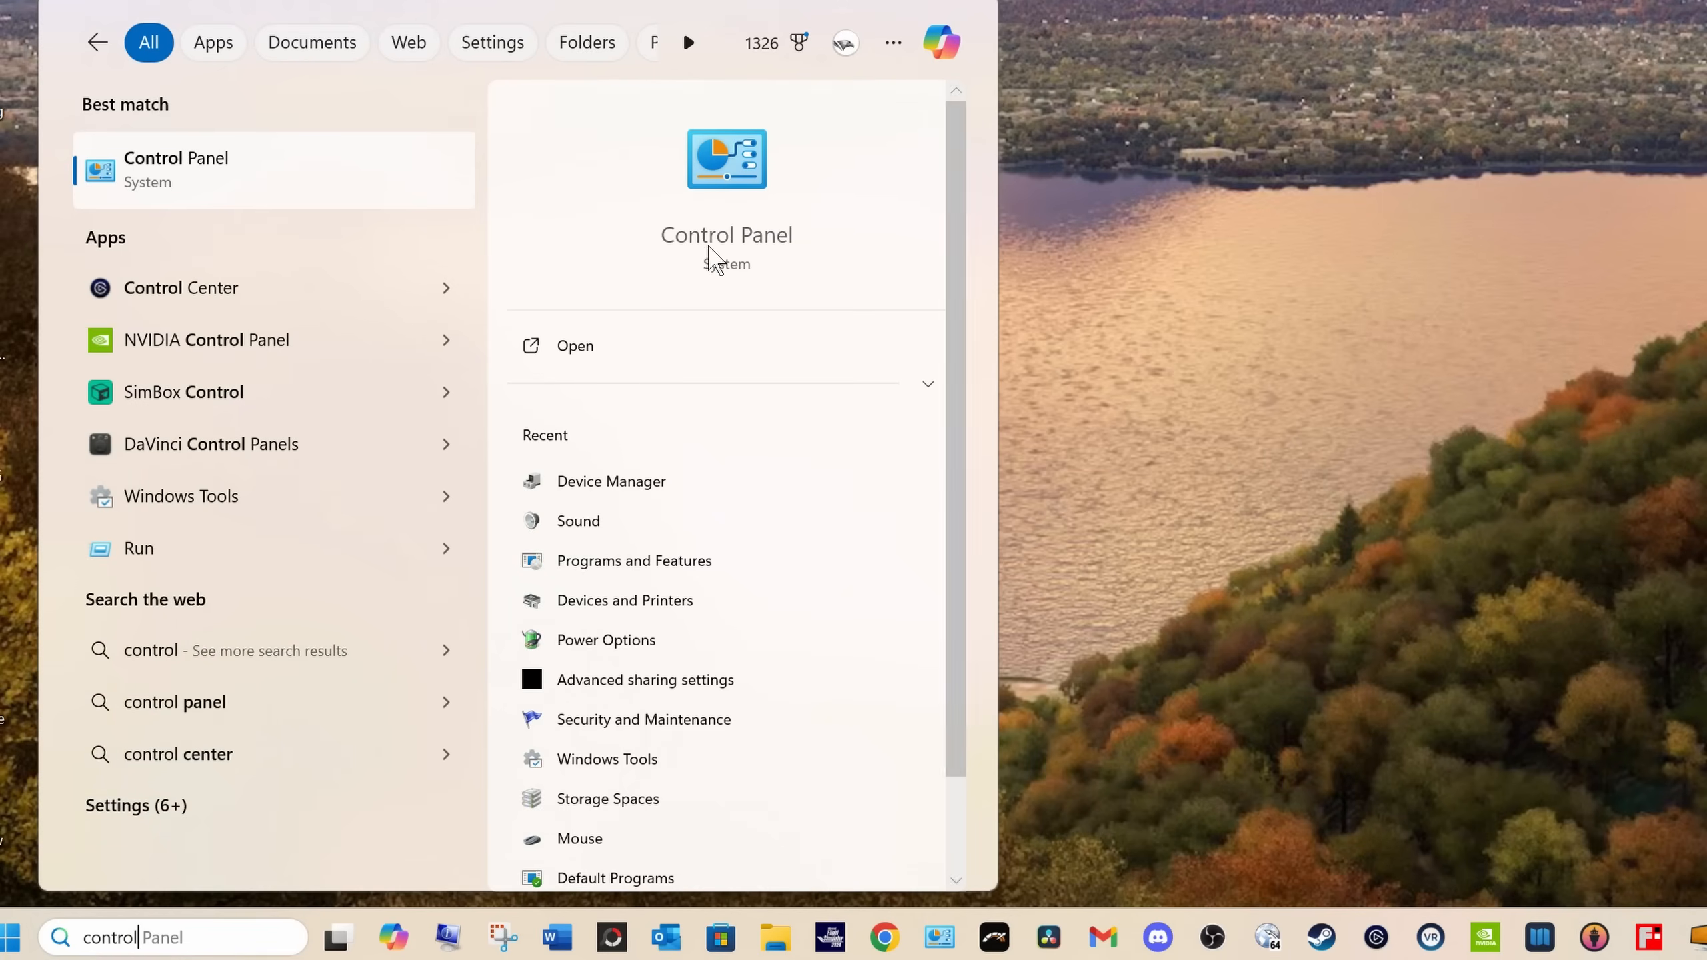
left_click(573, 345)
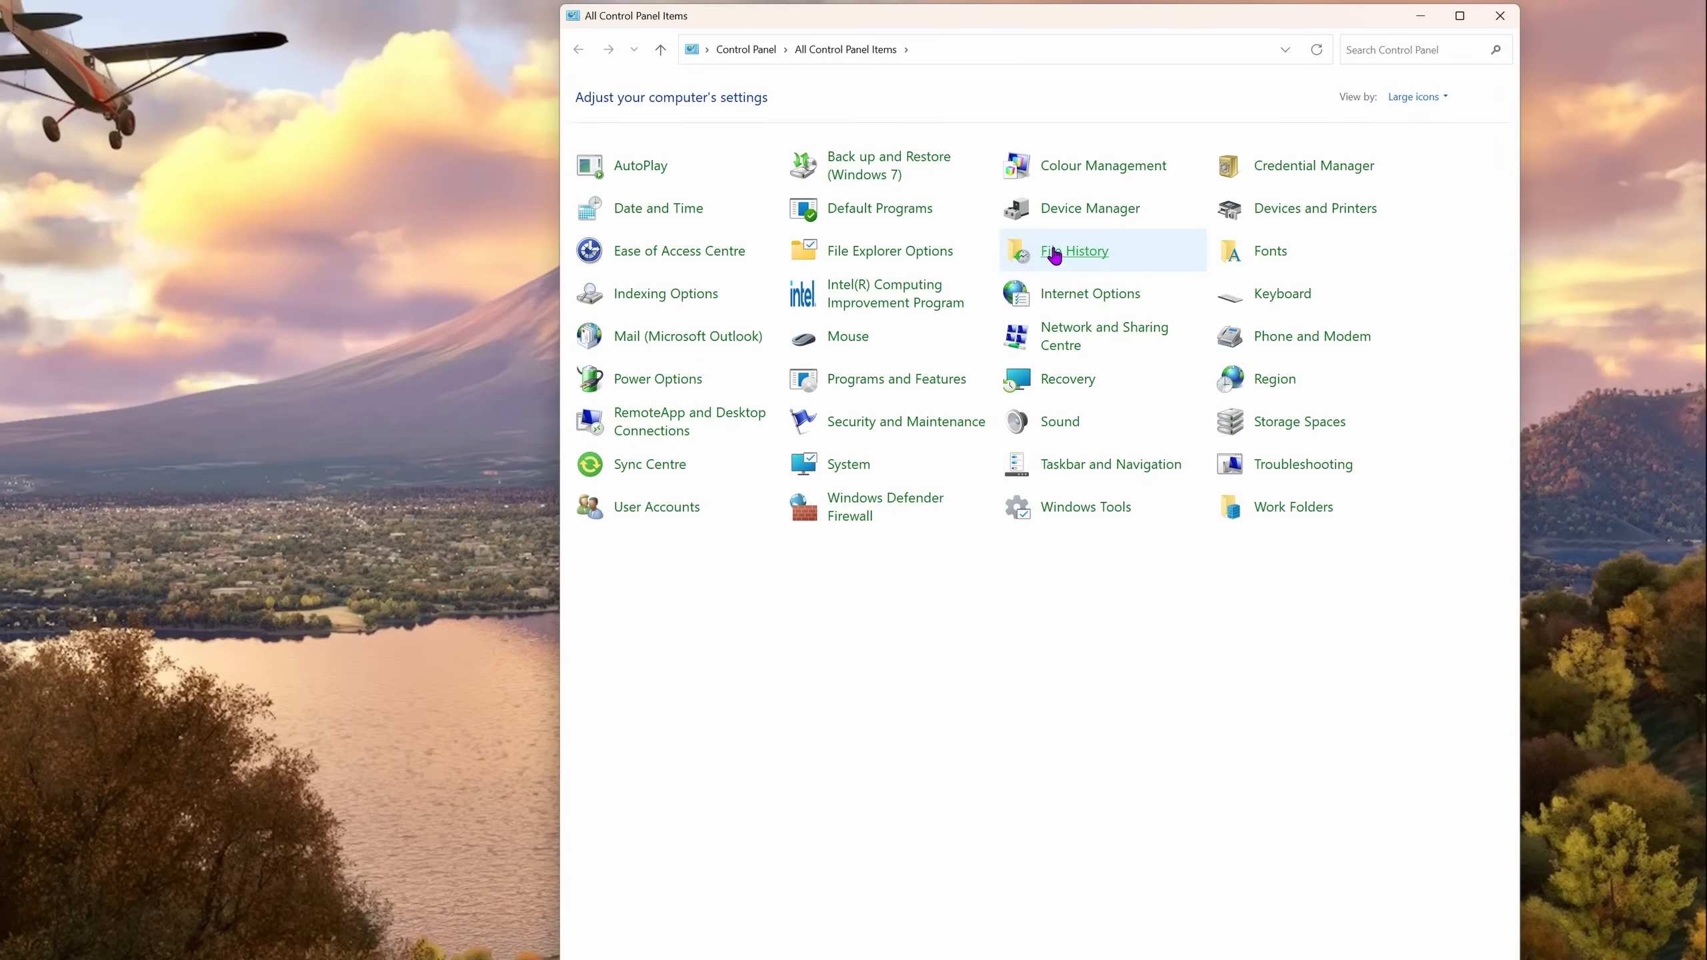
mouse_move(1314, 208)
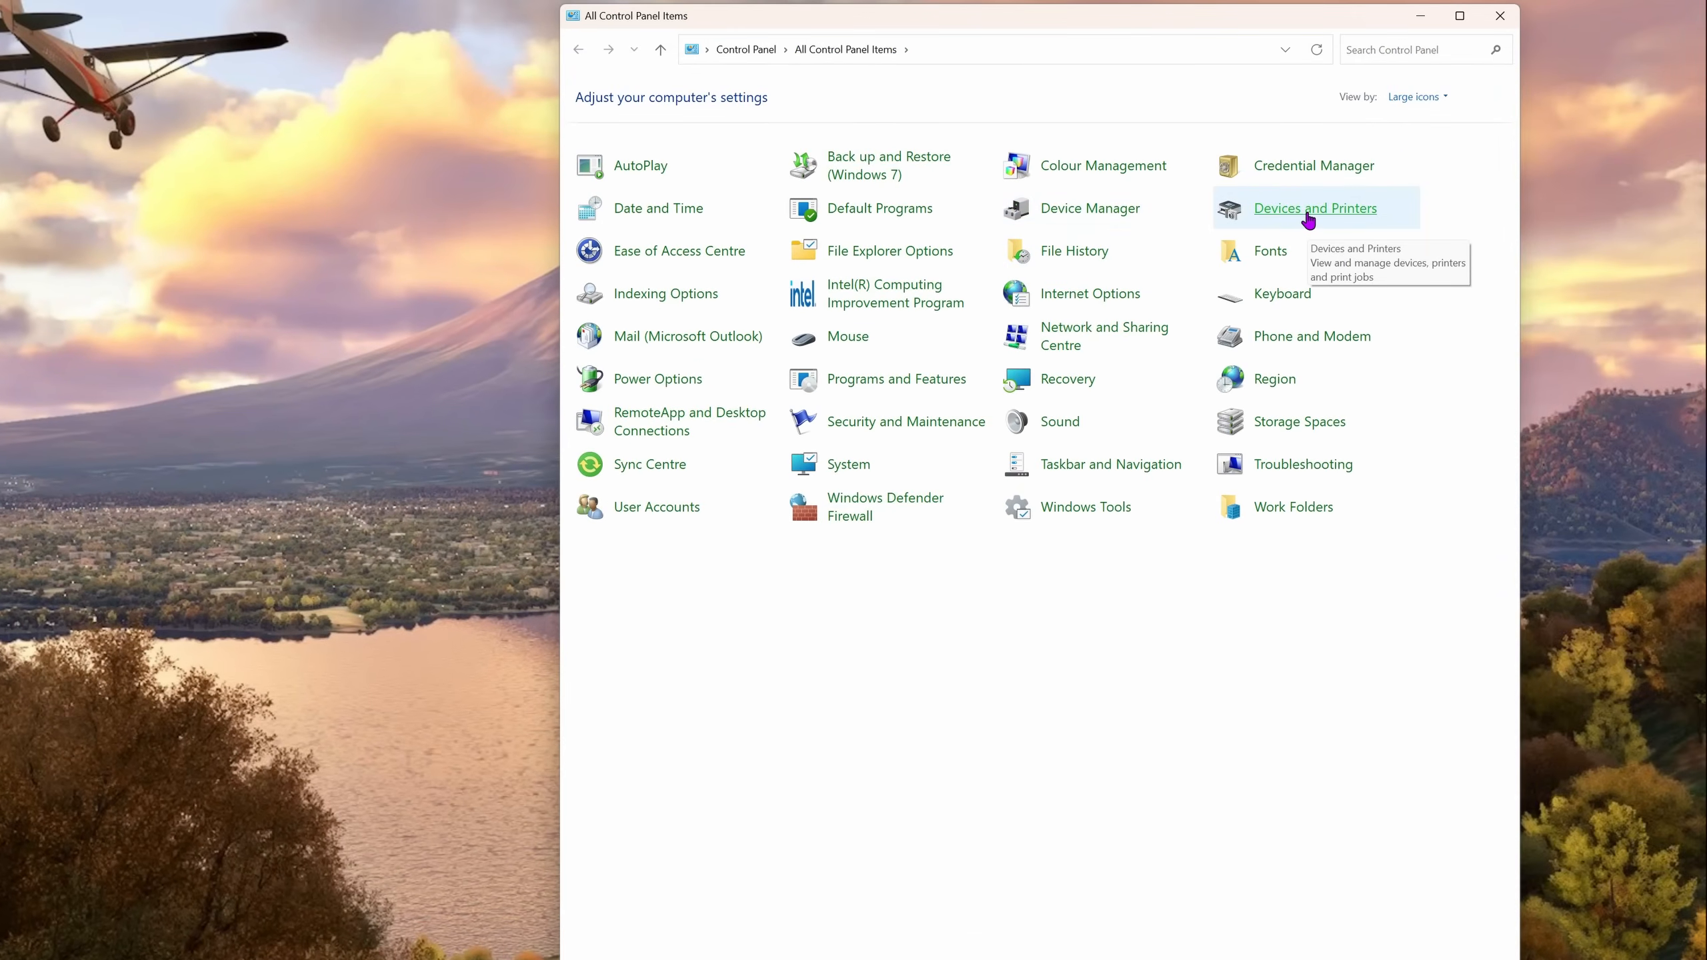
mouse_move(1090, 208)
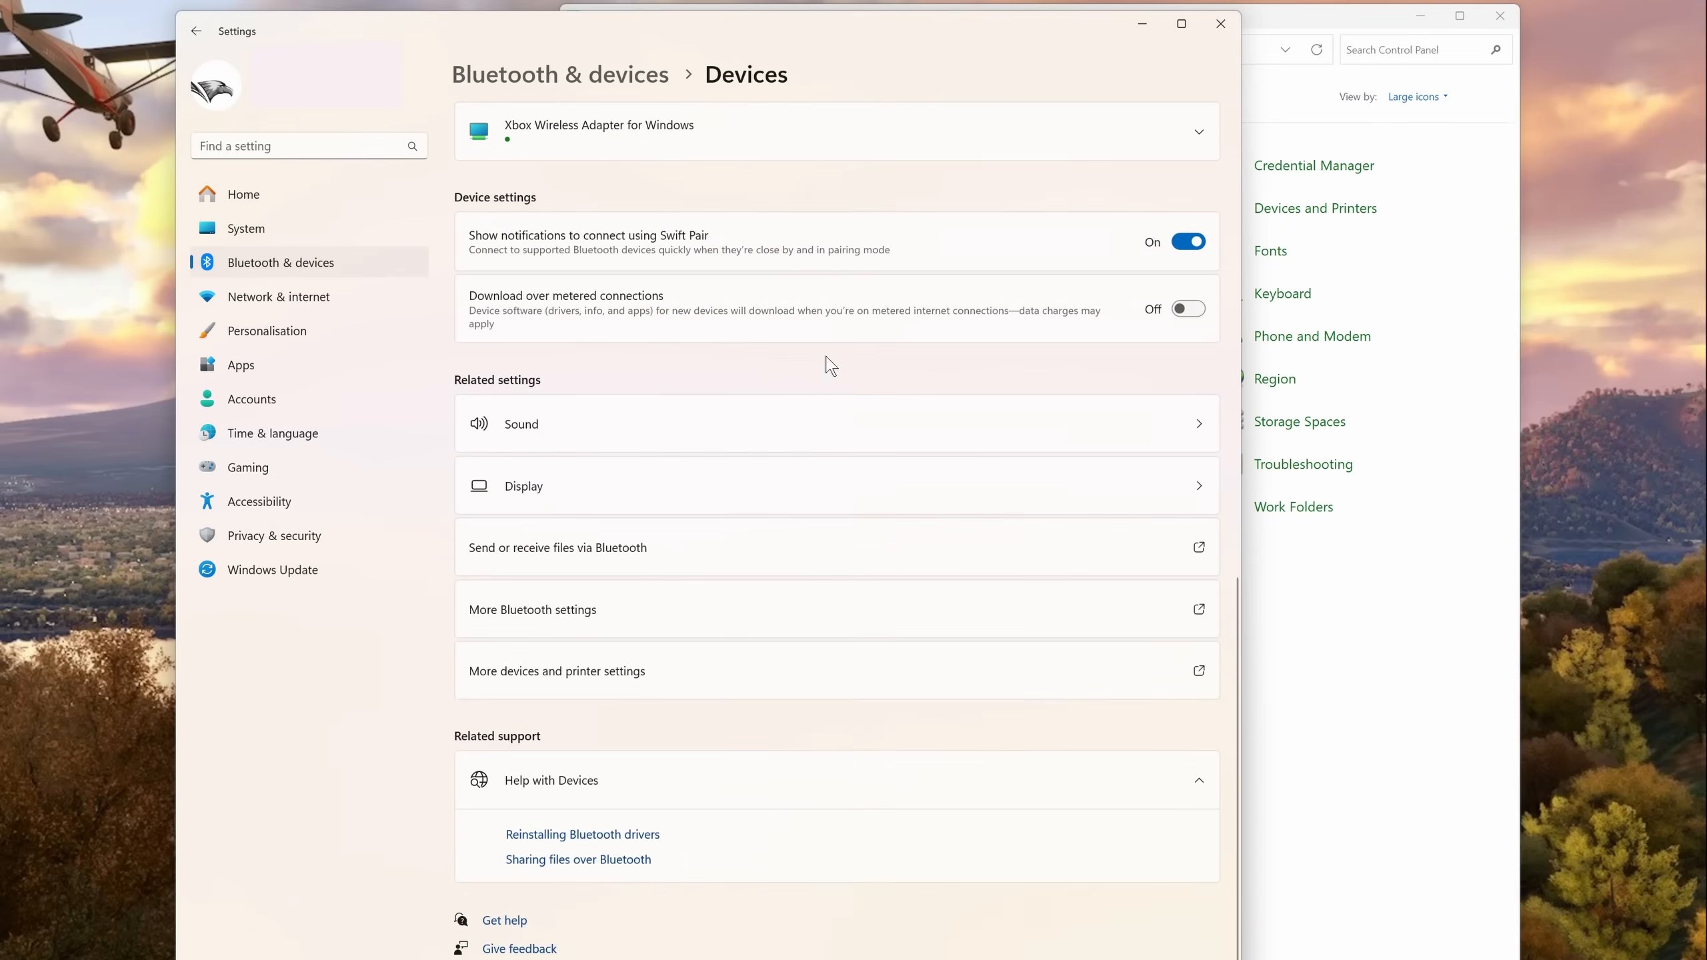
mouse_move(555, 684)
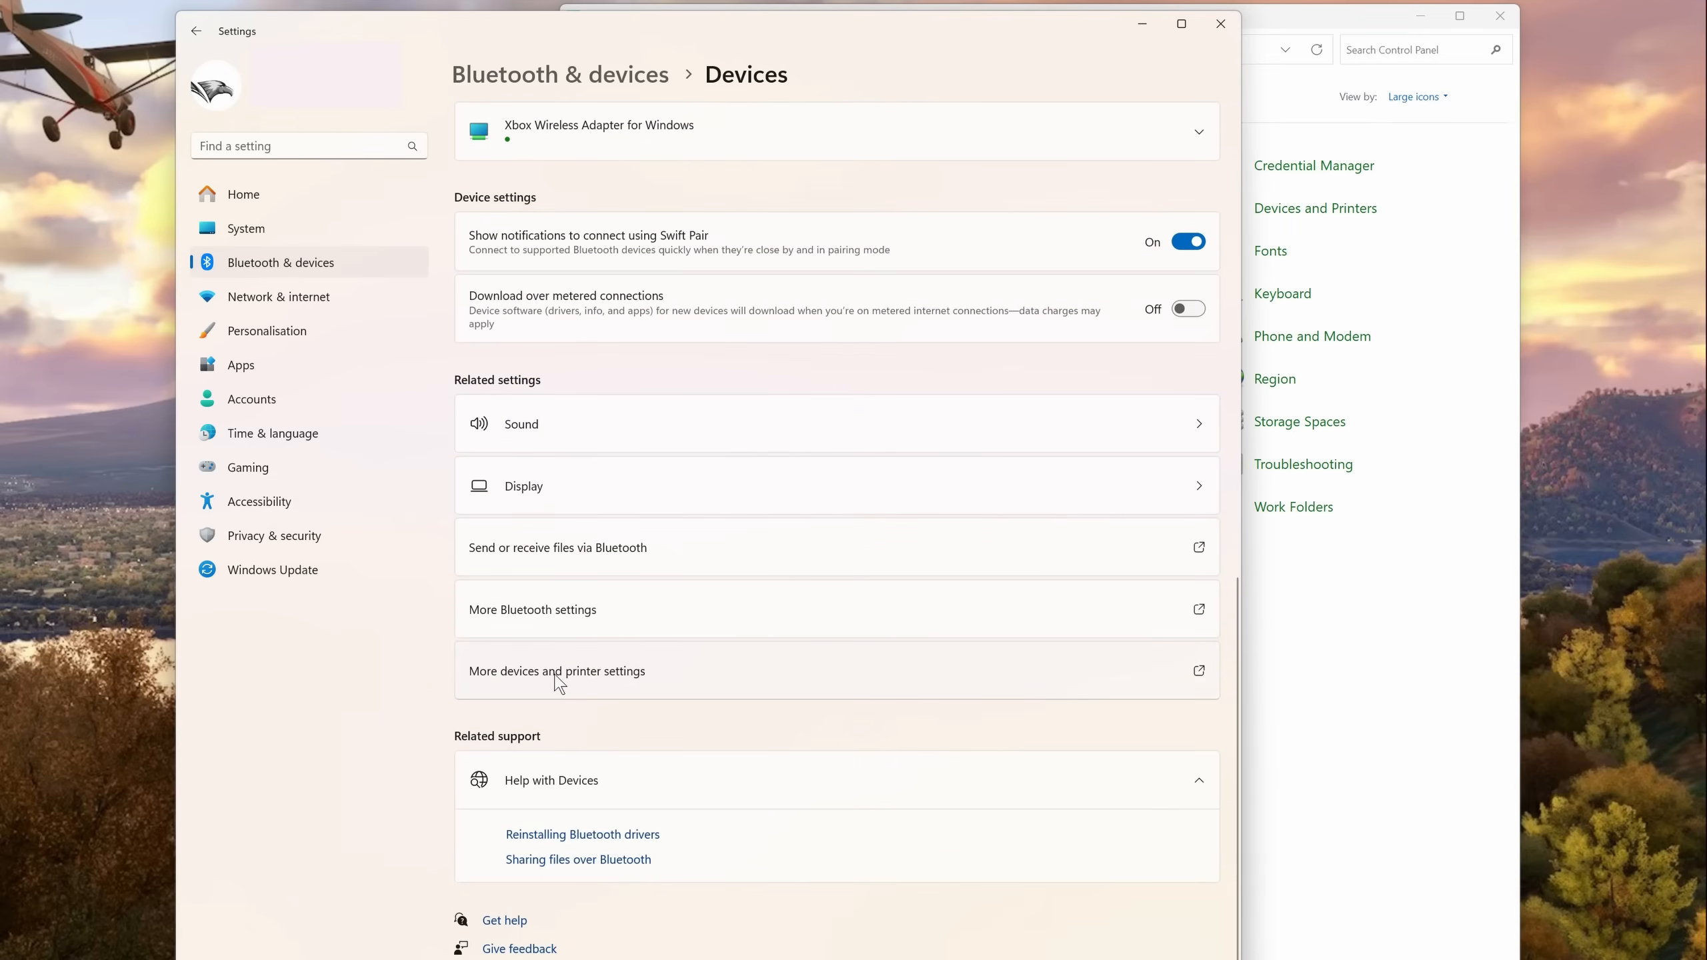
left_click(556, 671)
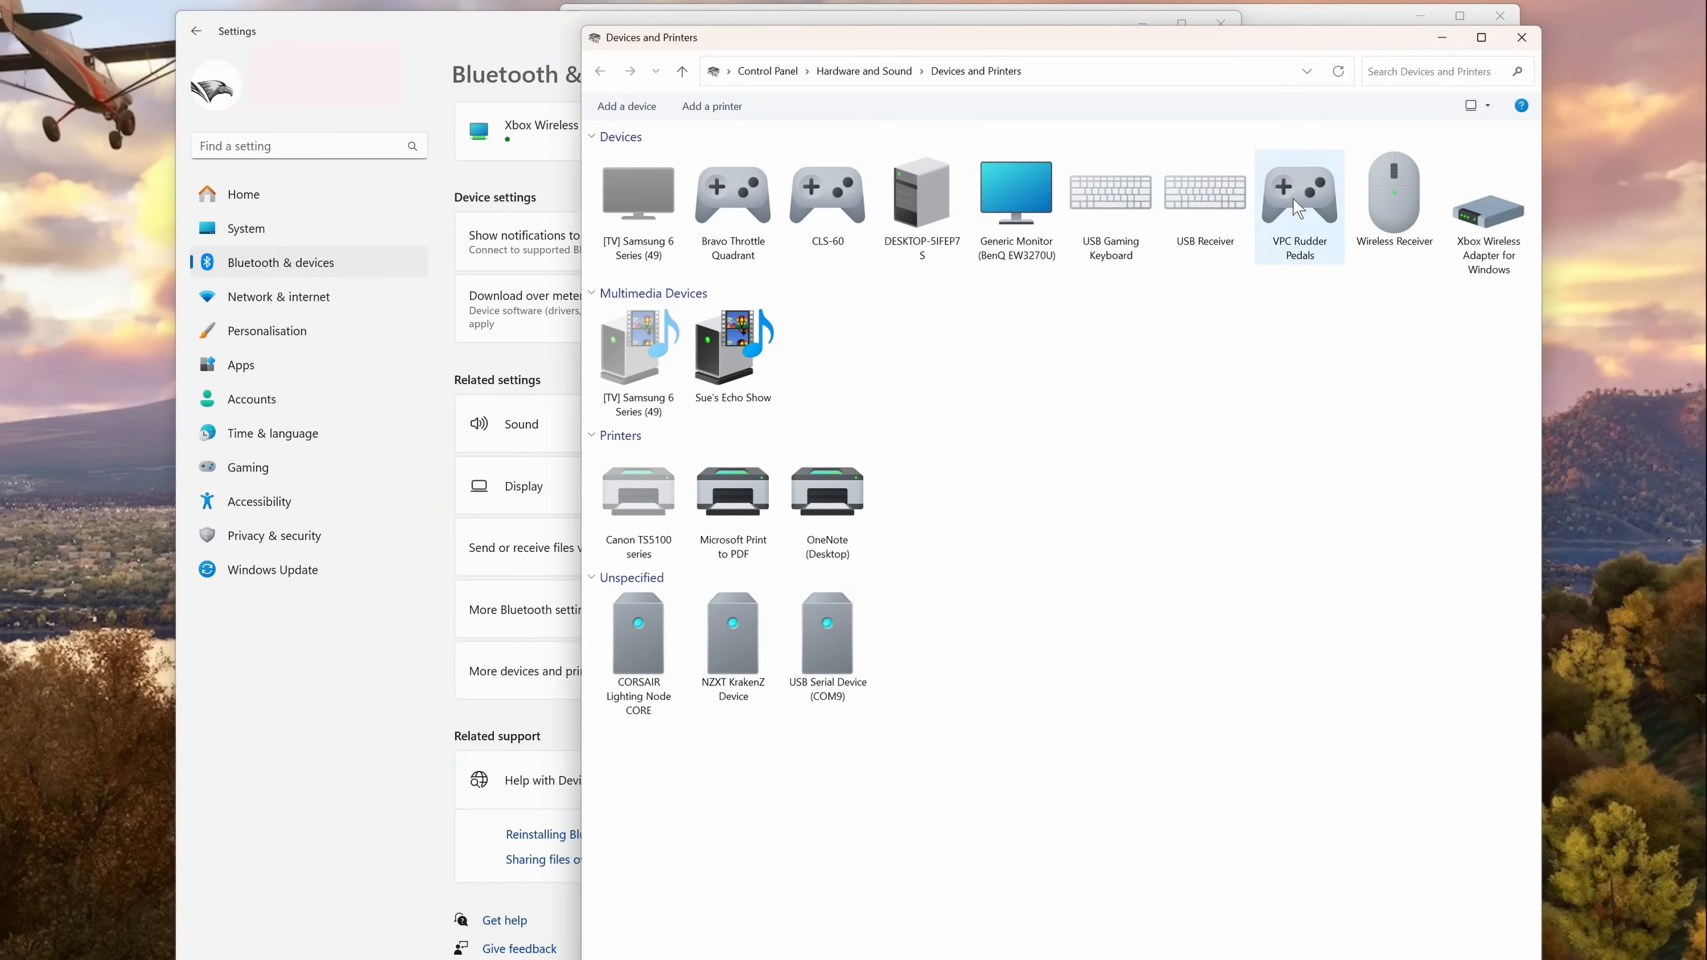
right_click(1298, 202)
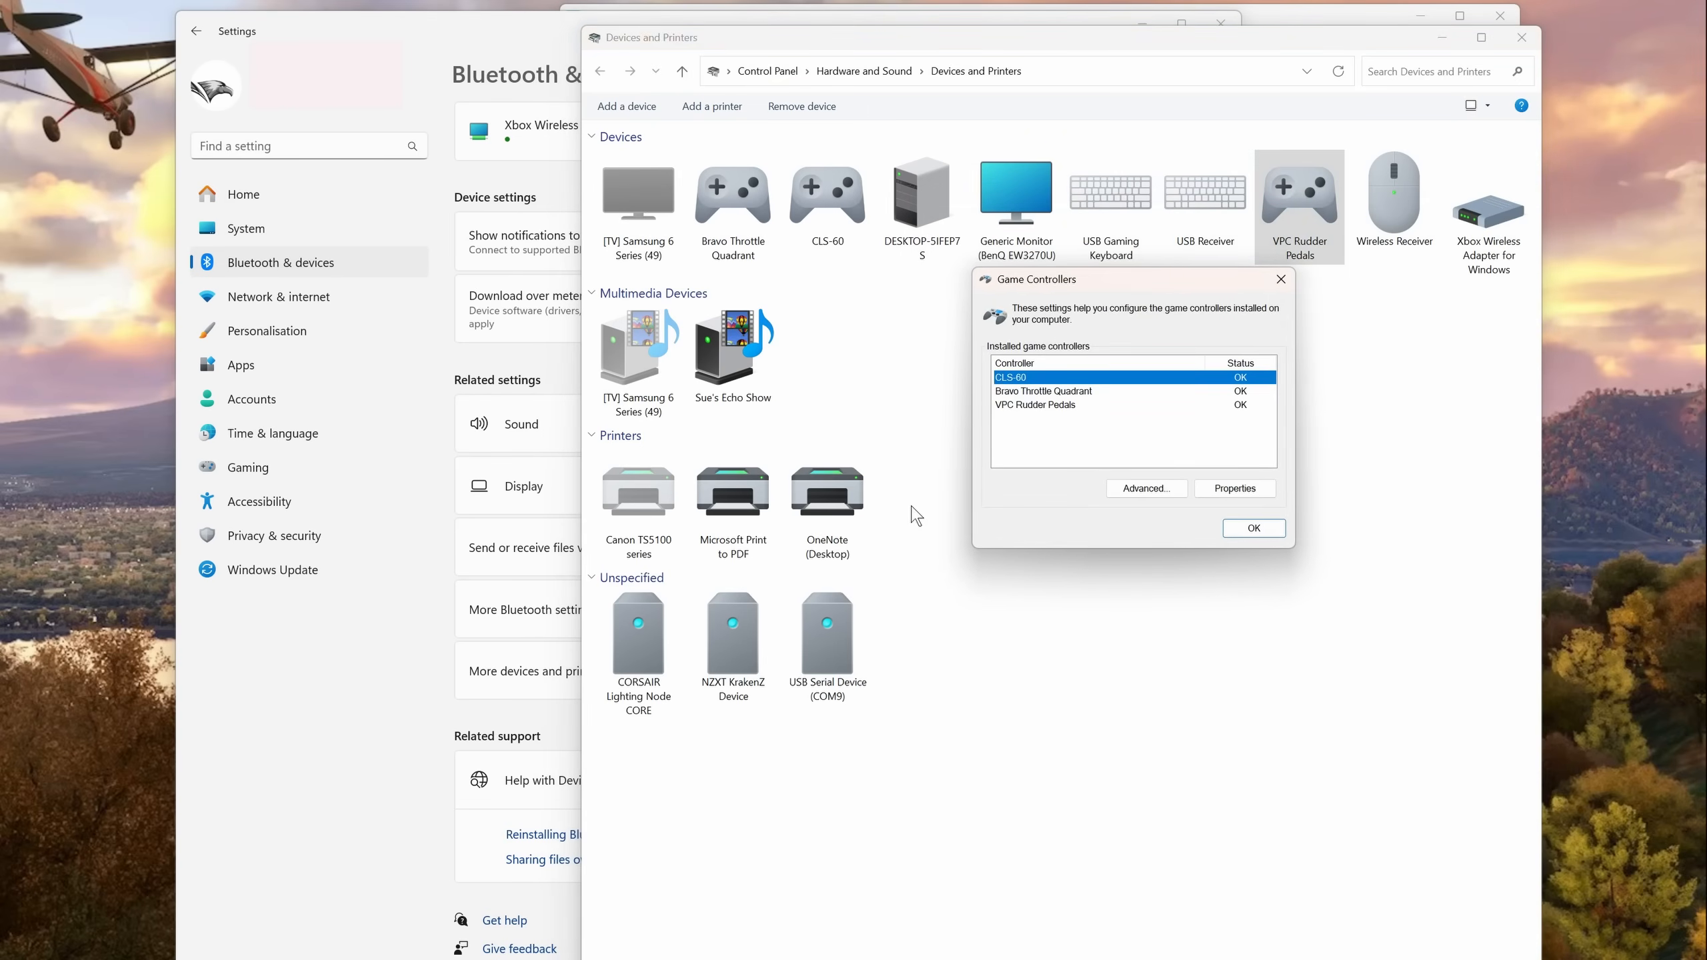
left_click(1035, 404)
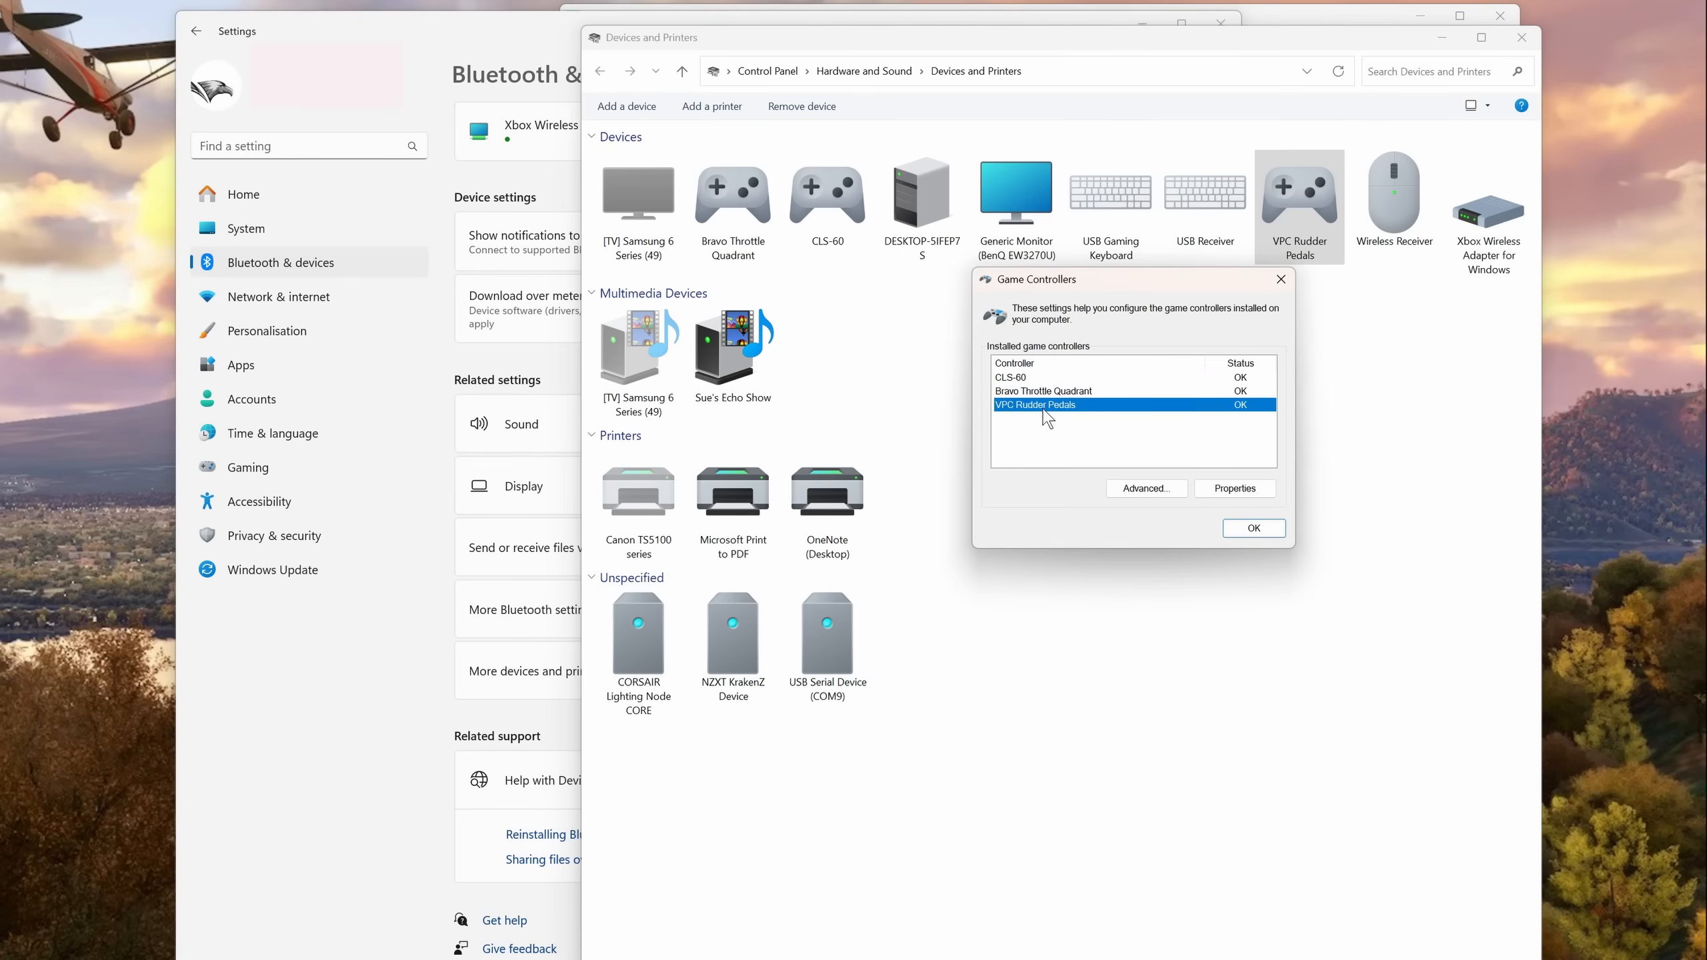
left_click(1012, 377)
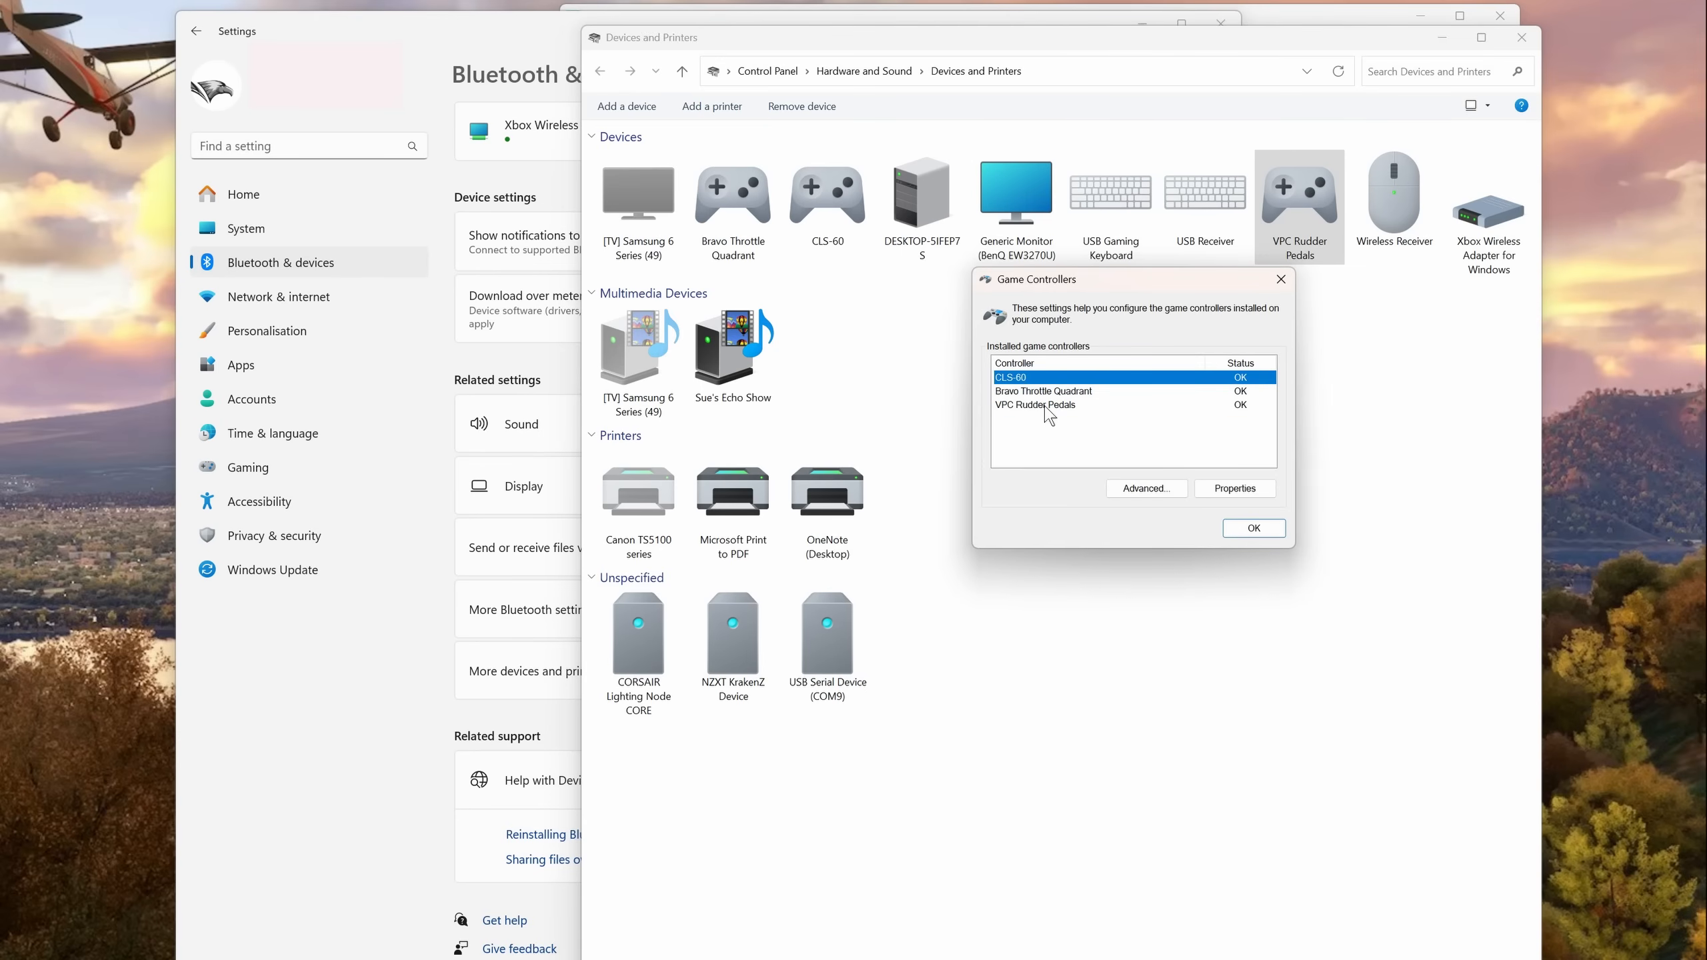
left_click(1035, 404)
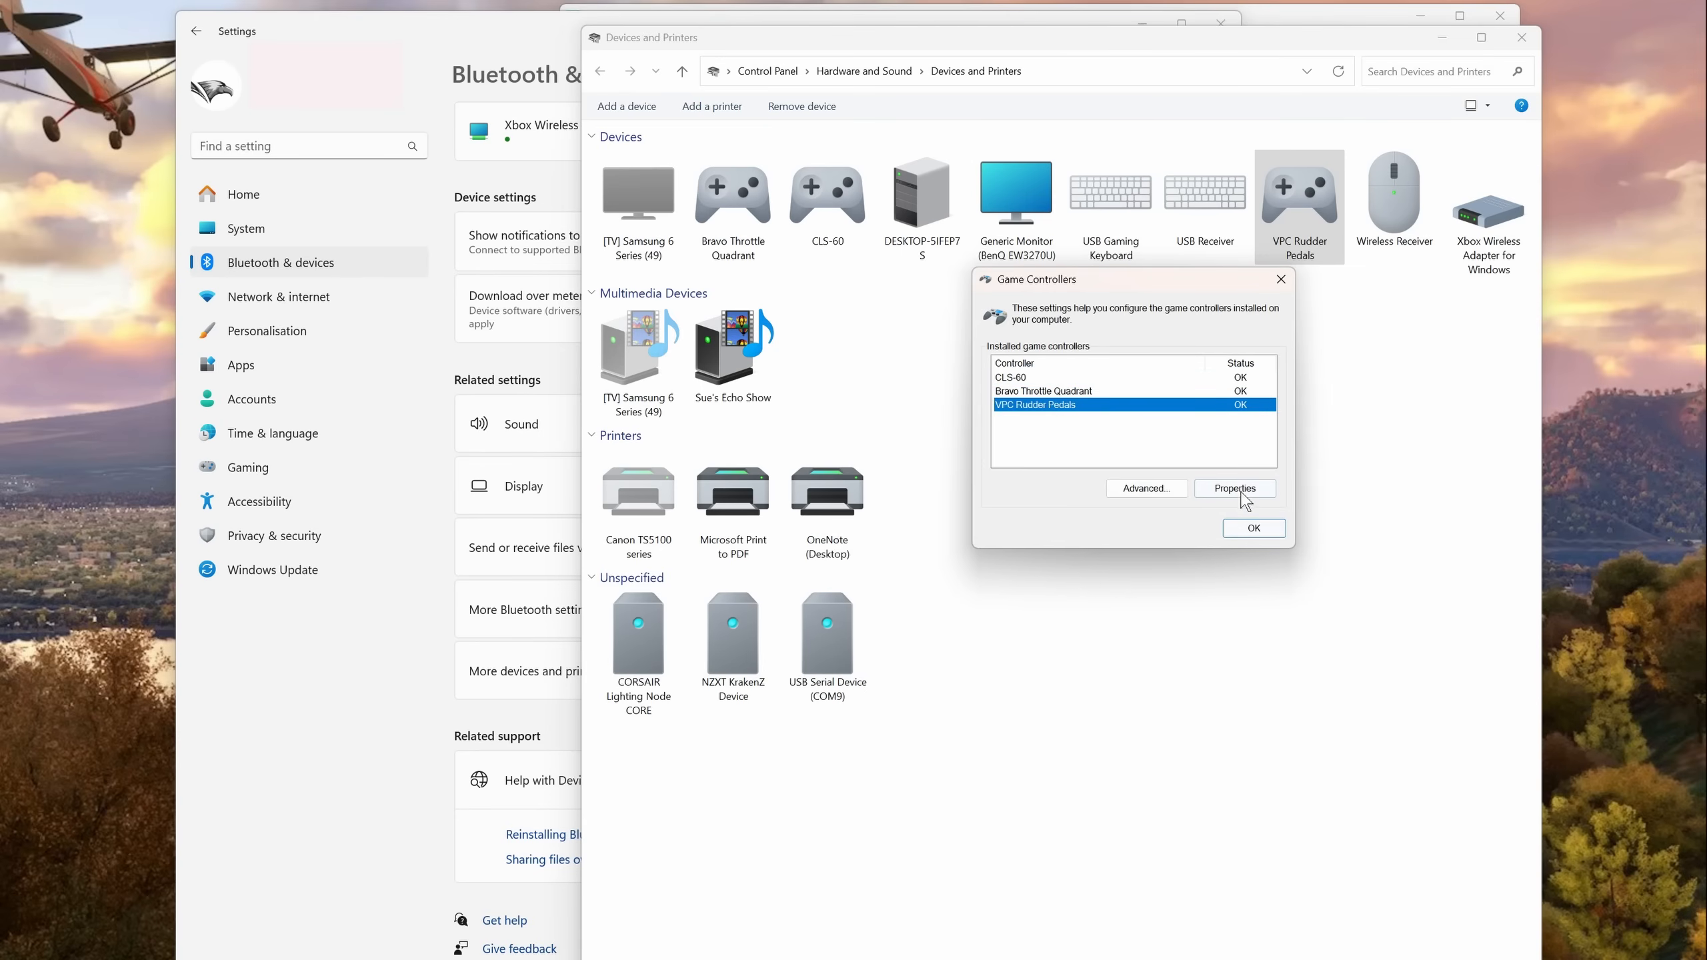
left_click(1235, 488)
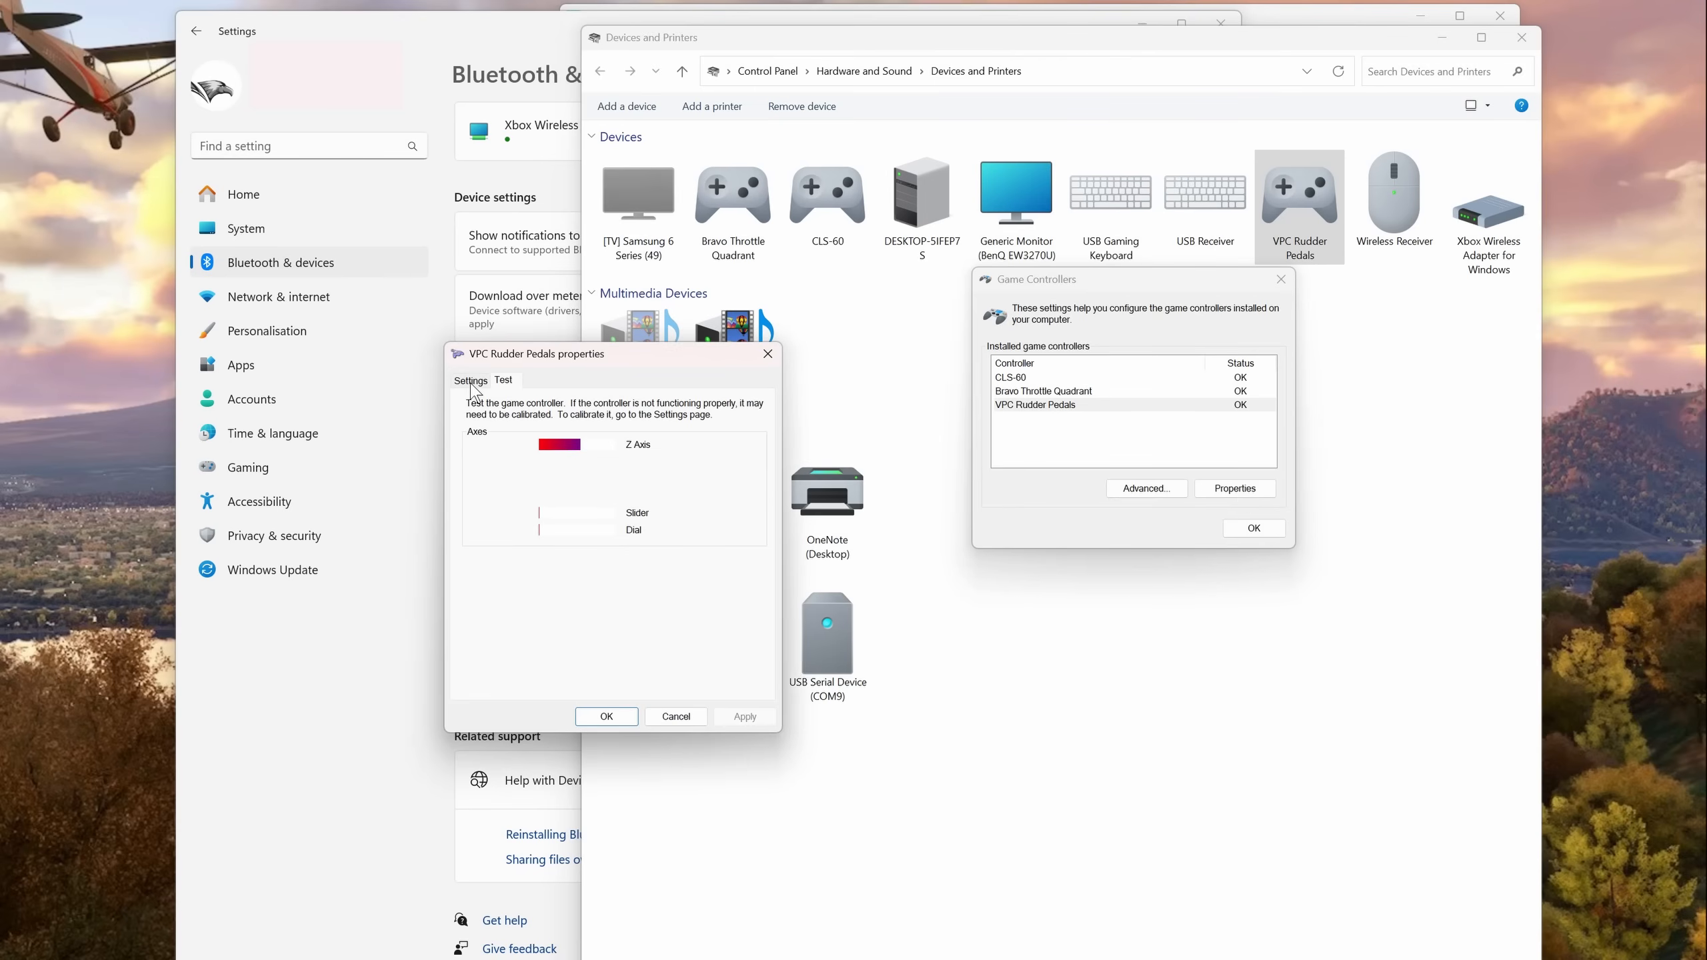
left_click(471, 380)
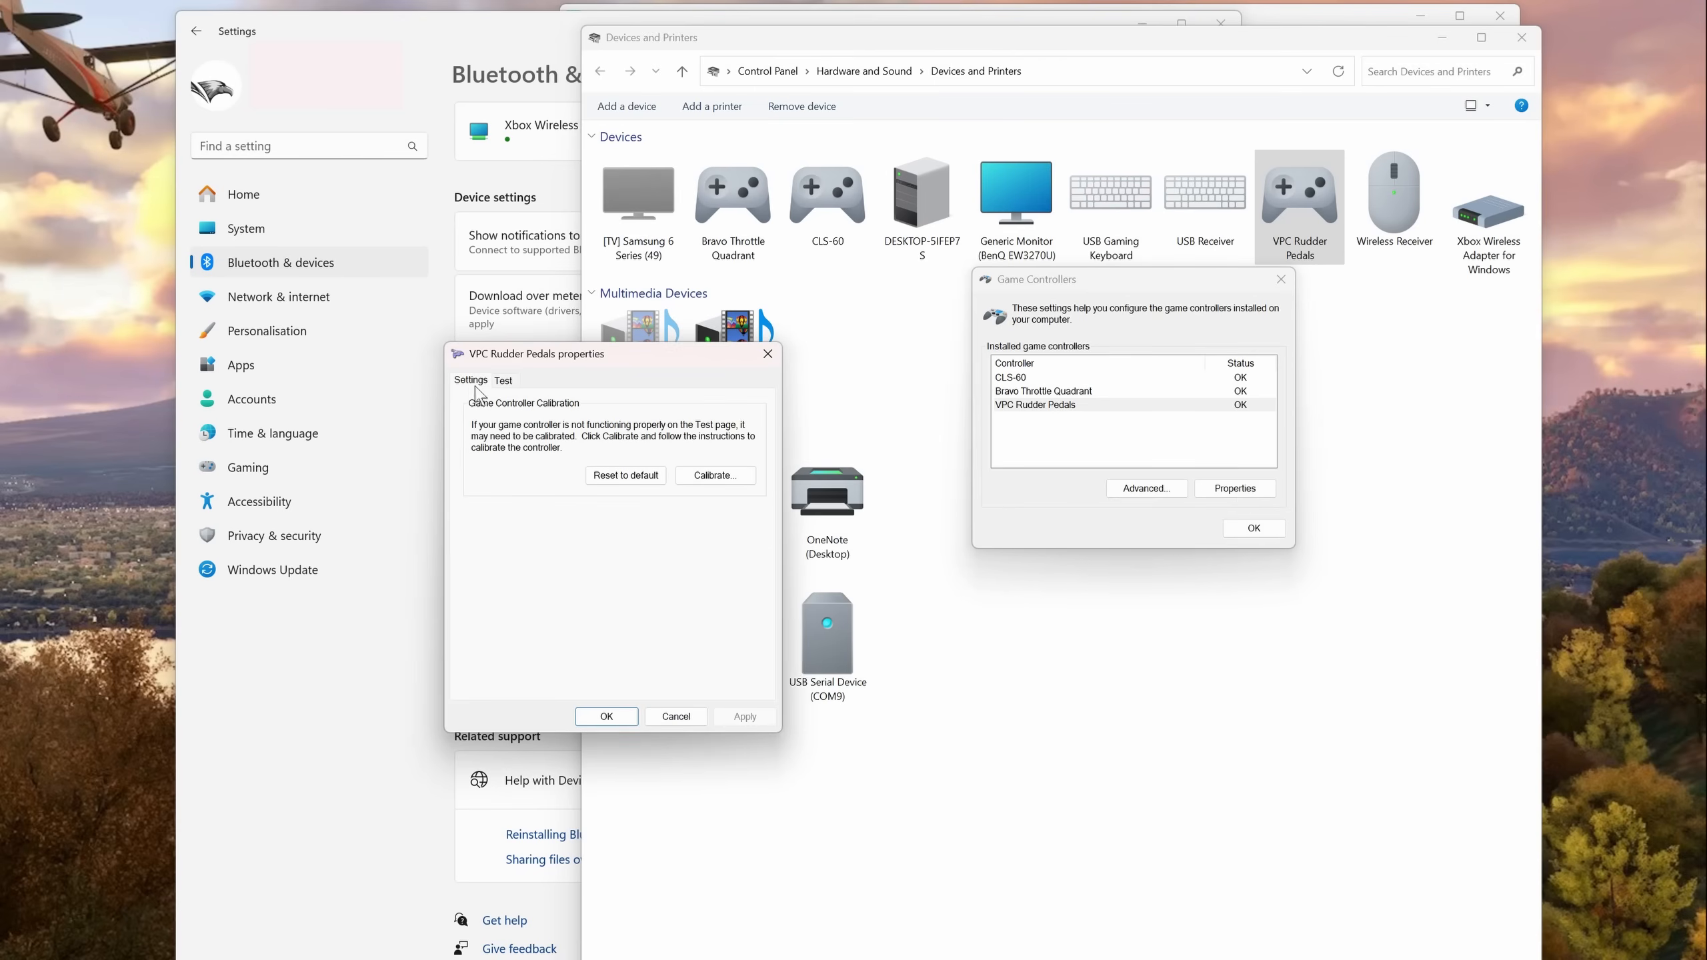
mouse_move(519, 380)
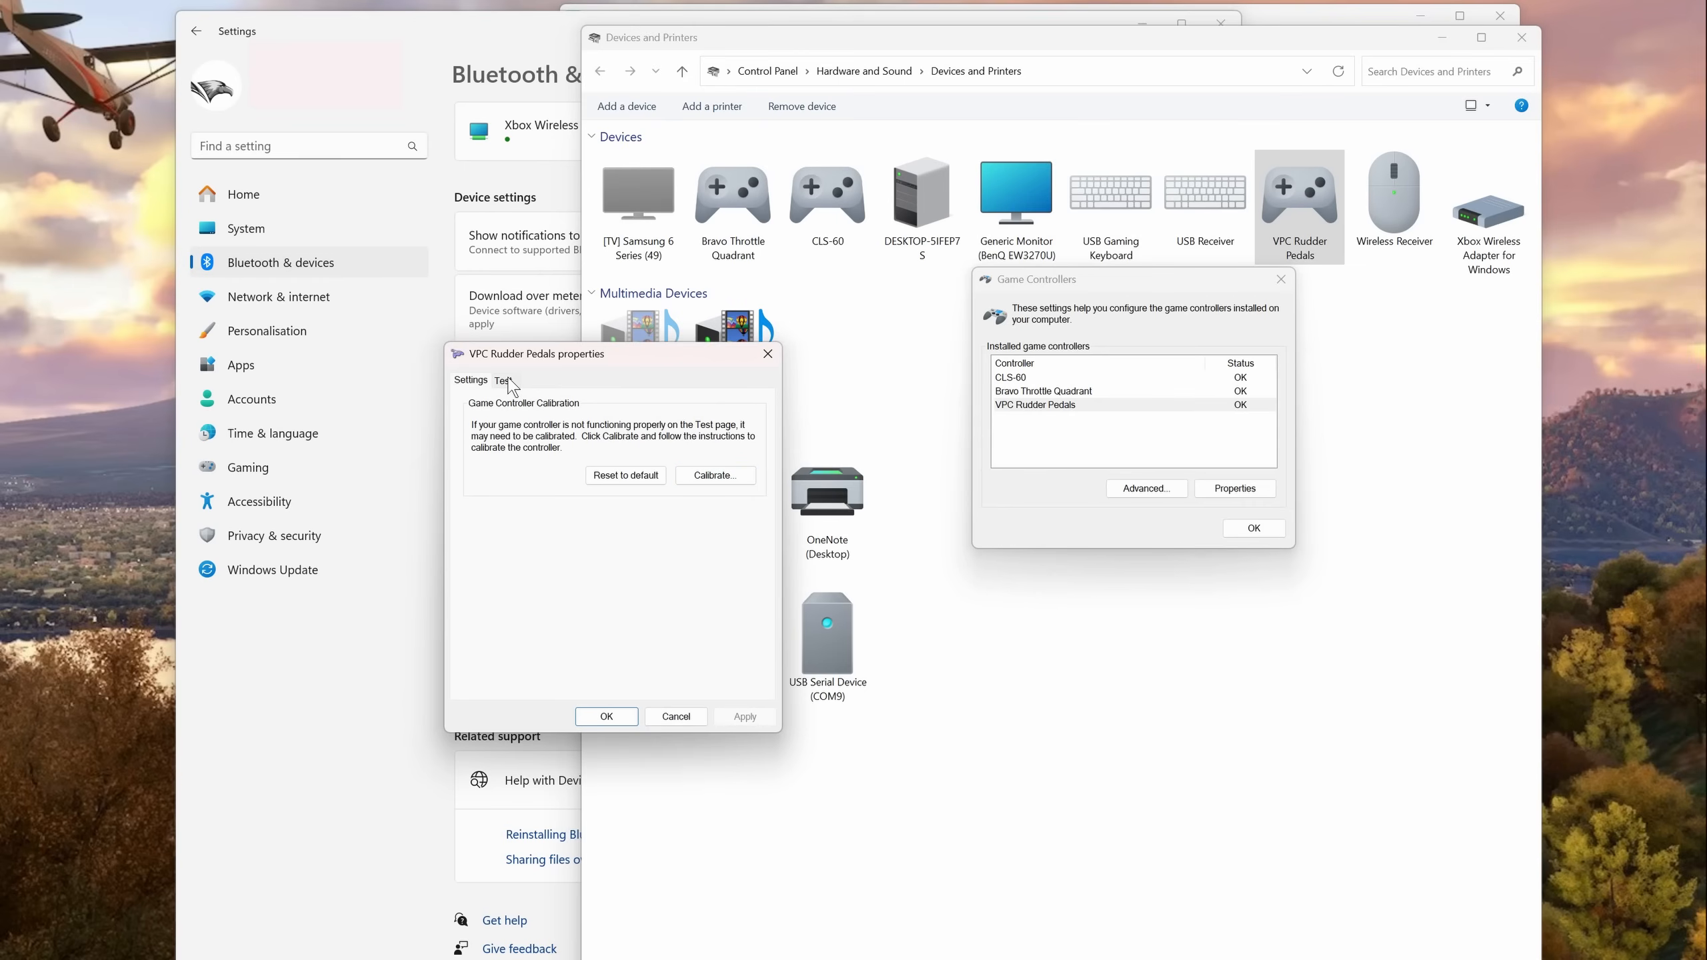
left_click(501, 380)
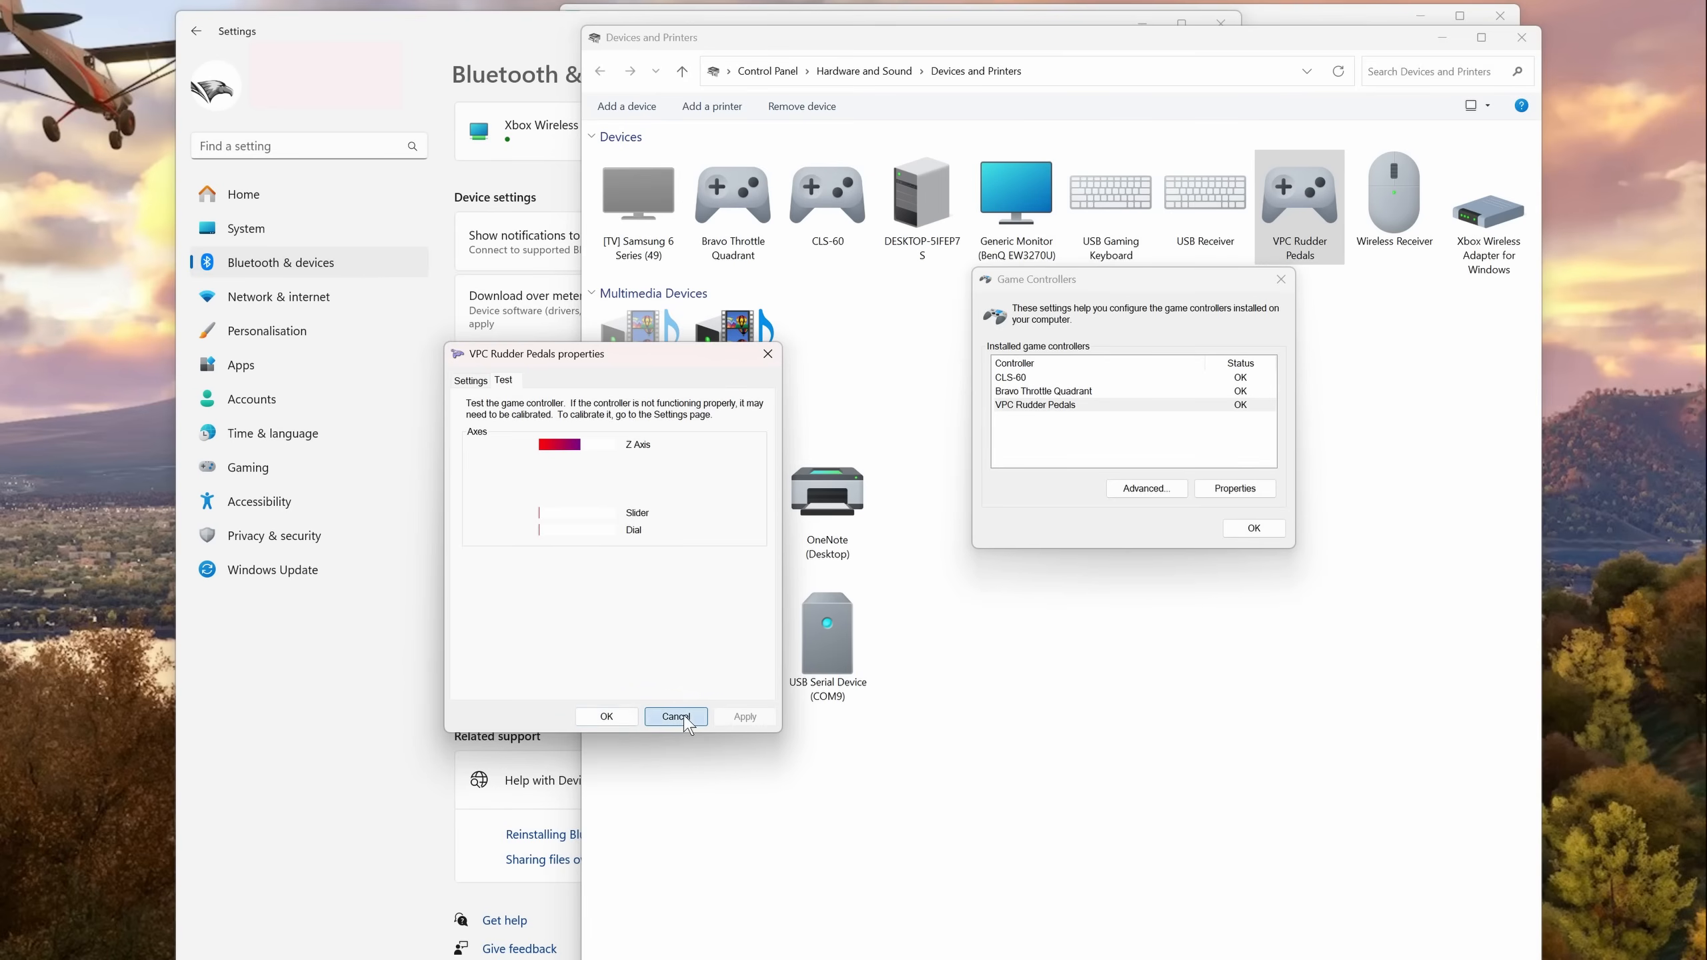
left_click(675, 716)
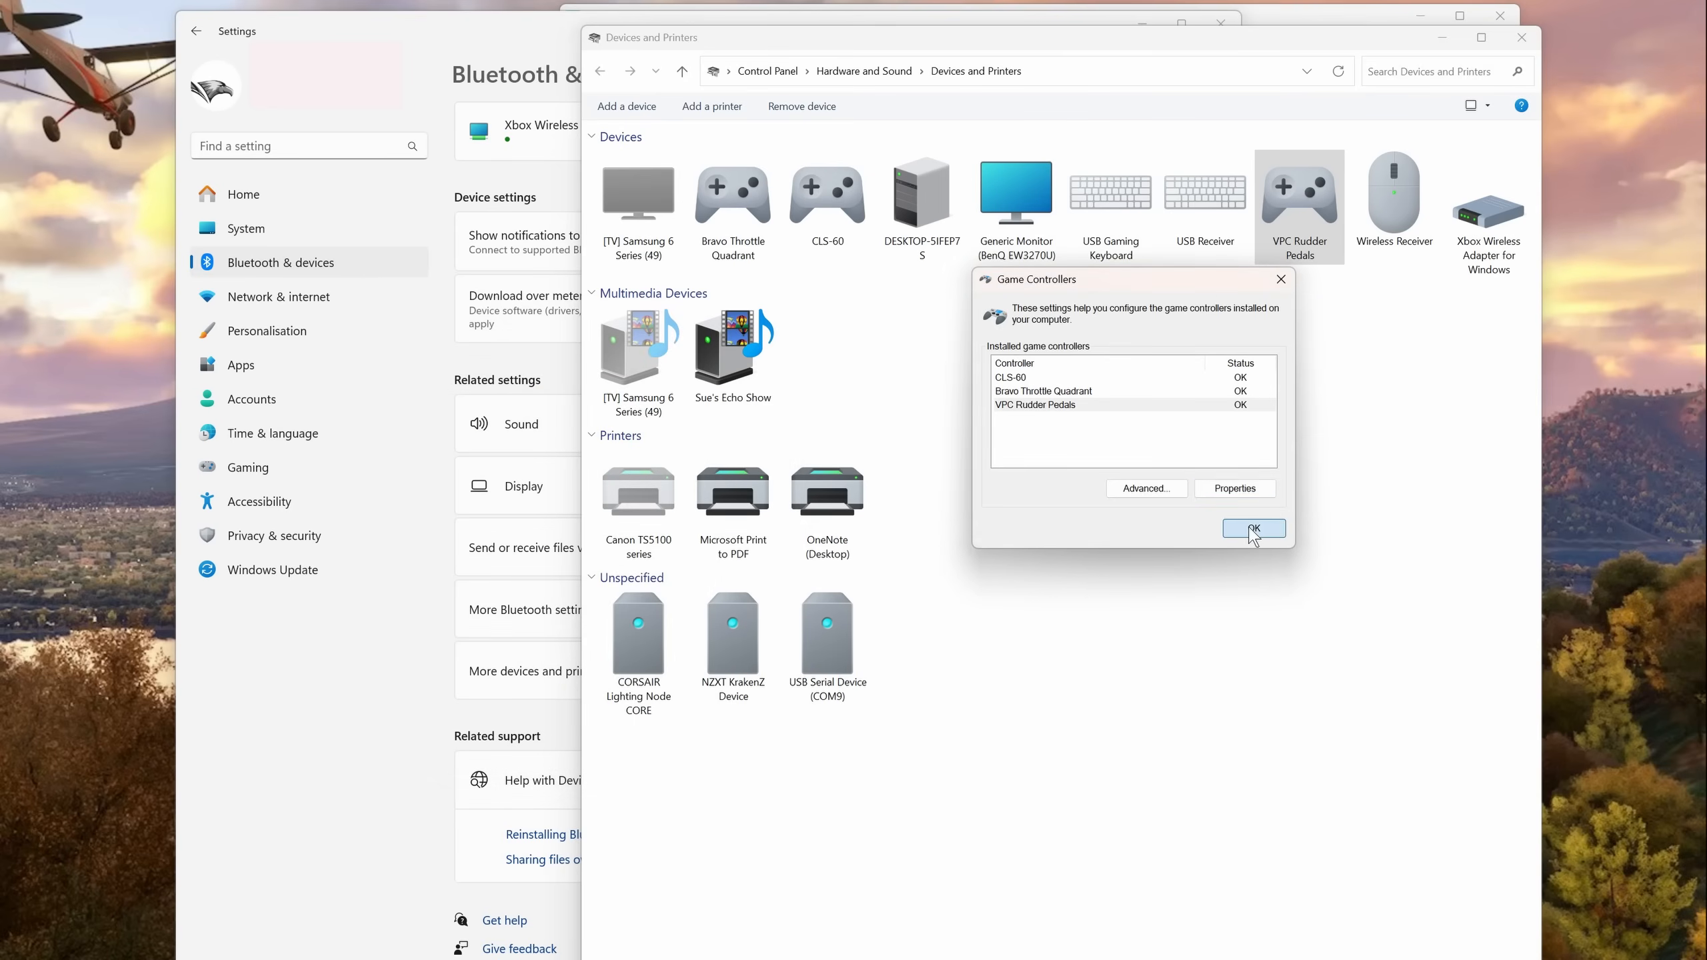
left_click(1254, 530)
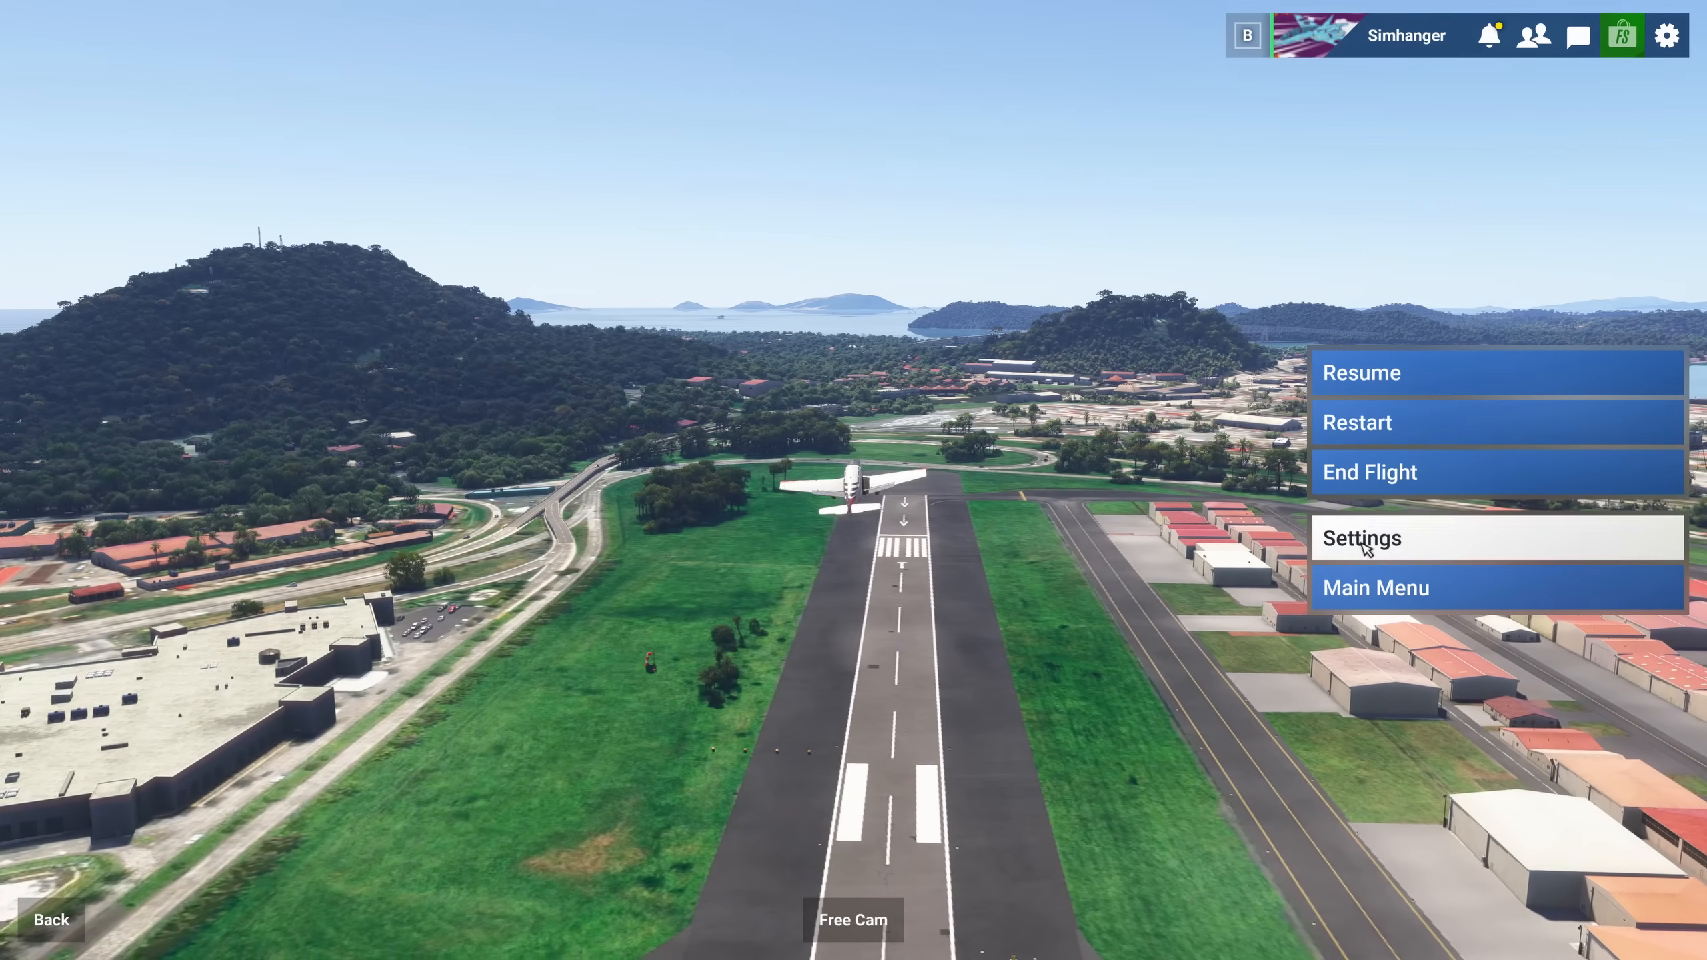
Enter the simulator's Settings and go to the Controls section
left_click(1361, 537)
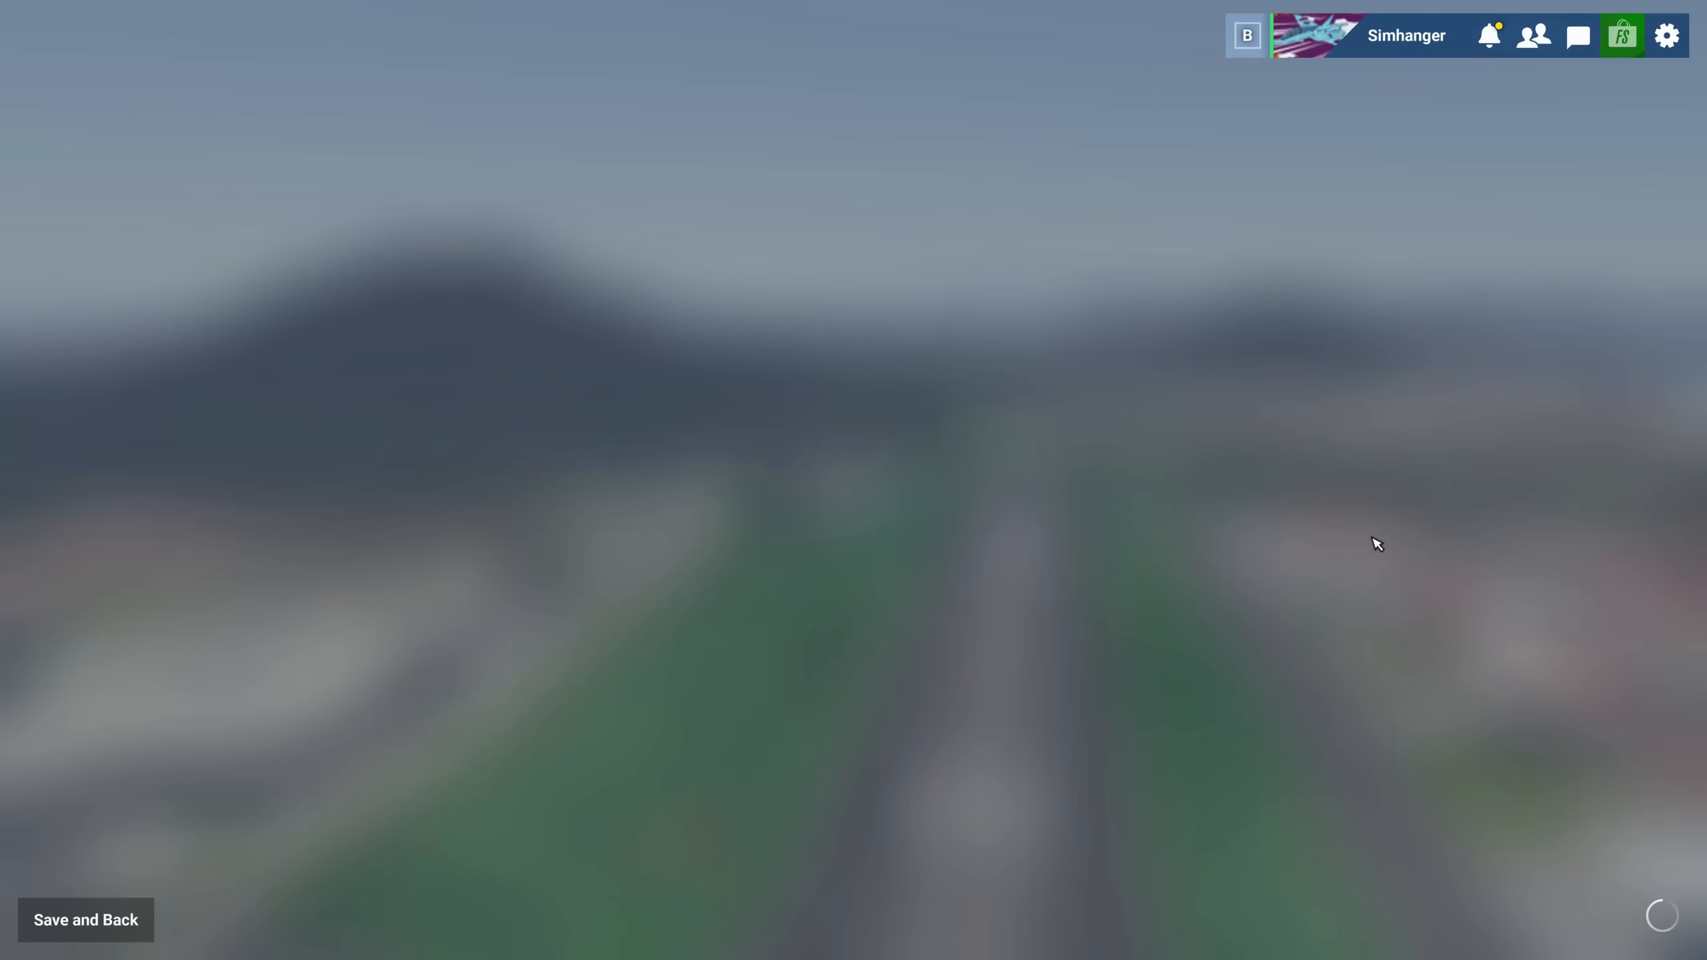
left_click(1665, 34)
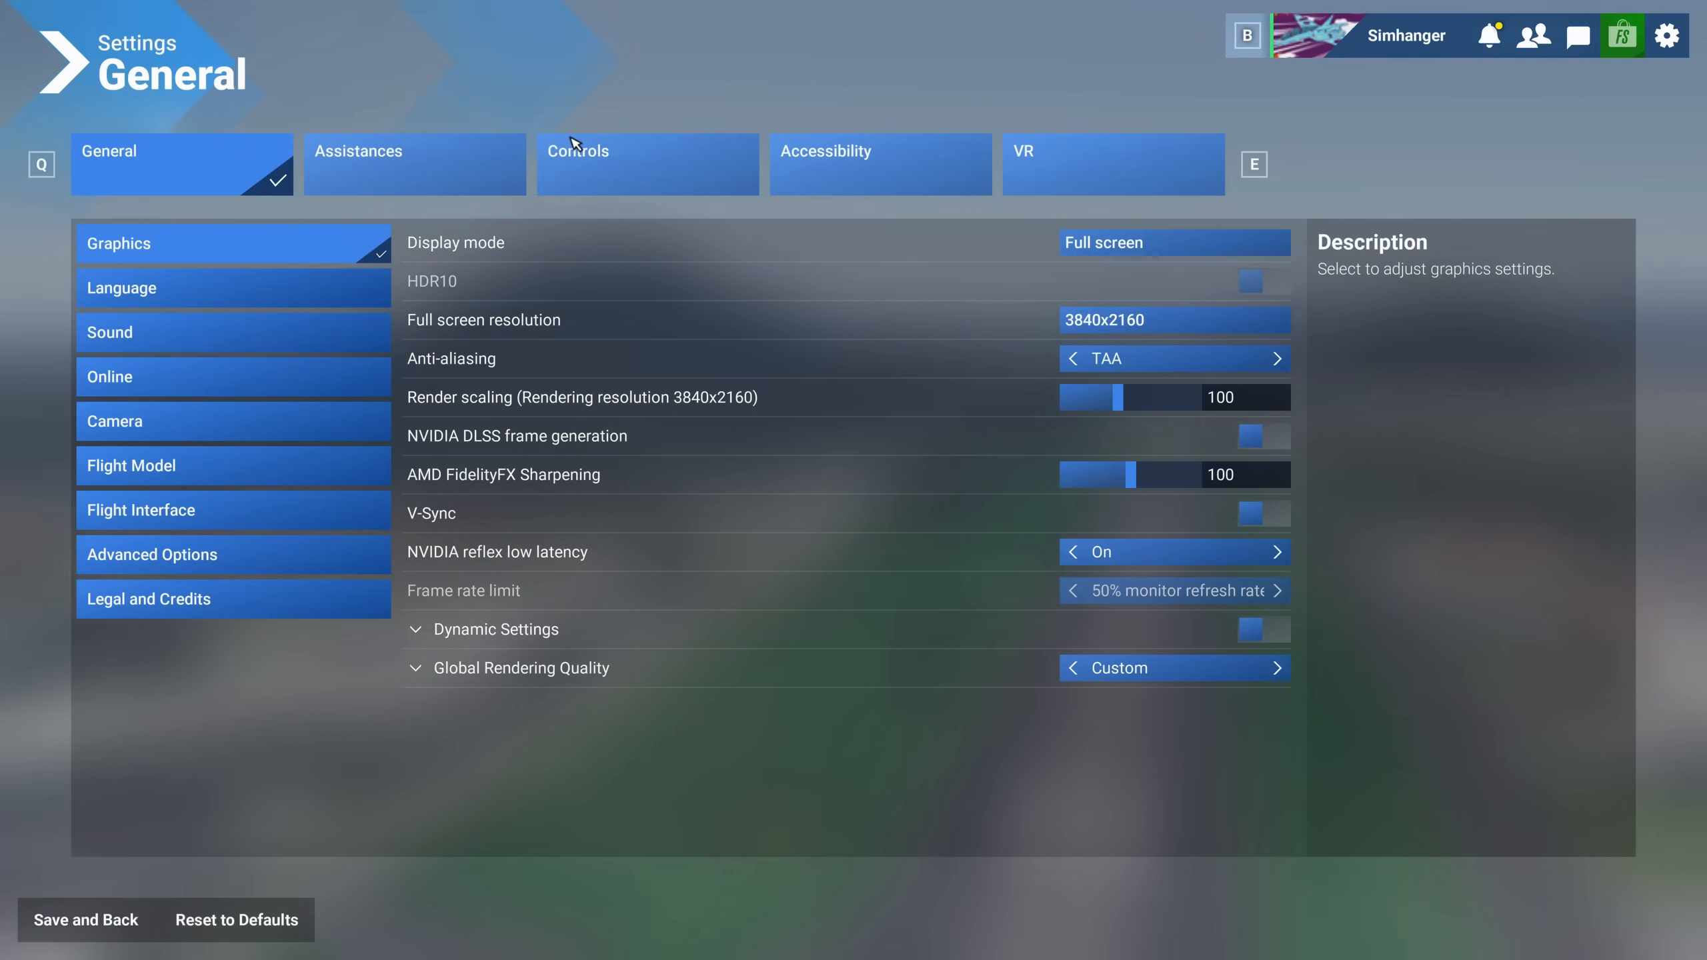
mouse_move(647, 164)
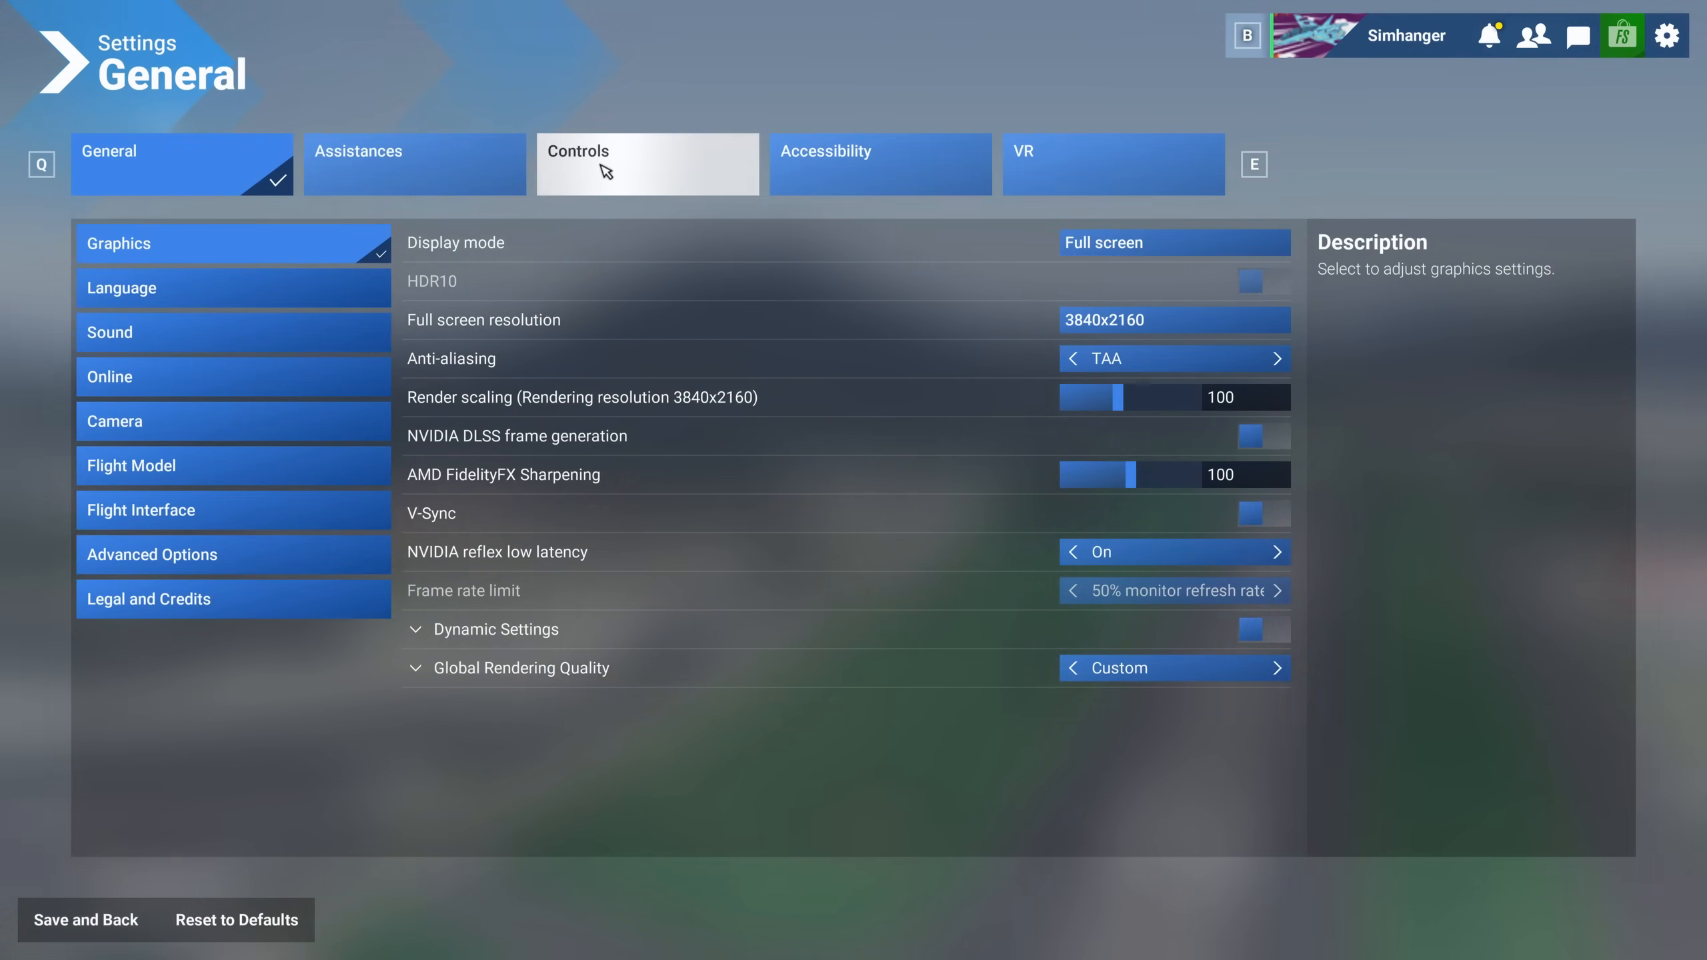
left_click(645, 164)
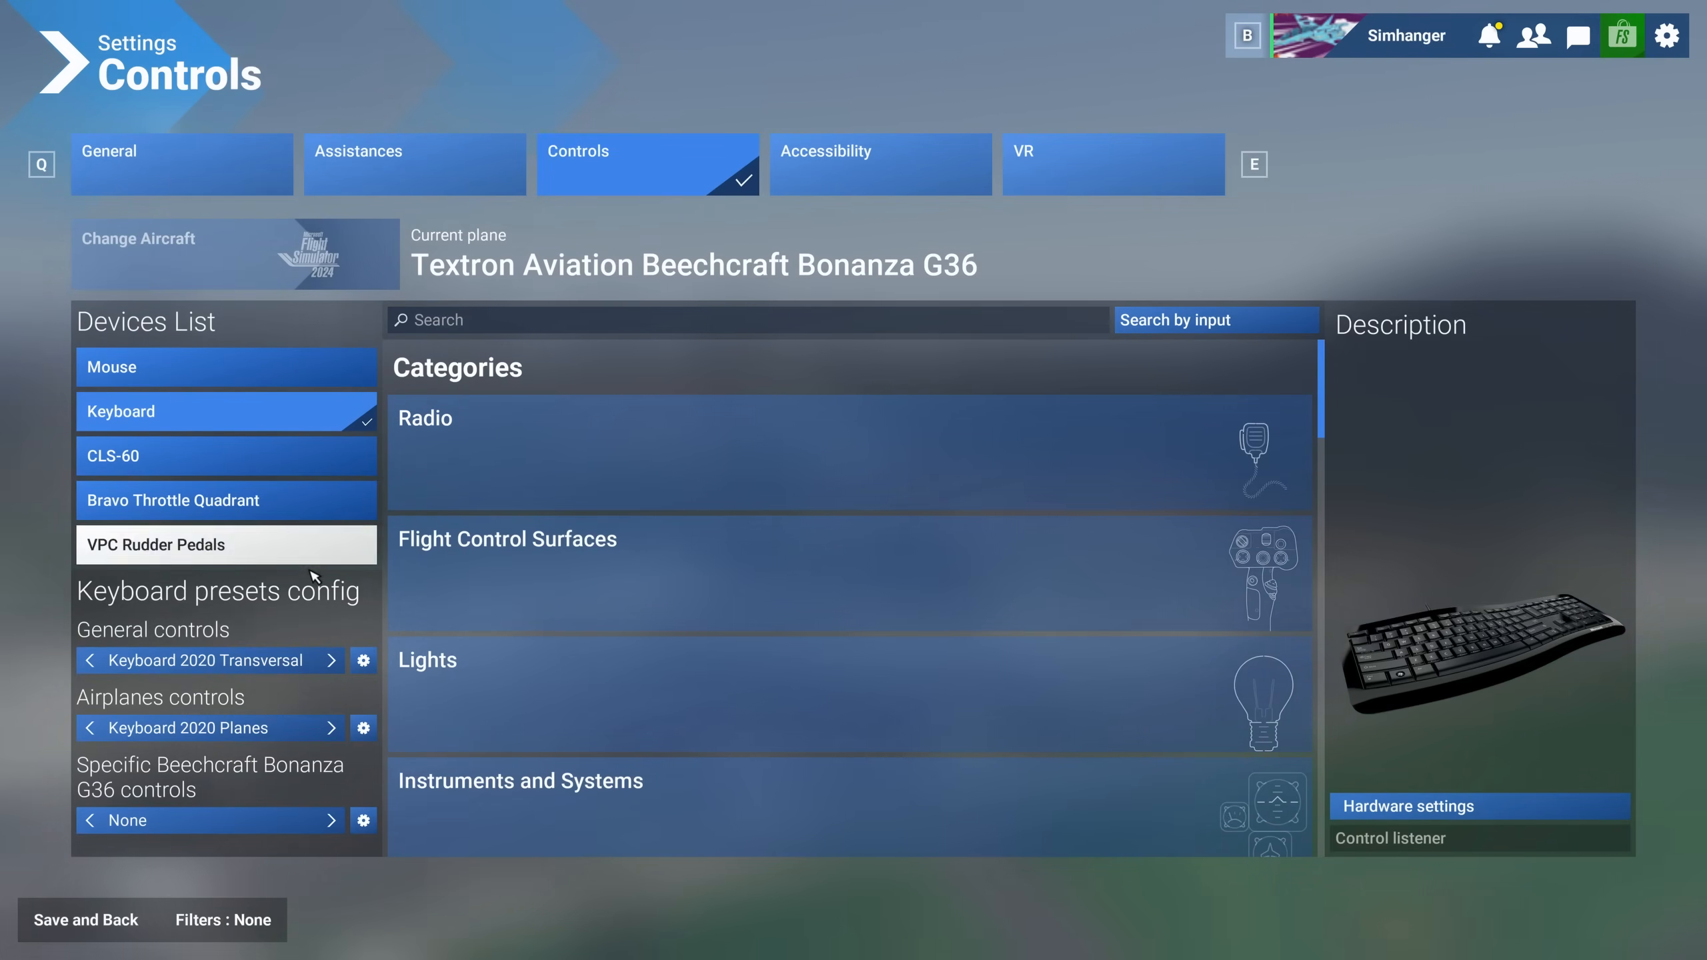
Select VPC Rudder Pedals and filter to its assigned brake and rudder axes
left_click(226, 544)
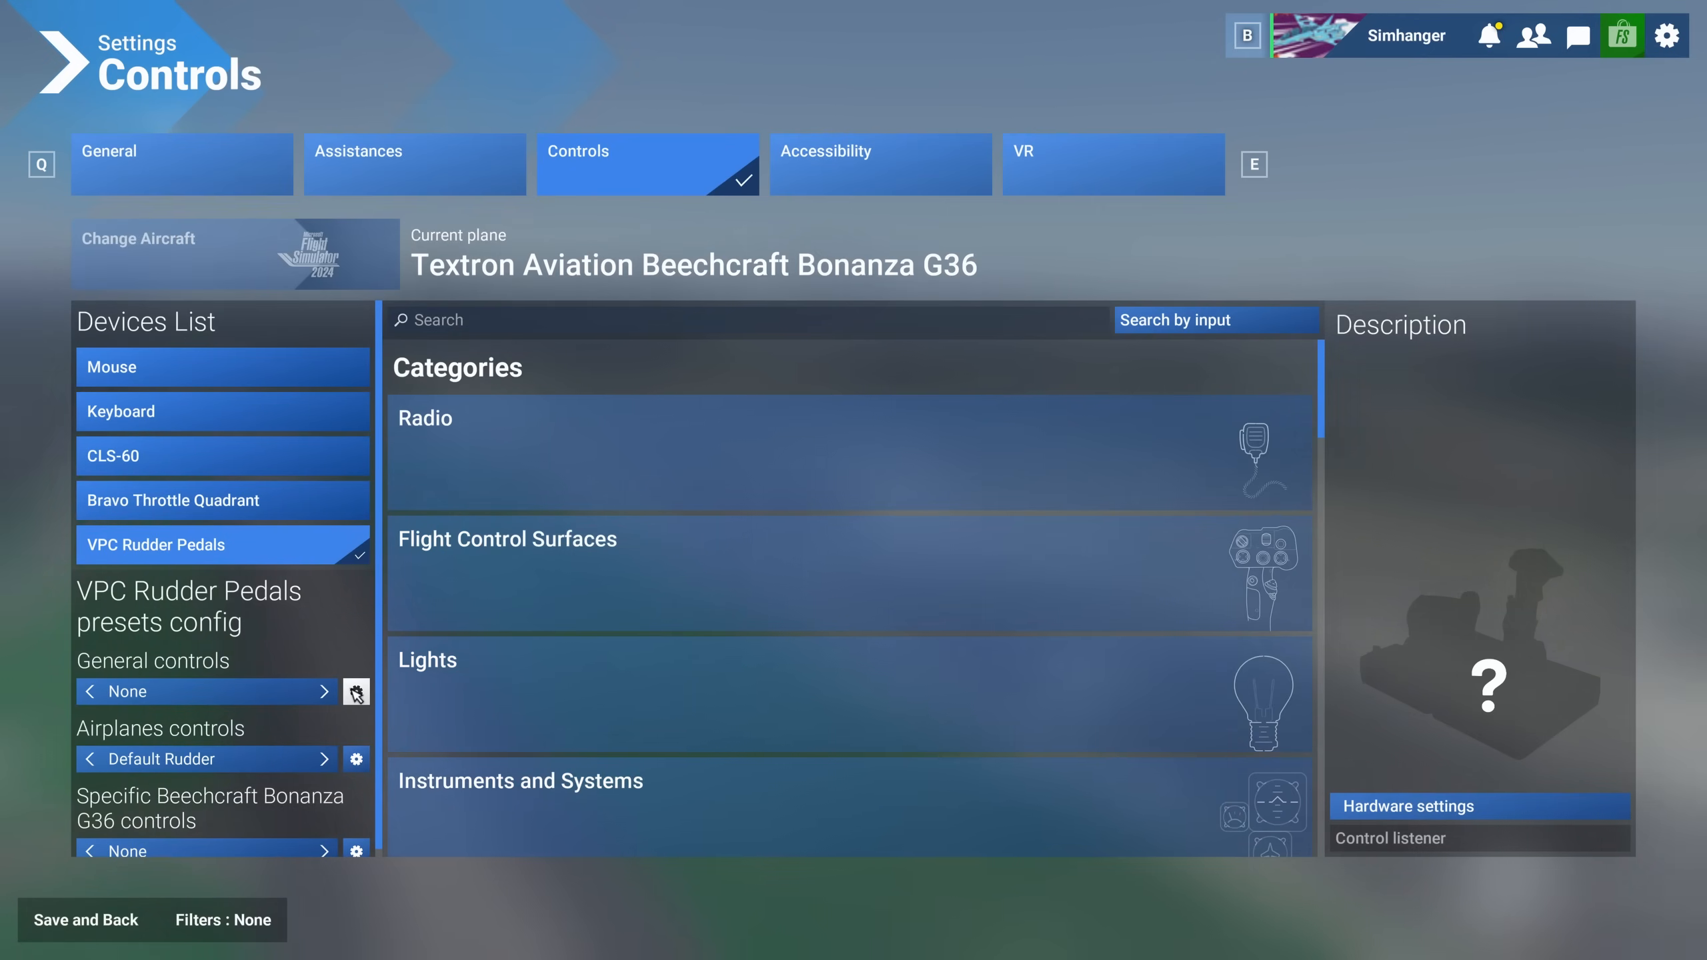
mouse_move(228, 694)
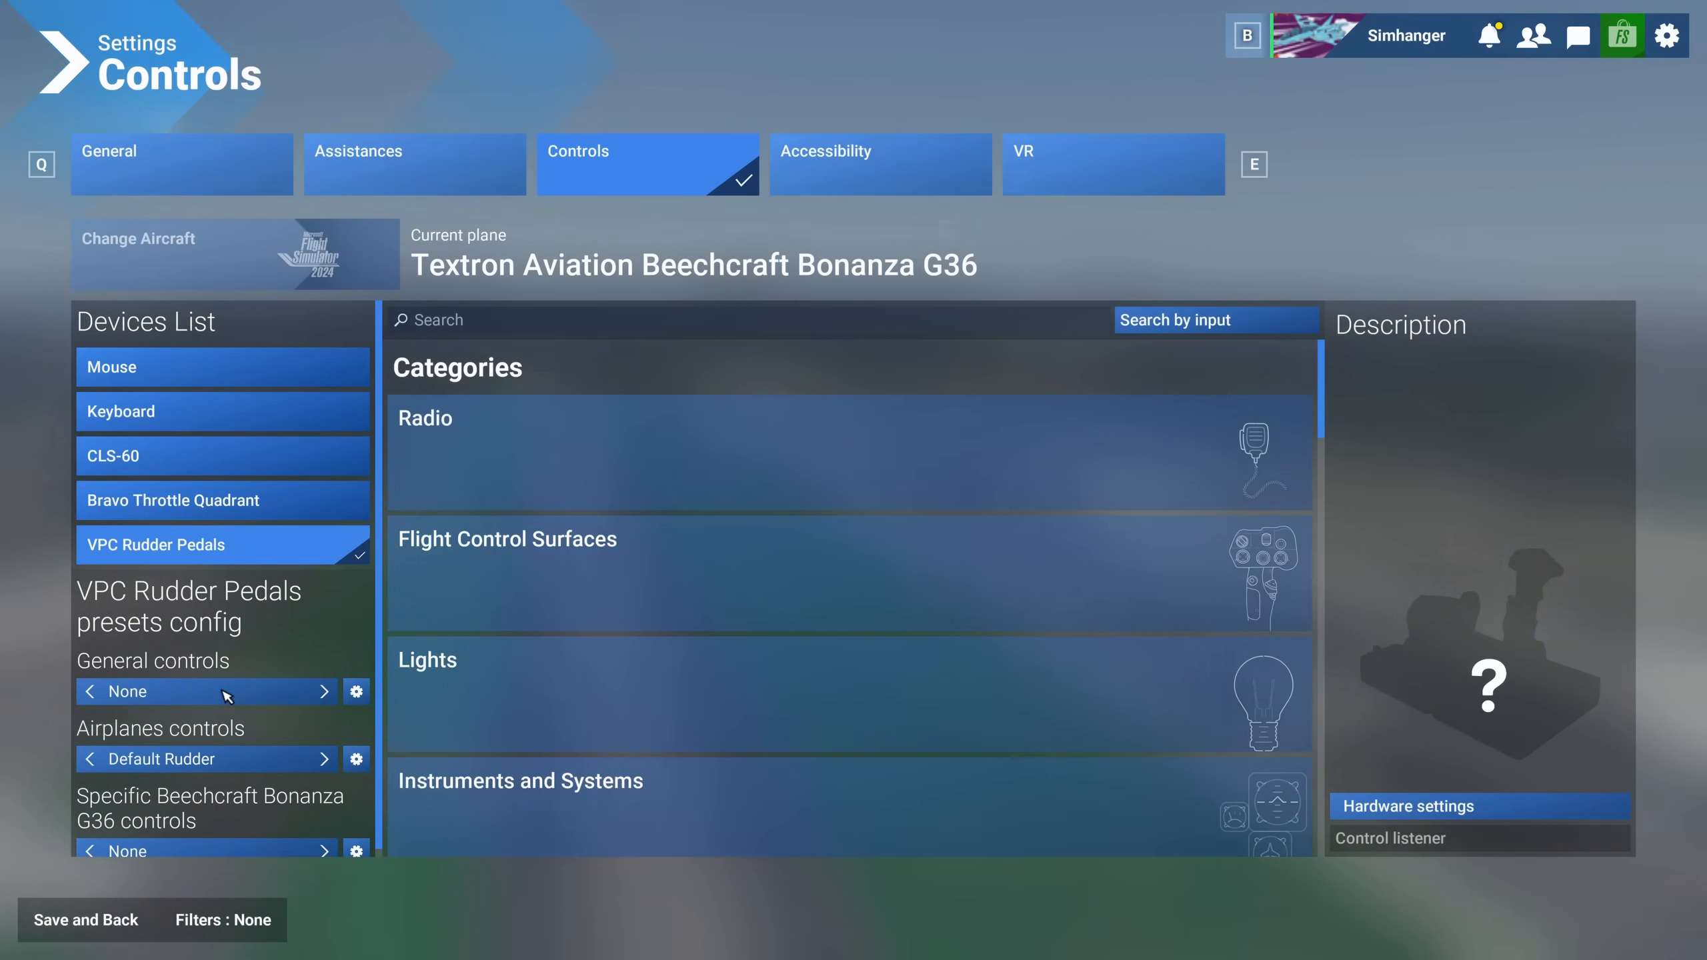
left_click(237, 921)
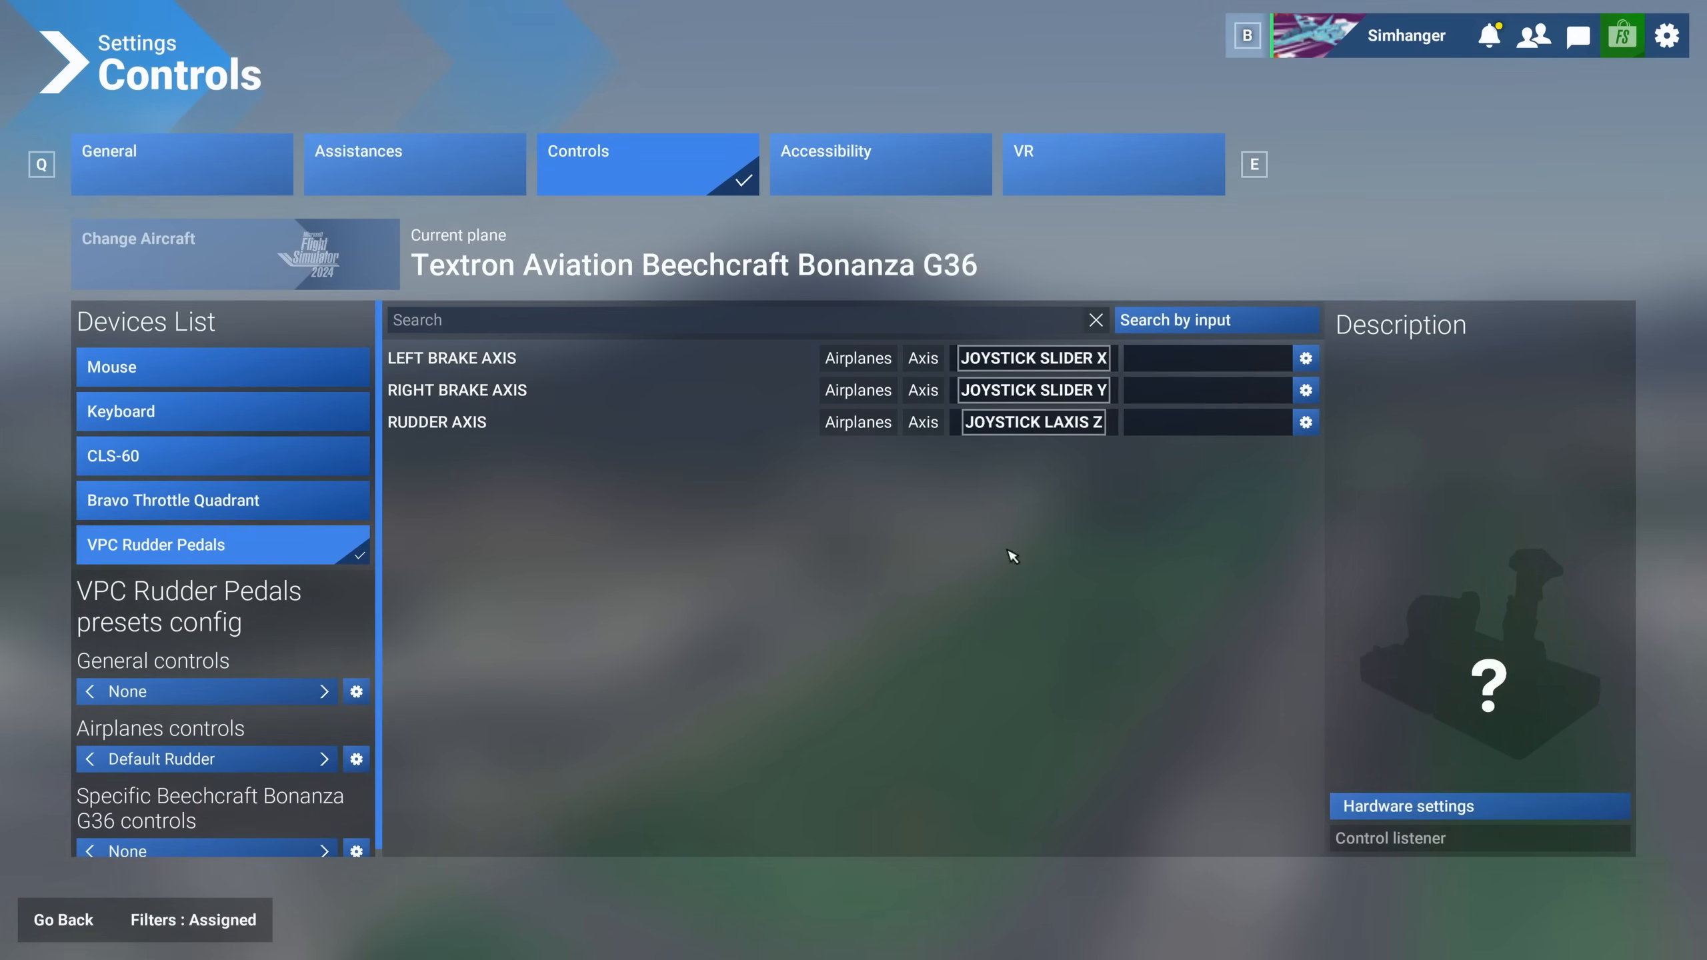
mouse_move(1454, 806)
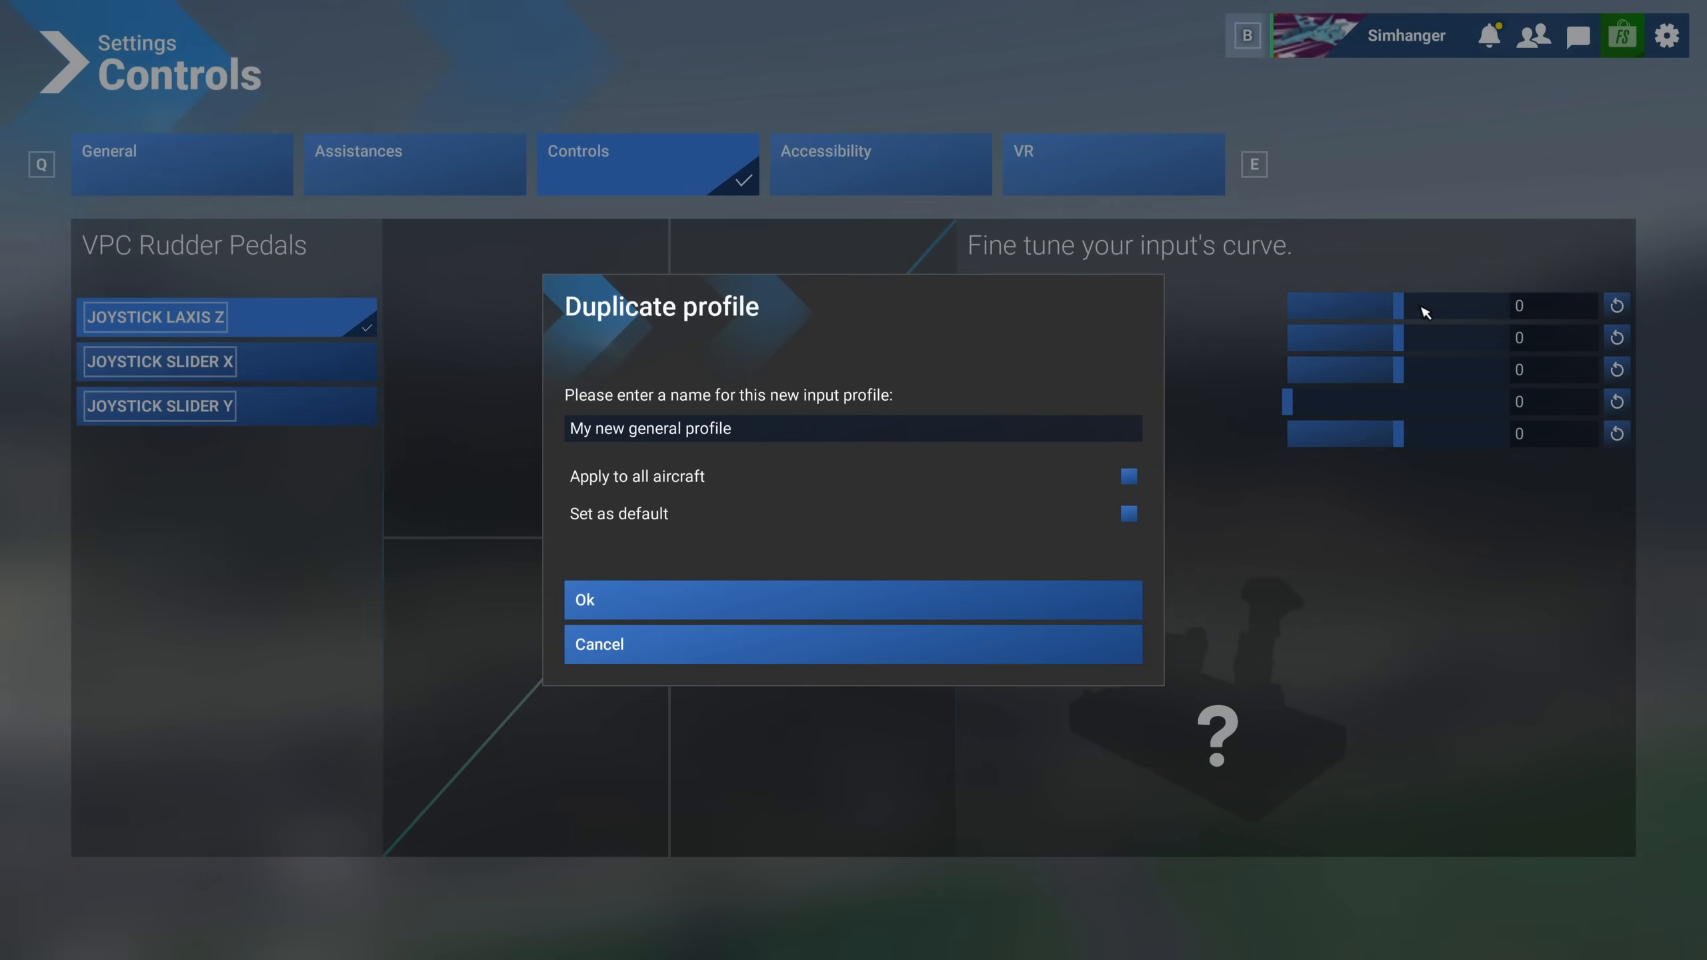
Replace the suggested duplicate profile name with 'Default Rudder'
left_click(853, 428)
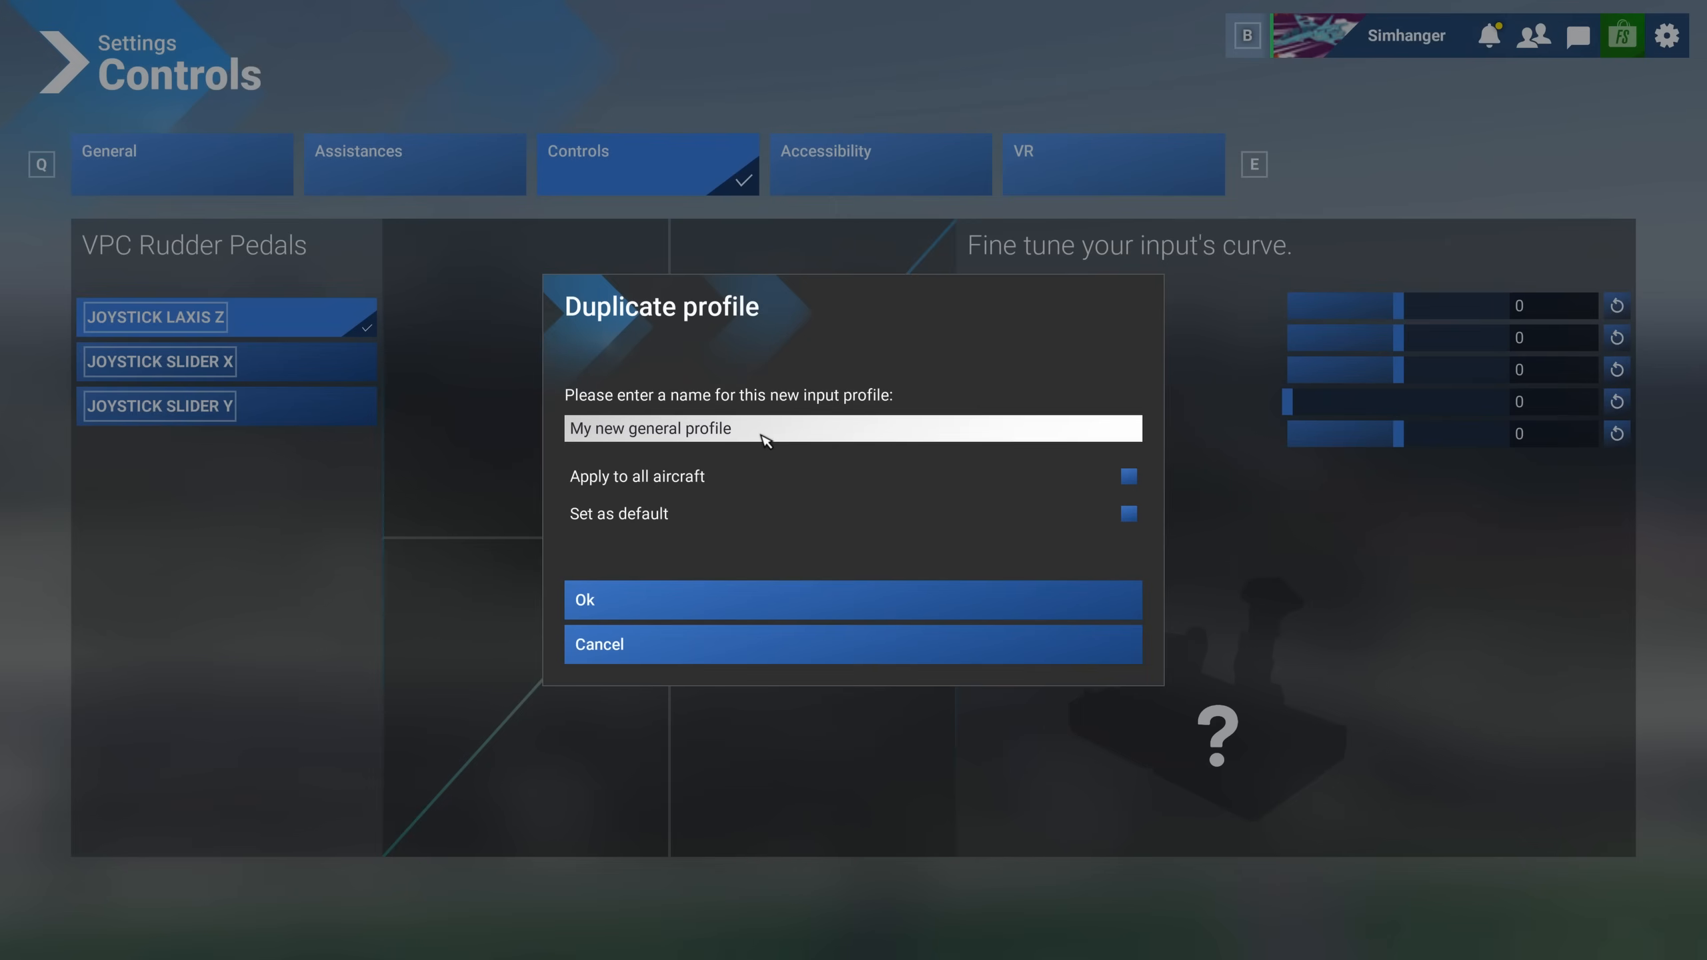
key("Backspace")
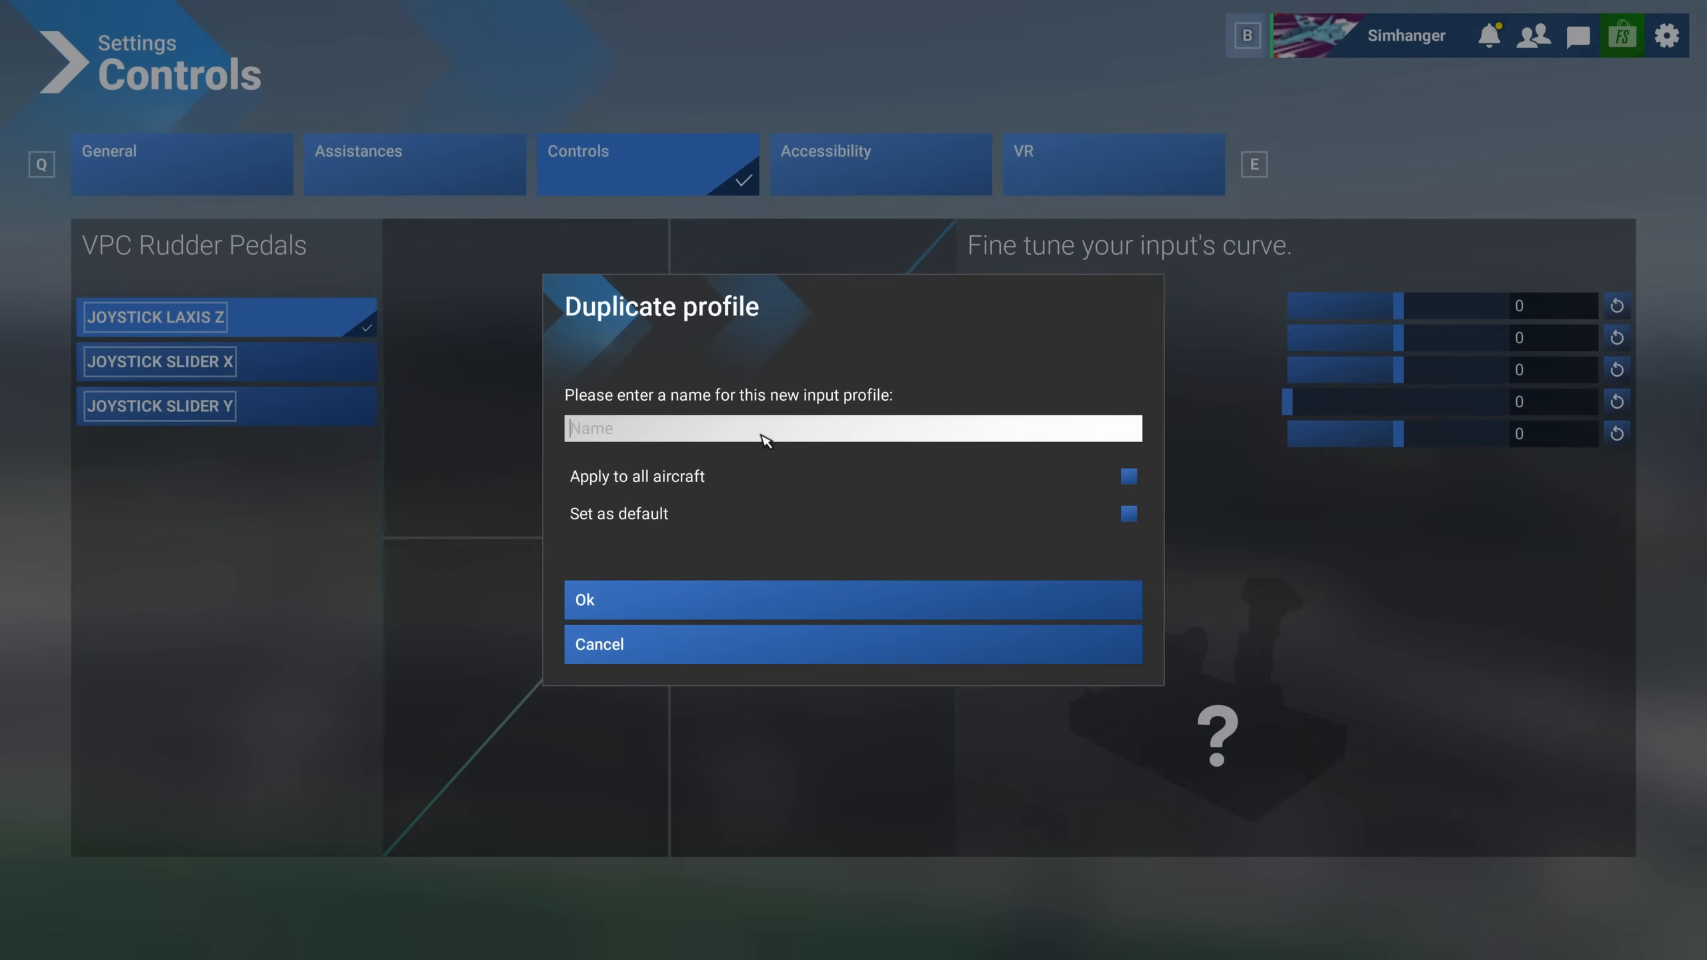
type("Default Rudder")
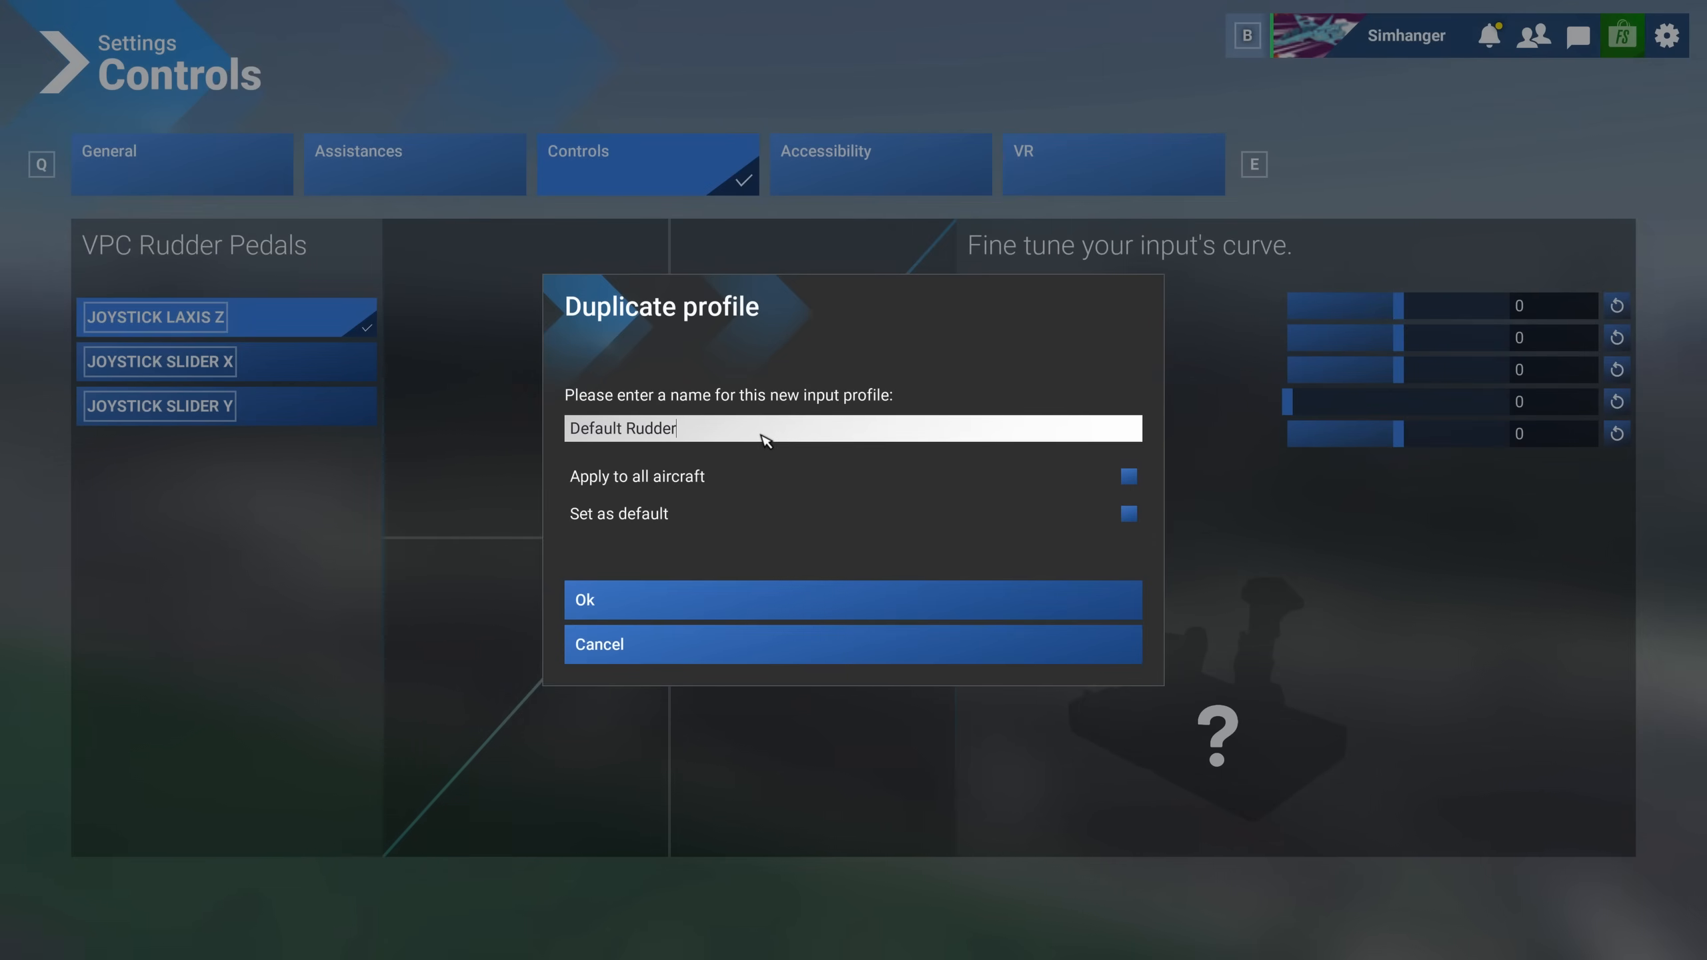
mouse_move(756, 555)
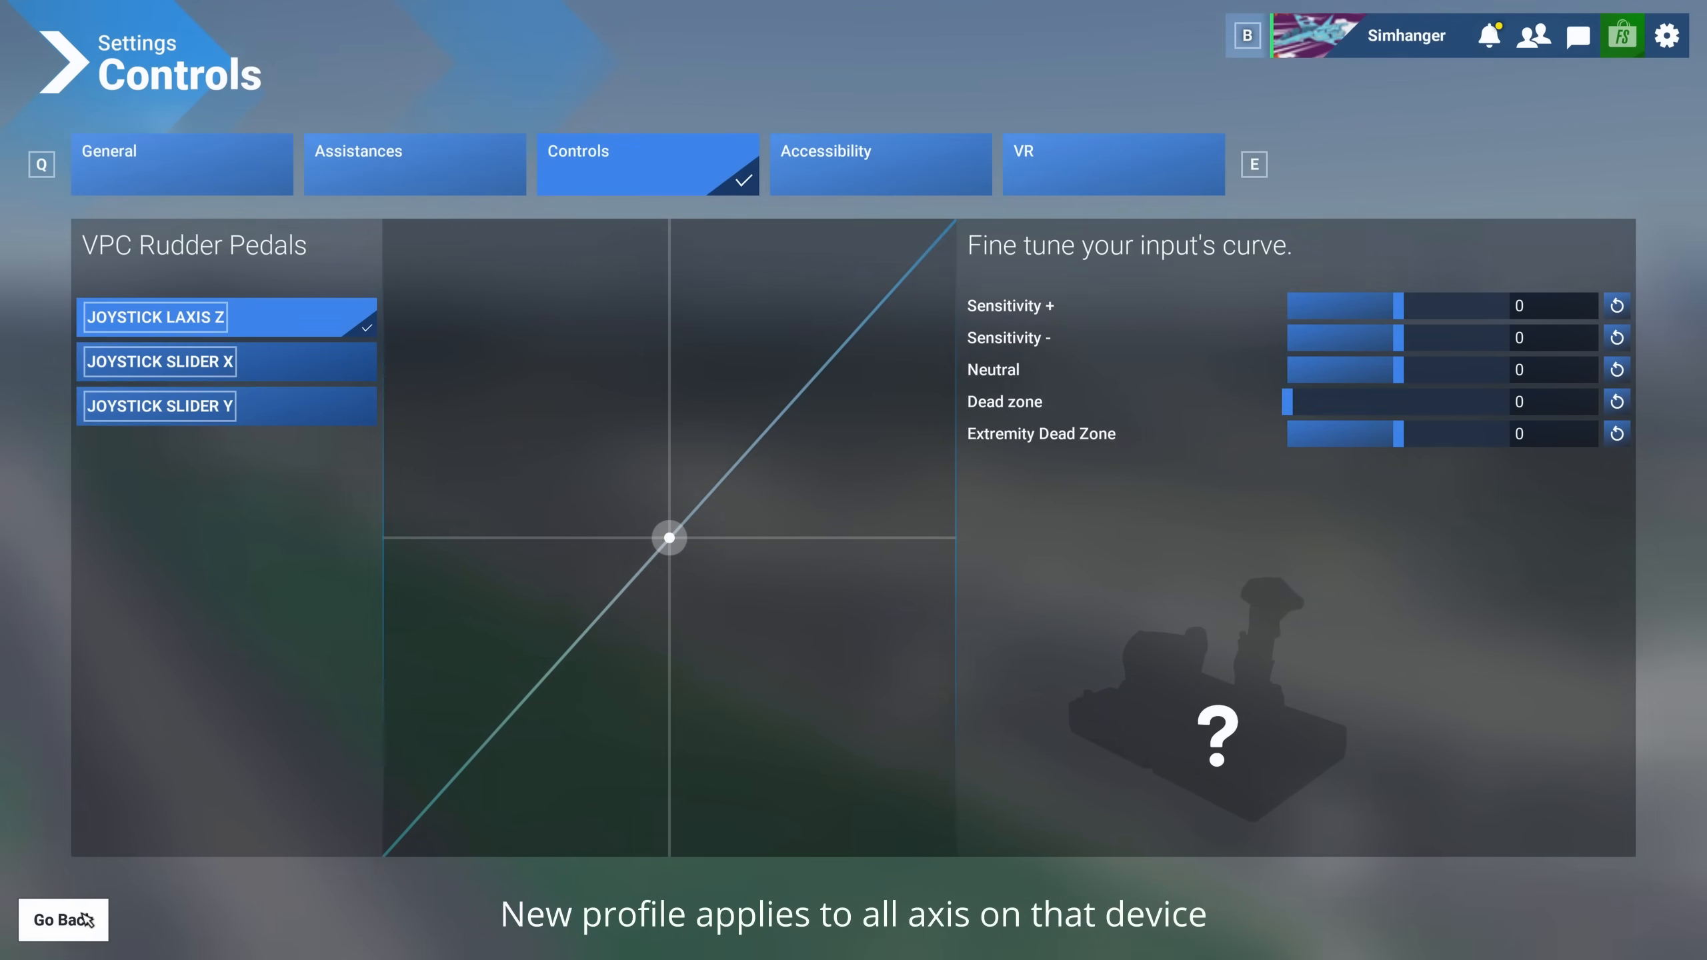
left_click(62, 919)
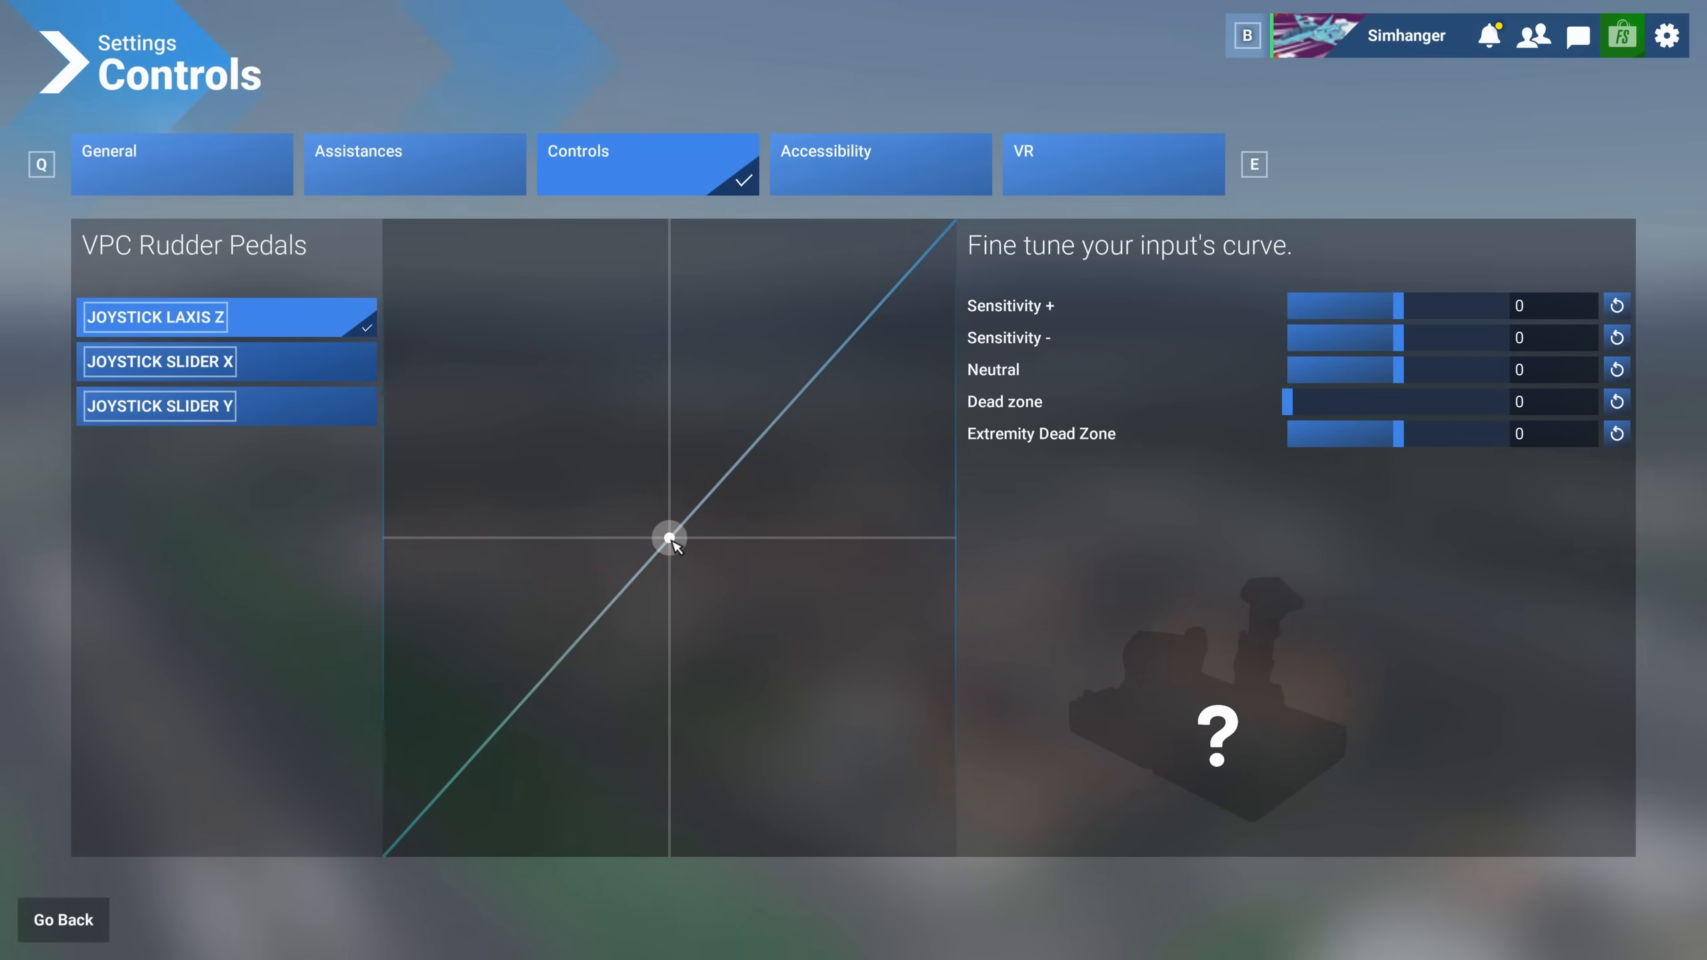
mouse_move(931, 466)
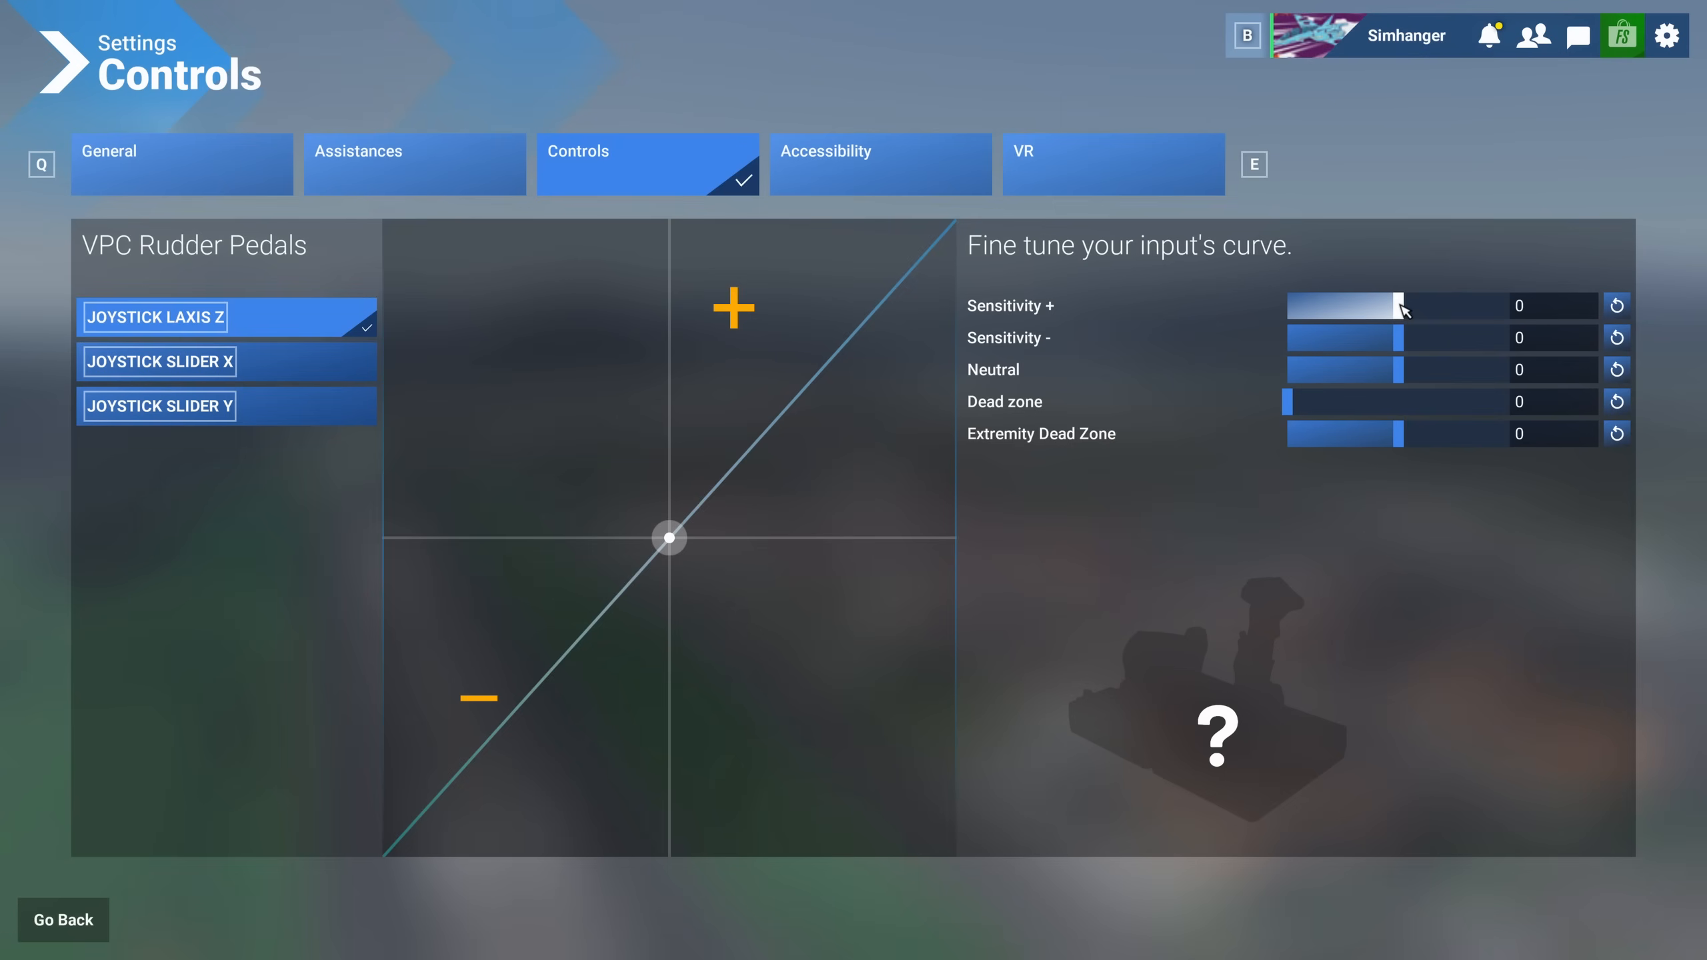
Test positive and negative rudder sensitivity values, returning both to zero
left_click_drag(1399, 305, 1295, 305)
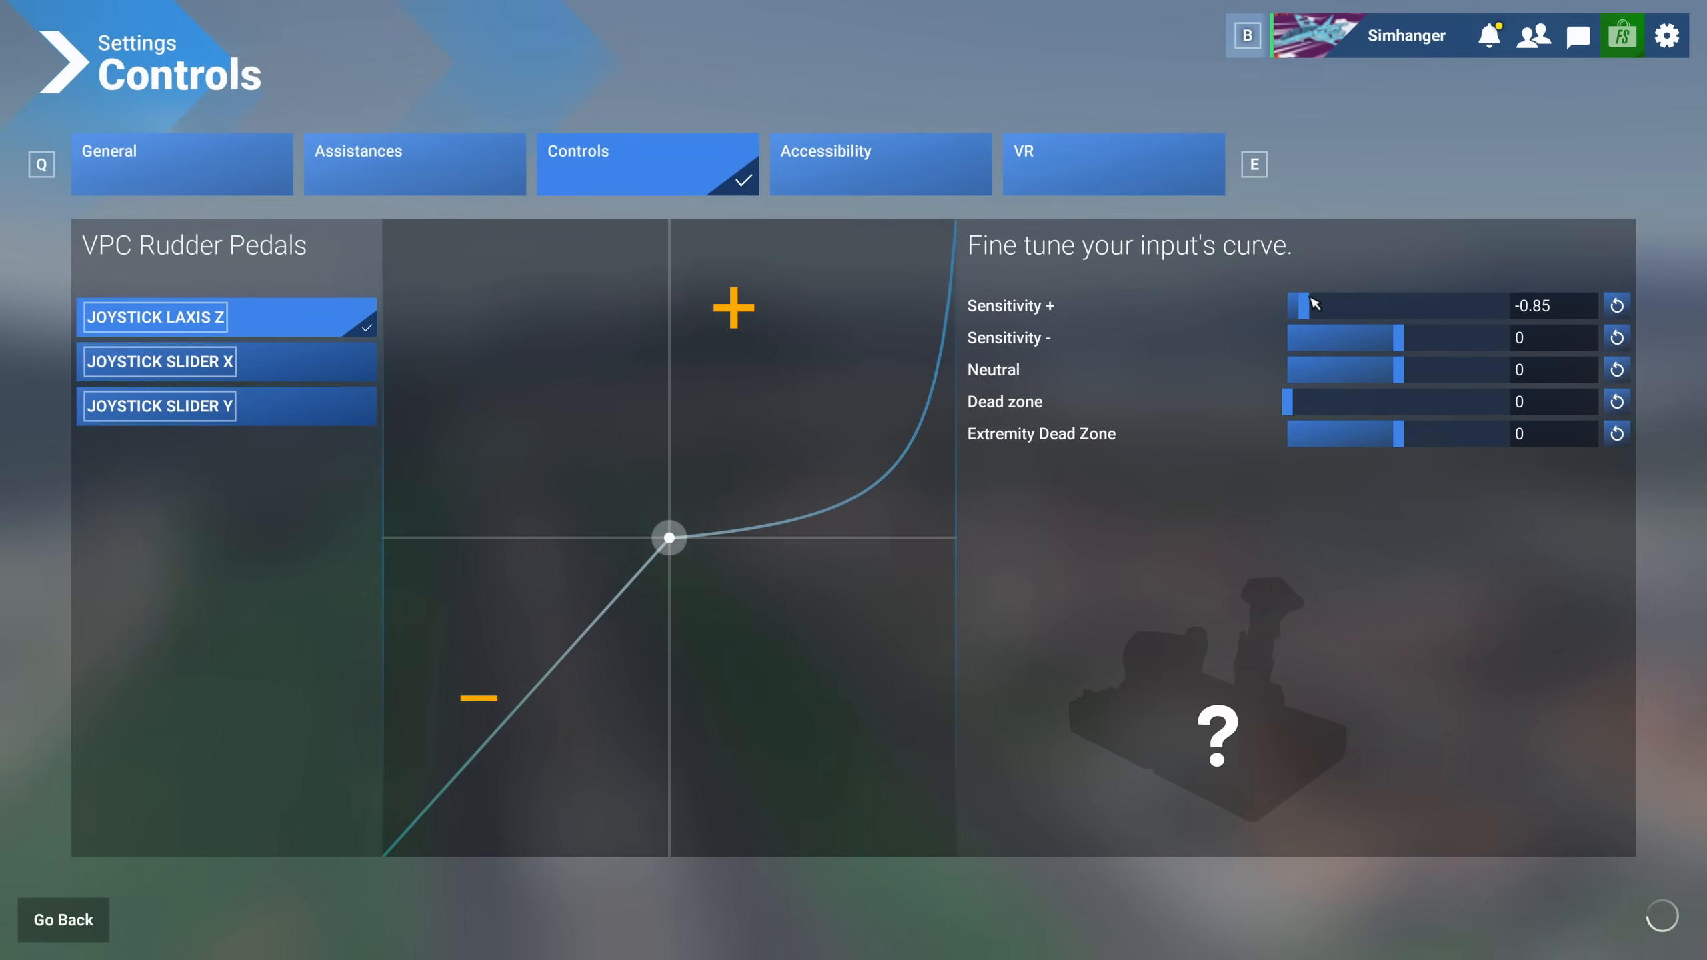
left_click_drag(1302, 306, 1366, 305)
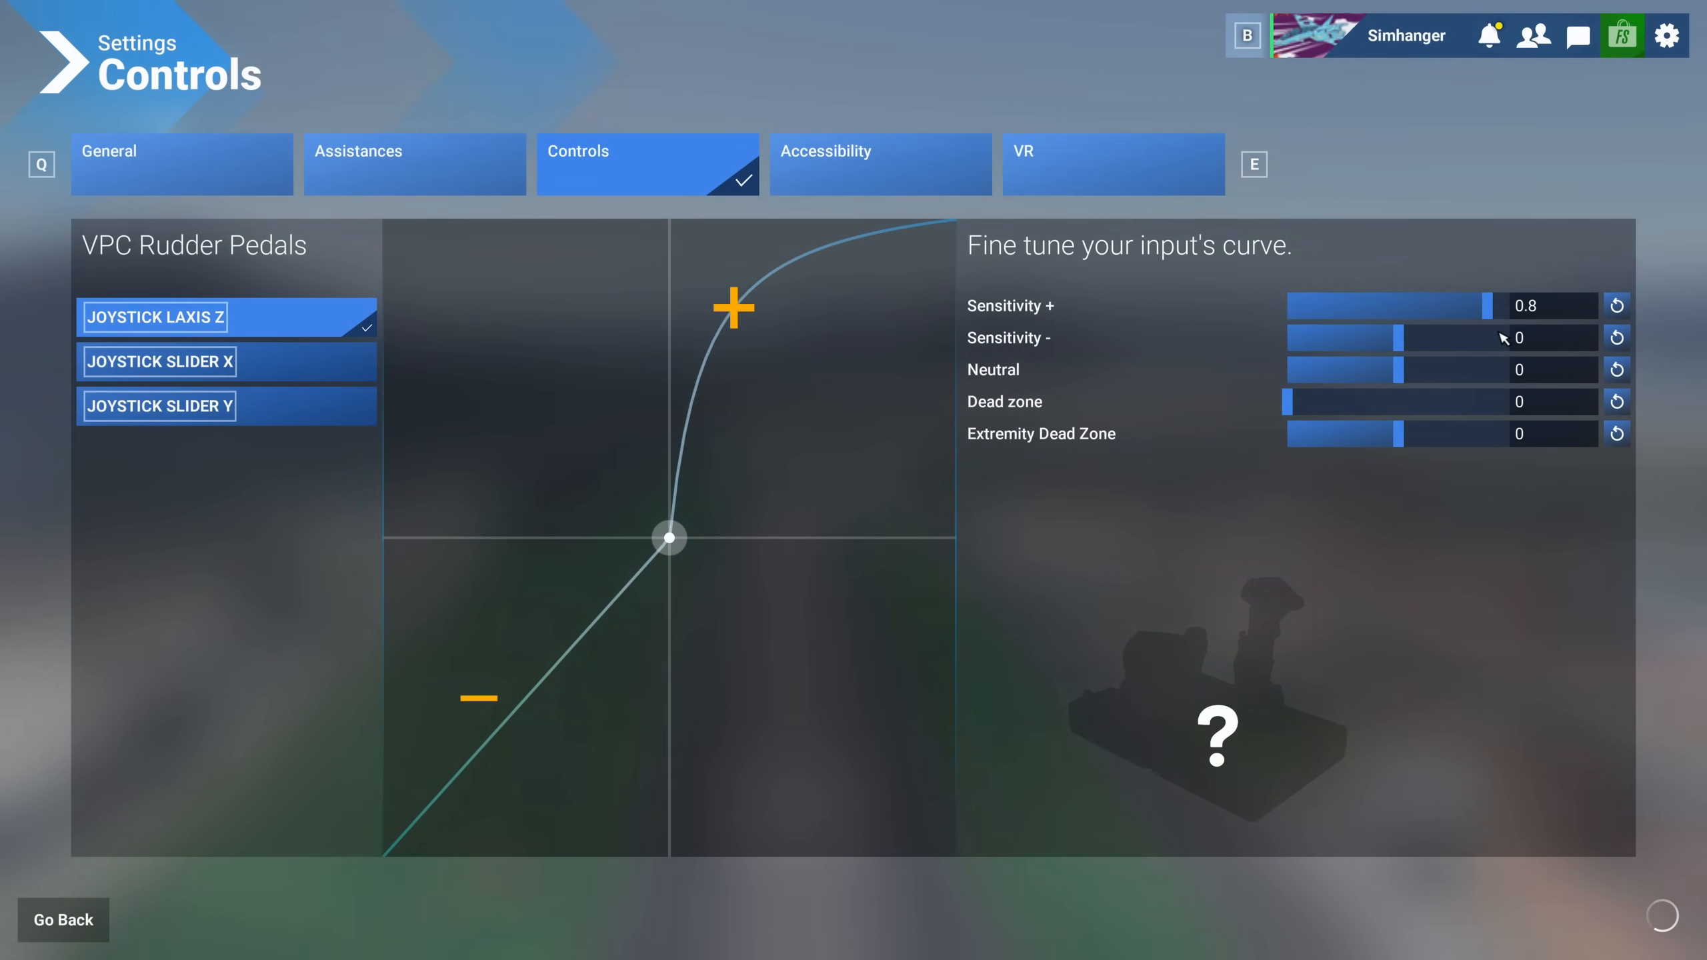
left_click_drag(1461, 306, 1397, 306)
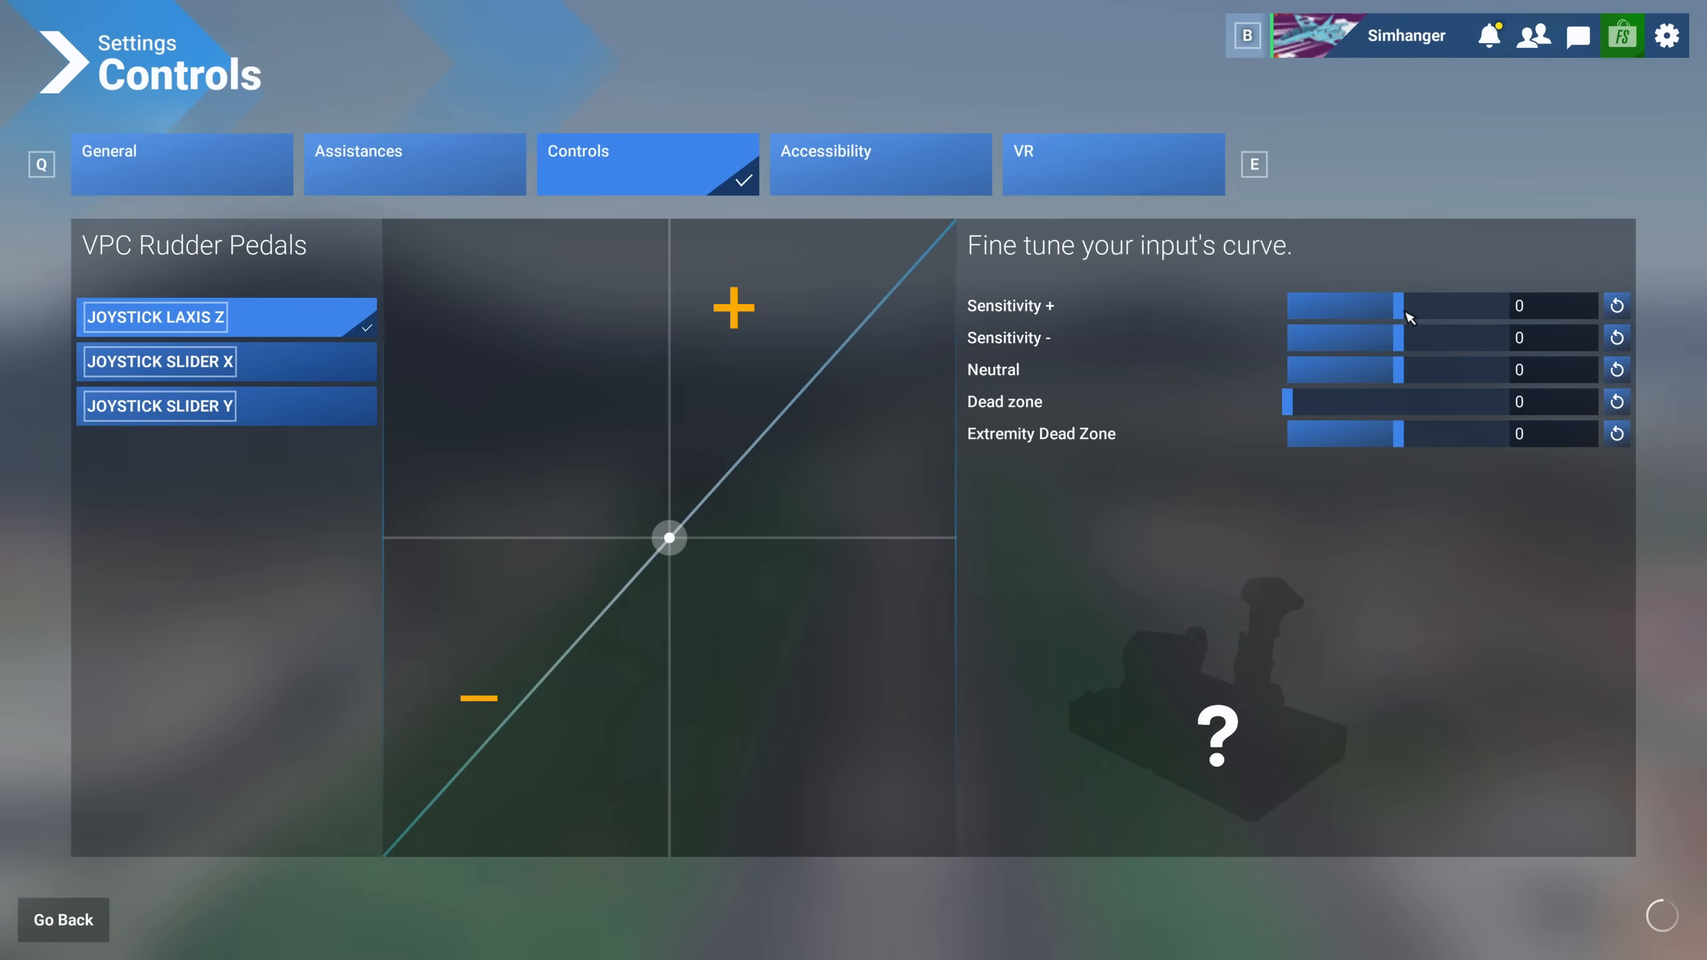
left_click_drag(1395, 306, 1349, 305)
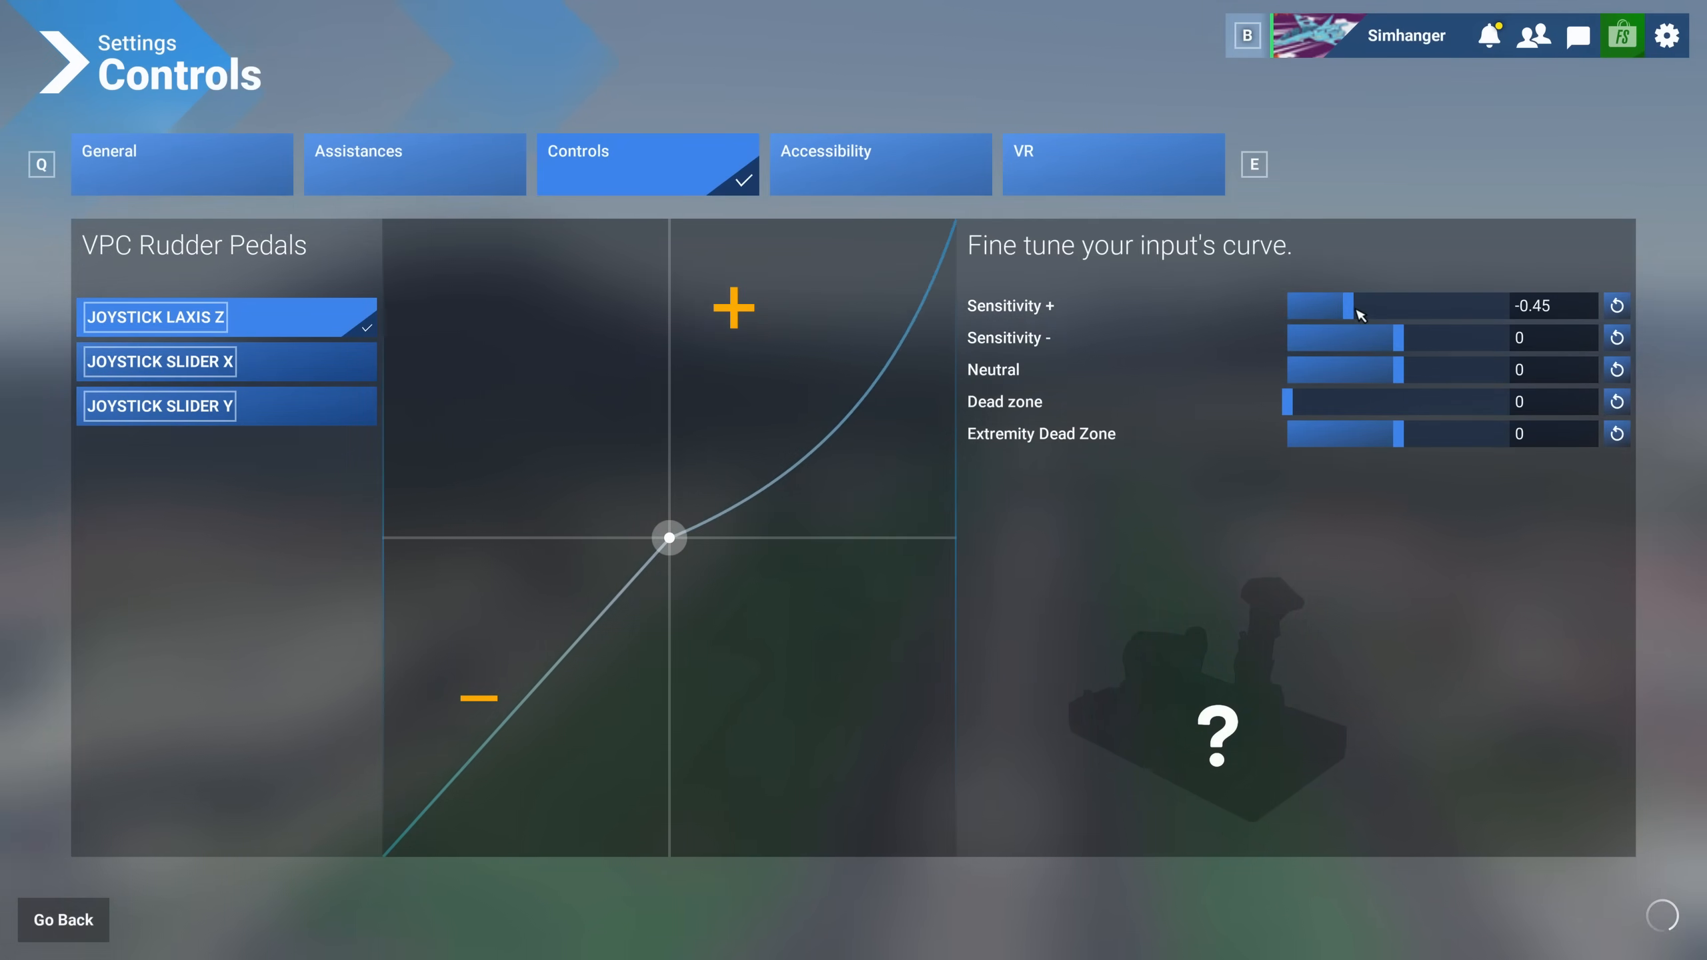
left_click_drag(1350, 305, 1313, 305)
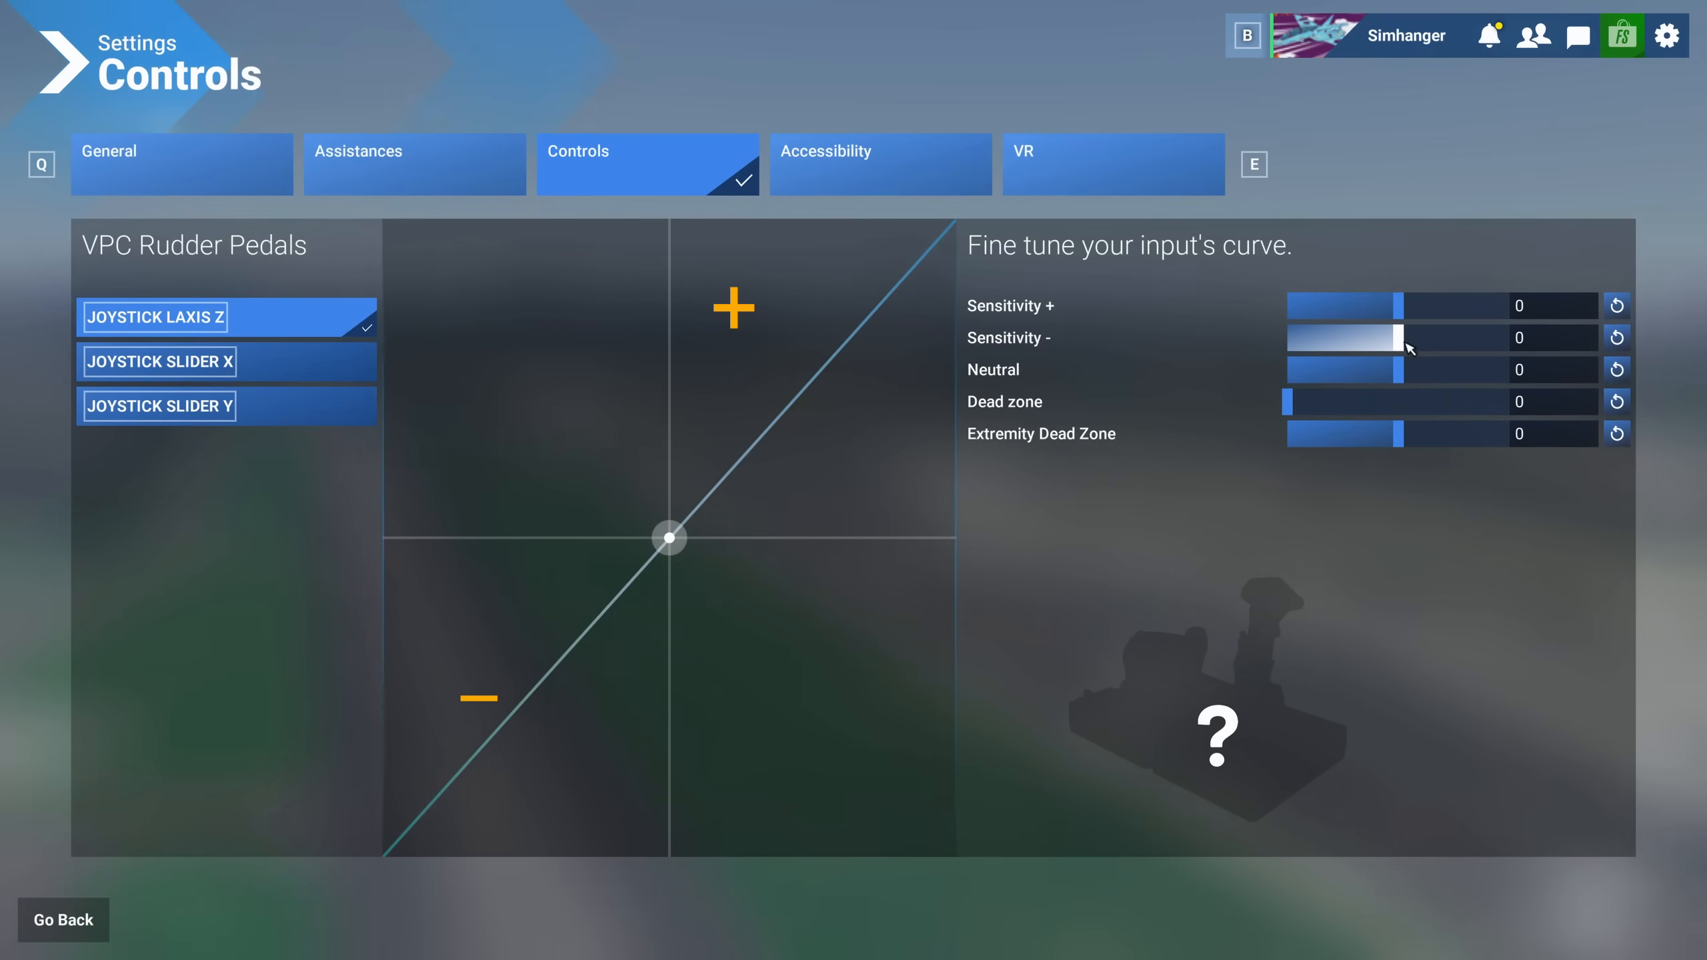
left_click_drag(1394, 338, 1323, 338)
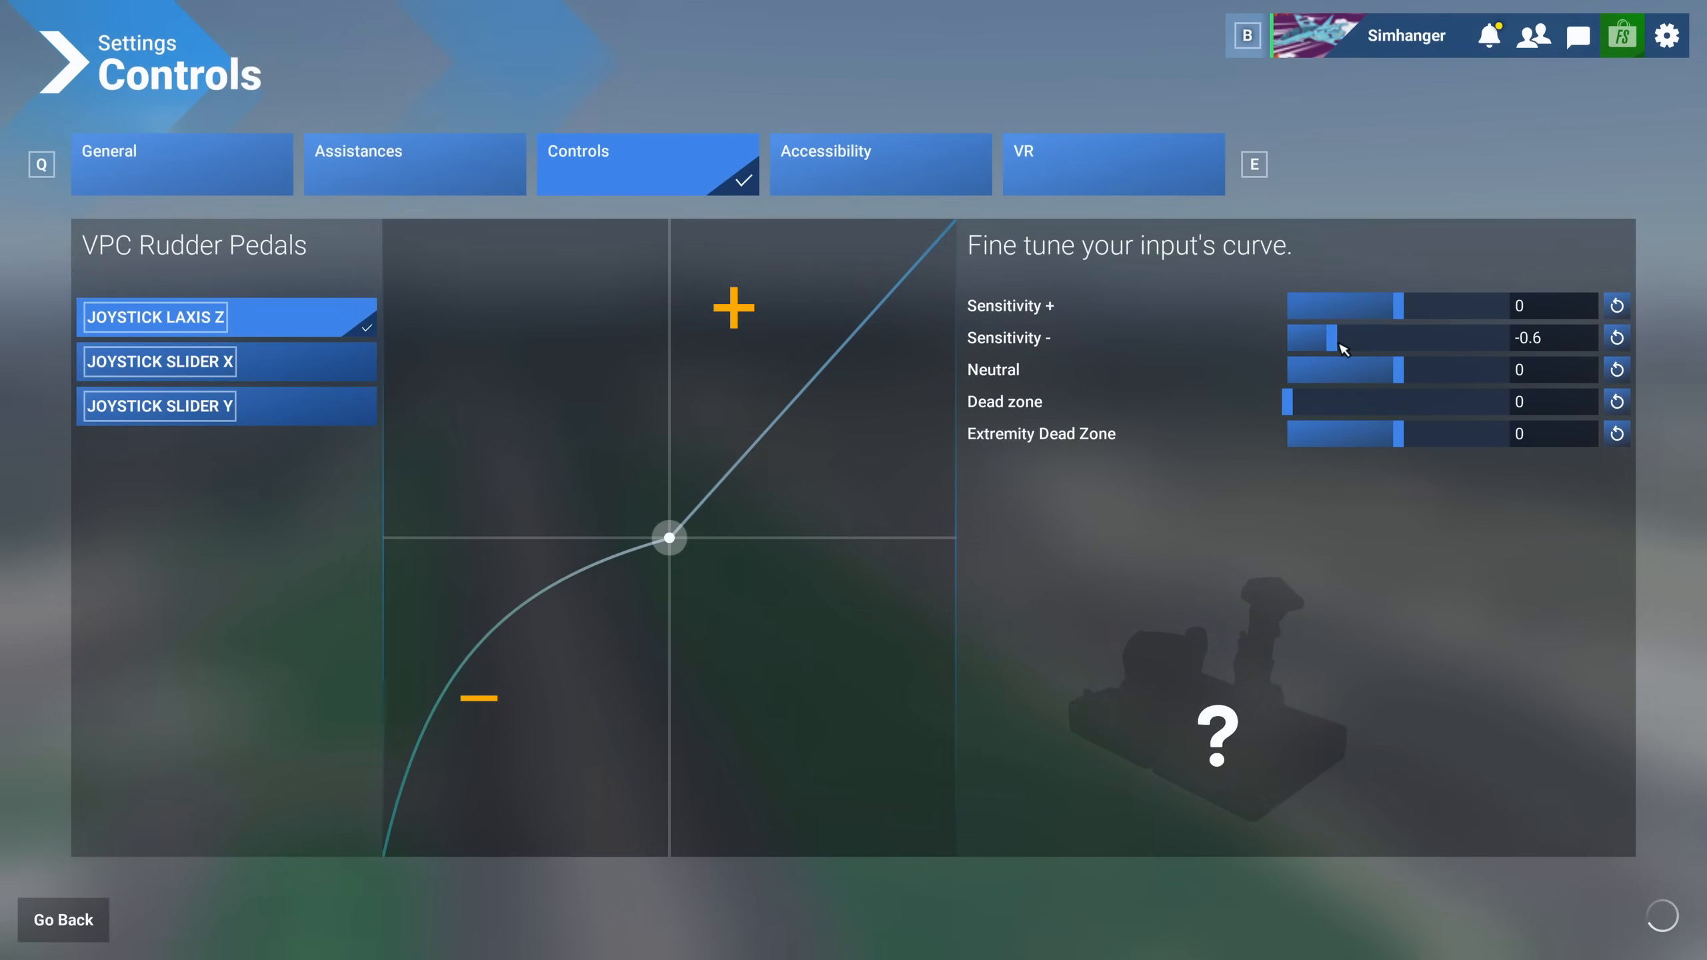
left_click_drag(1326, 337, 1476, 337)
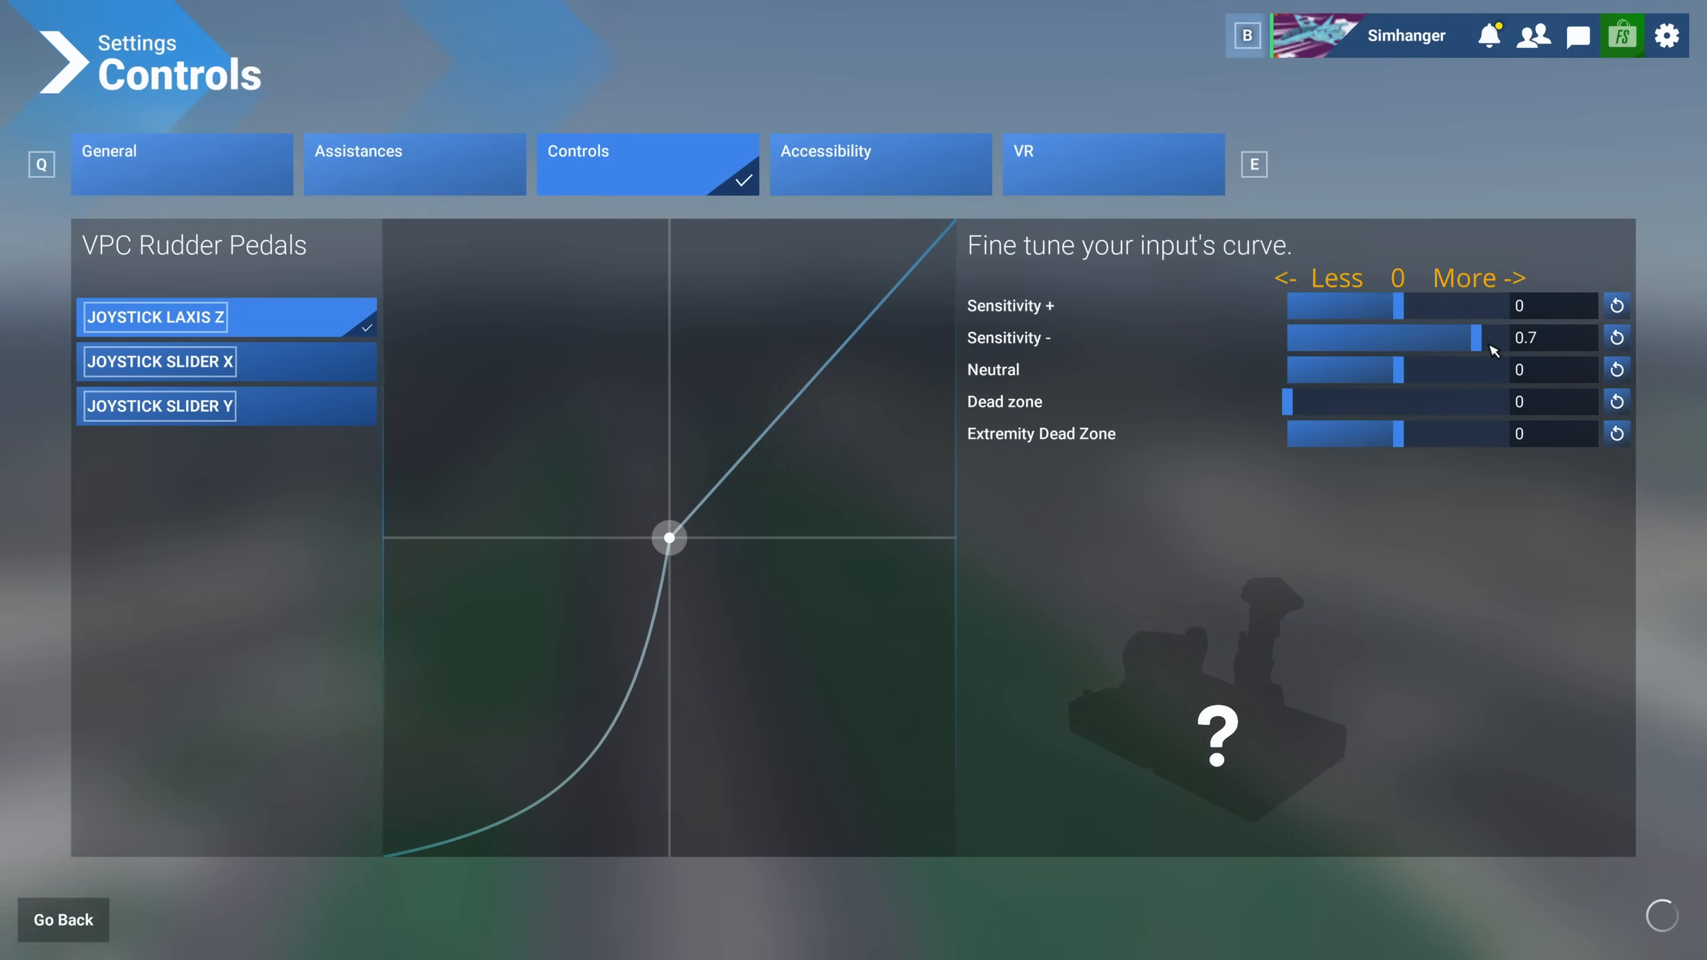
left_click_drag(1475, 337, 1318, 337)
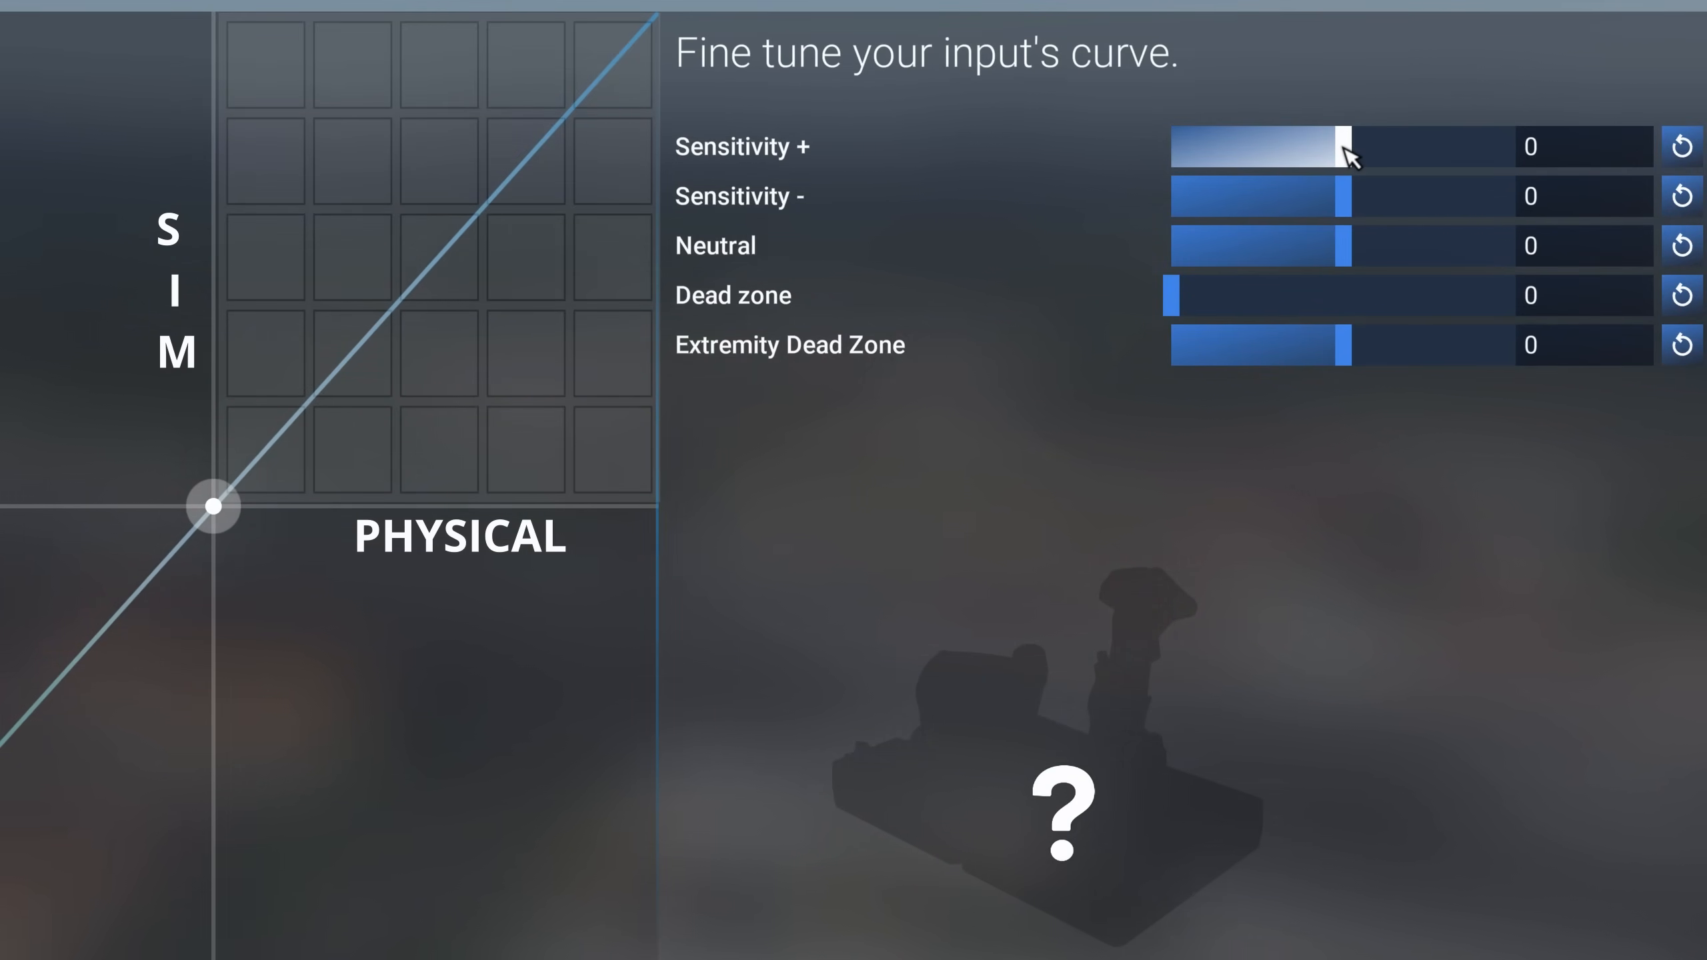
Set both positive and negative rudder sensitivity to -0.4
left_click_drag(1350, 147, 1284, 146)
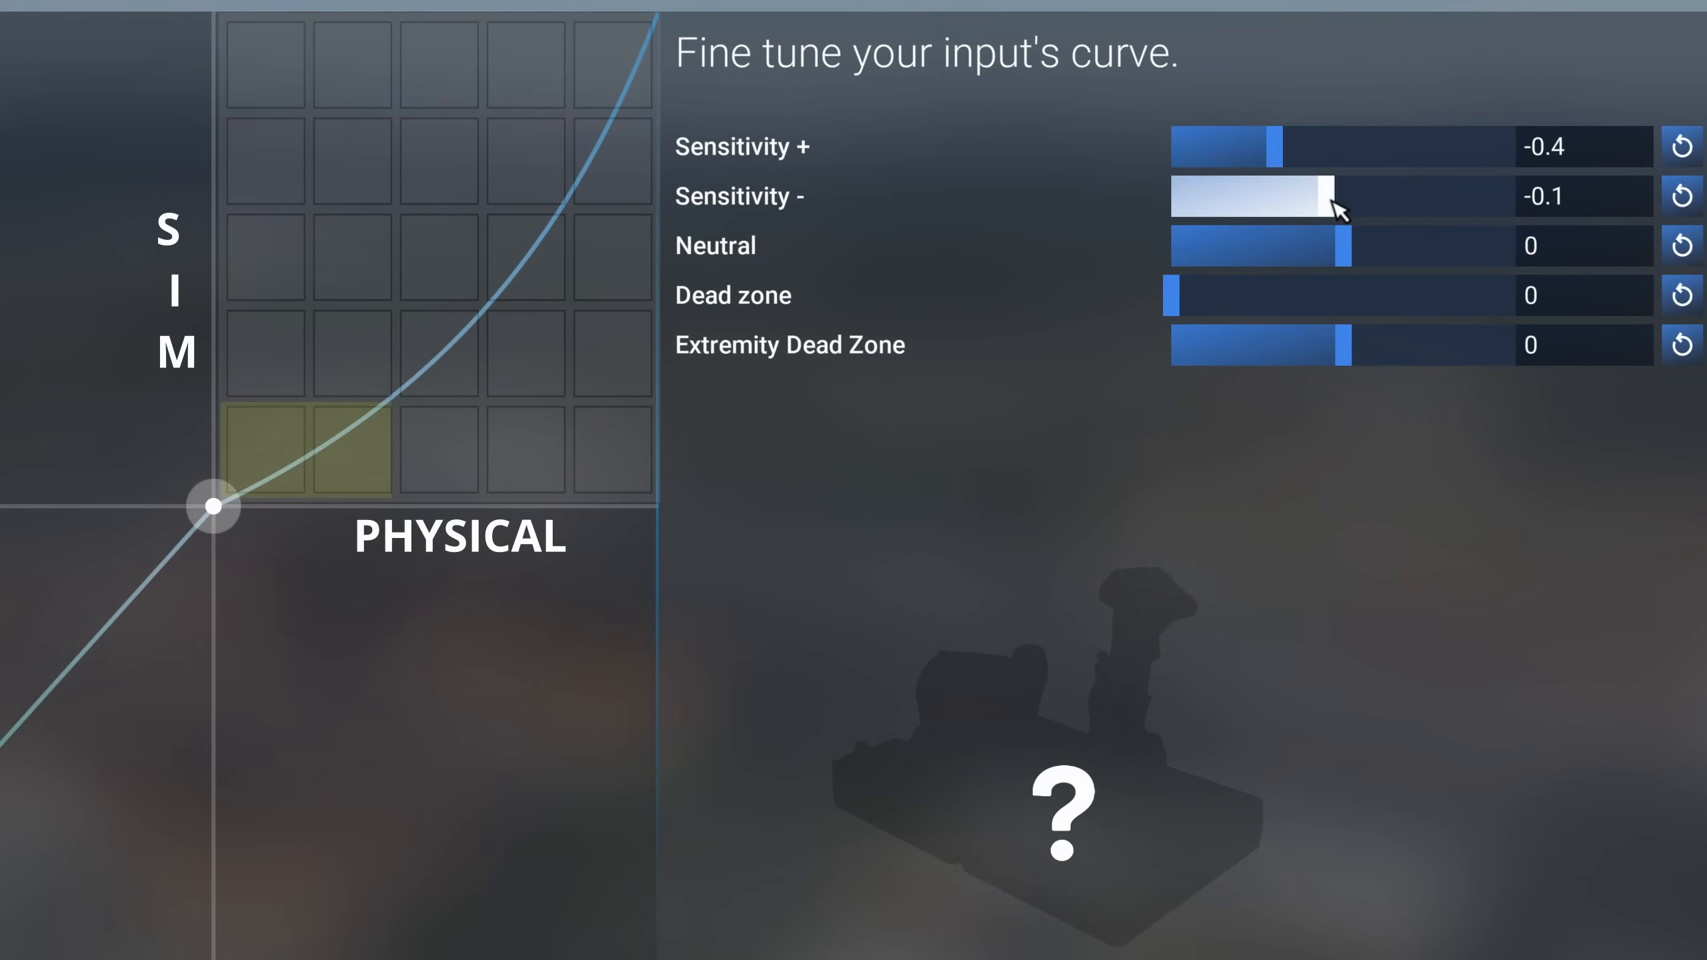
left_click_drag(1334, 196, 1284, 207)
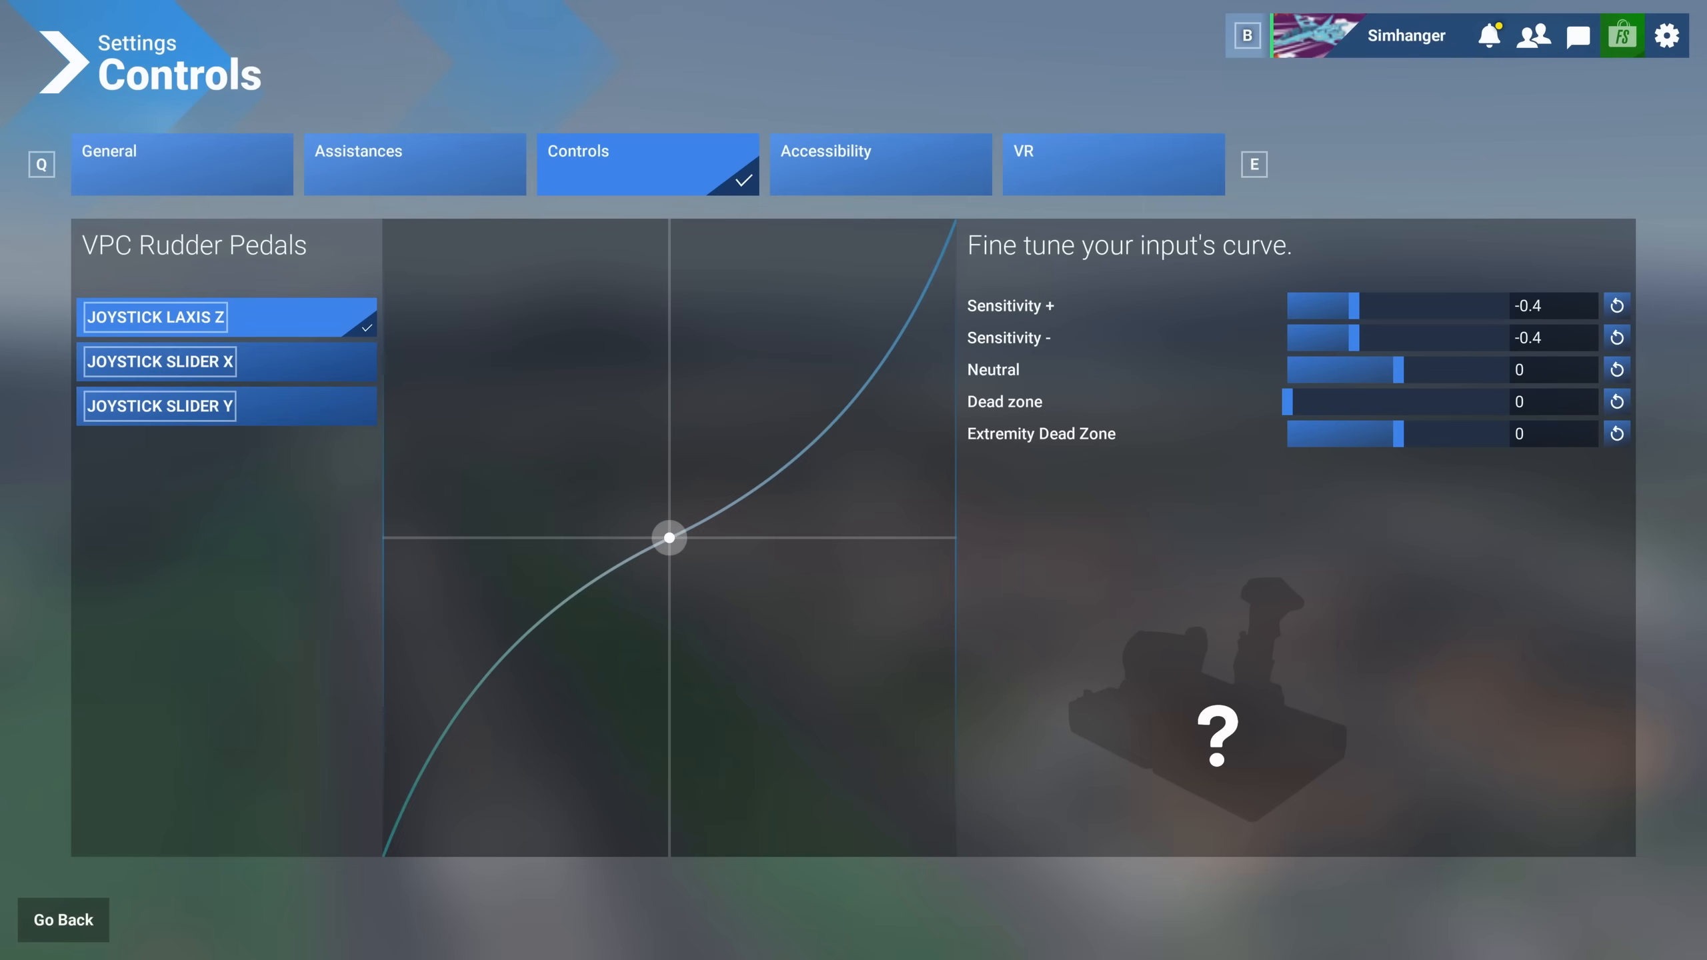
left_click_drag(1353, 305, 1305, 305)
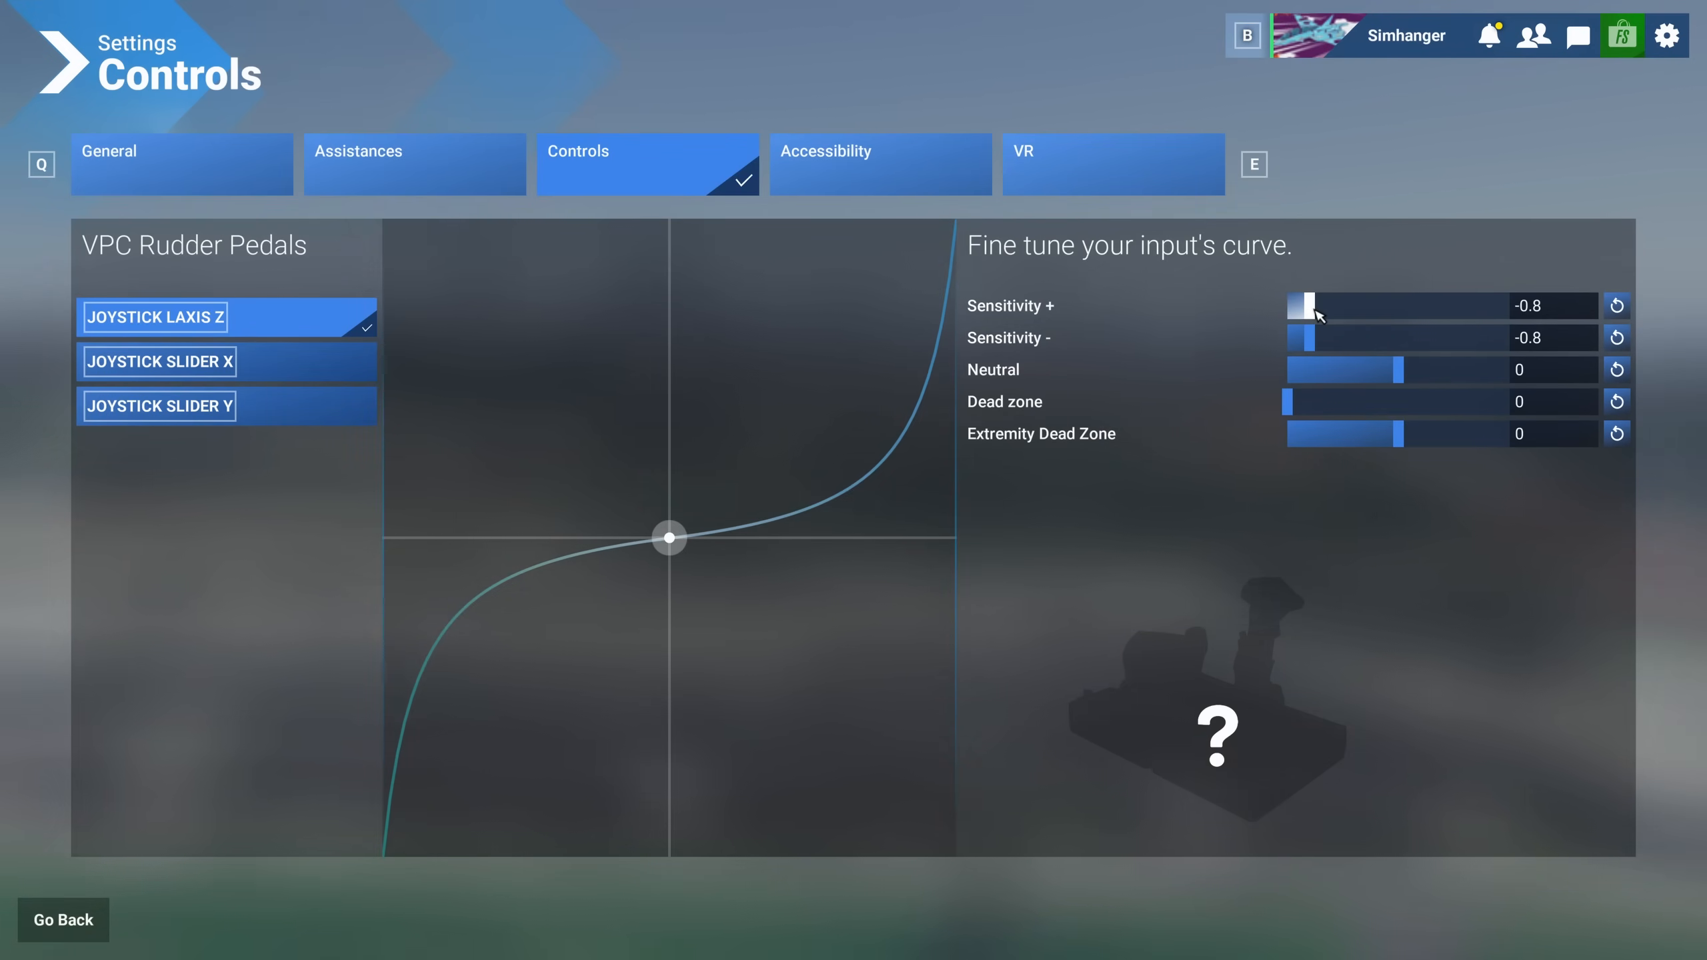
left_click_drag(1298, 306, 1361, 306)
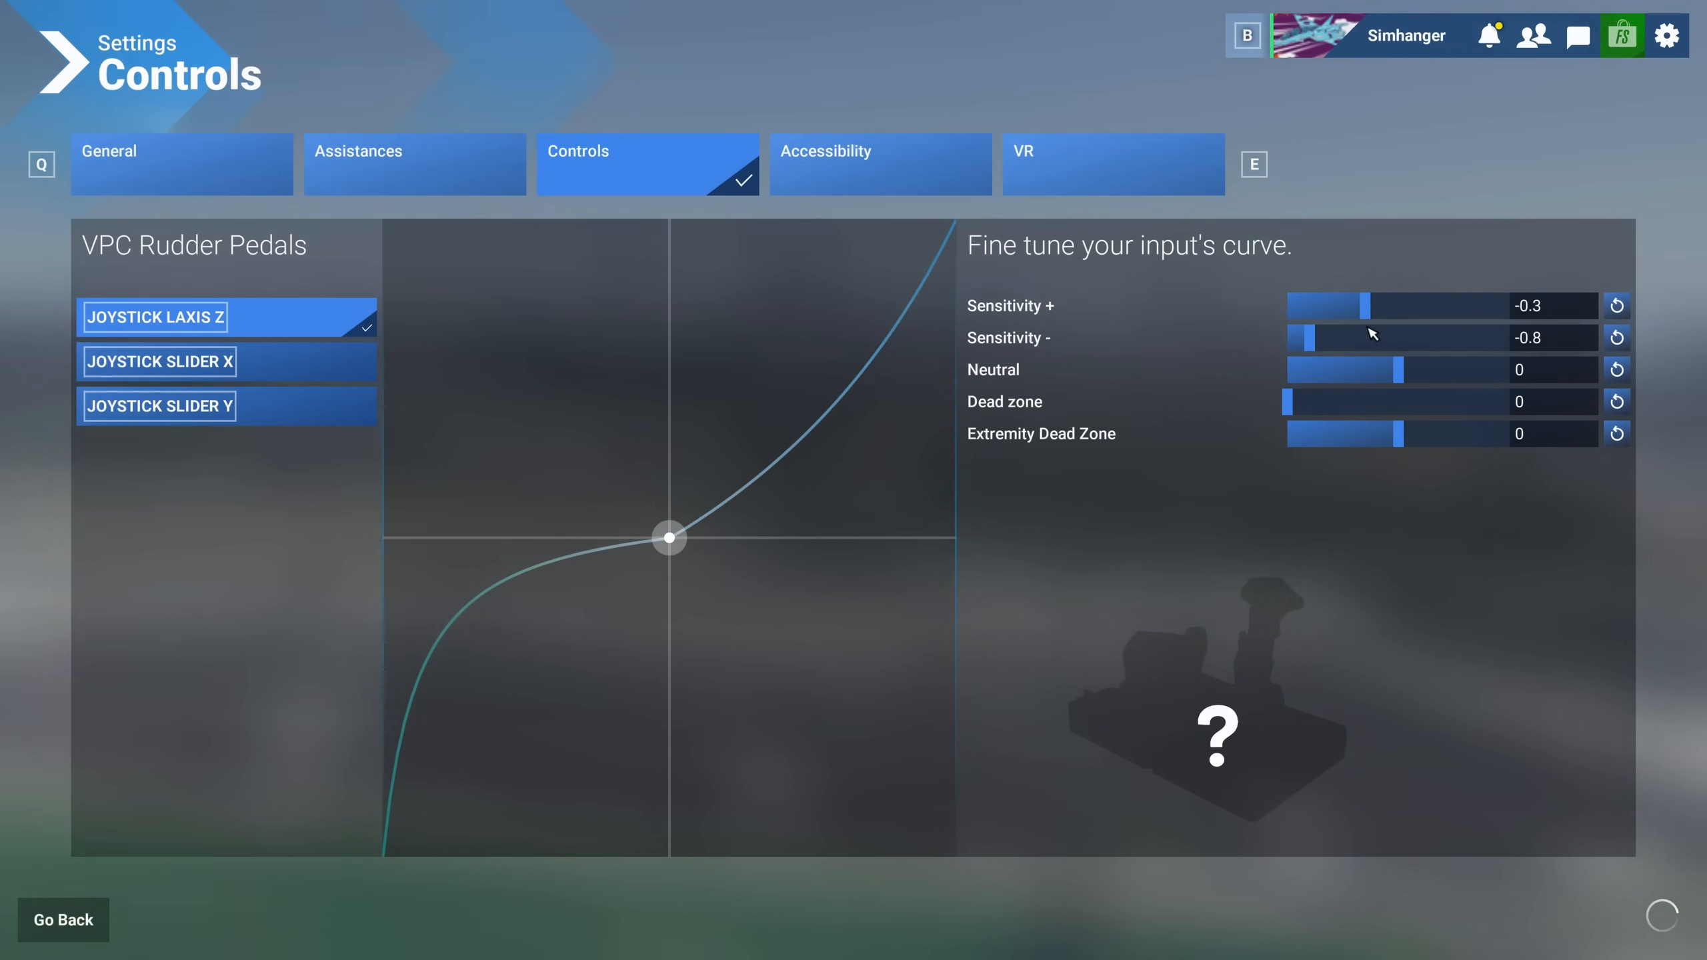
left_click_drag(1360, 306, 1355, 306)
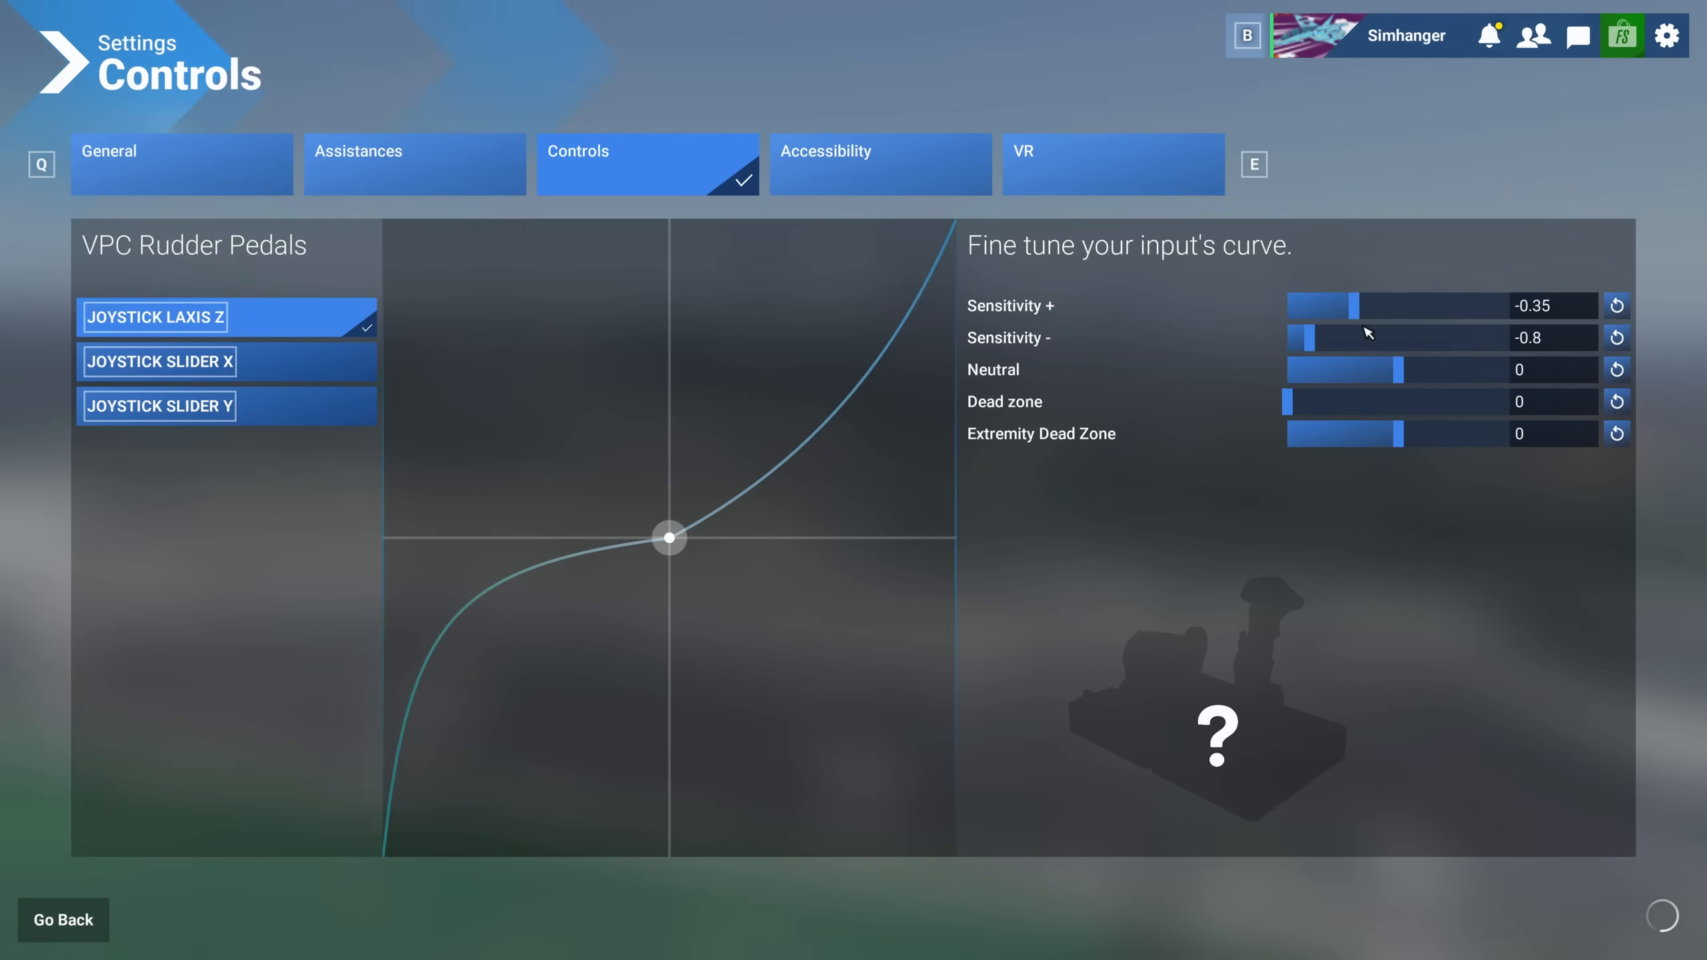
left_click_drag(1302, 337, 1334, 338)
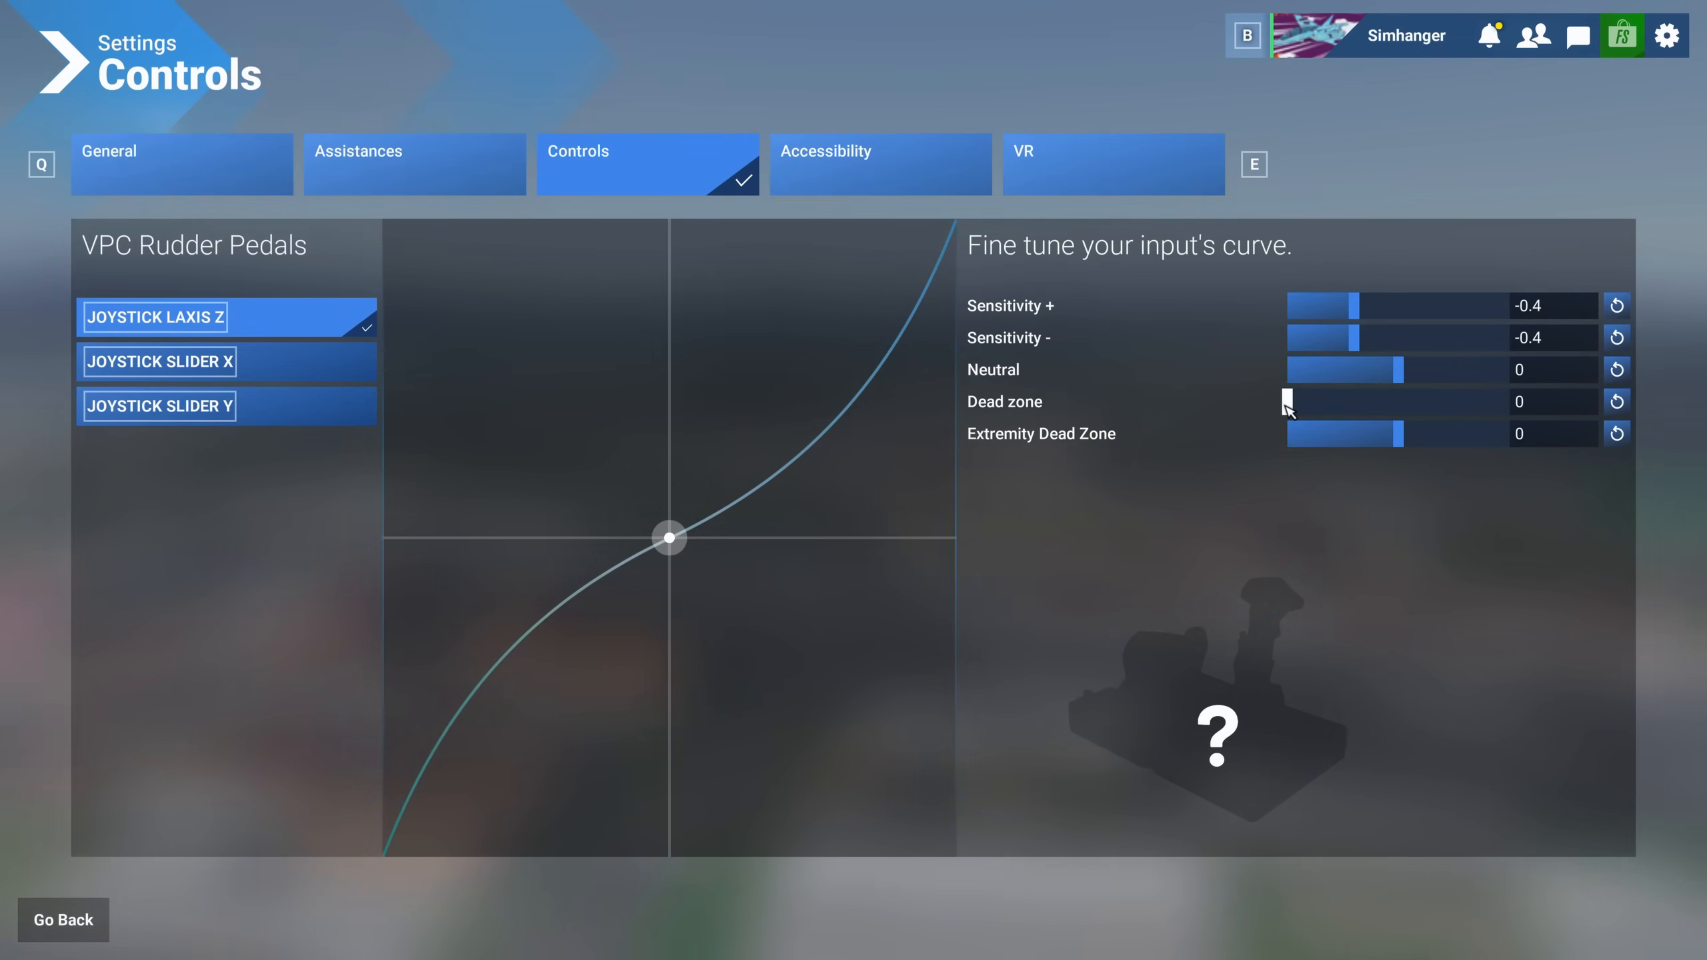
Set the rudder dead zone to 0.05, briefly trying the maximum before restoring 0.05
left_click_drag(1294, 400, 1307, 400)
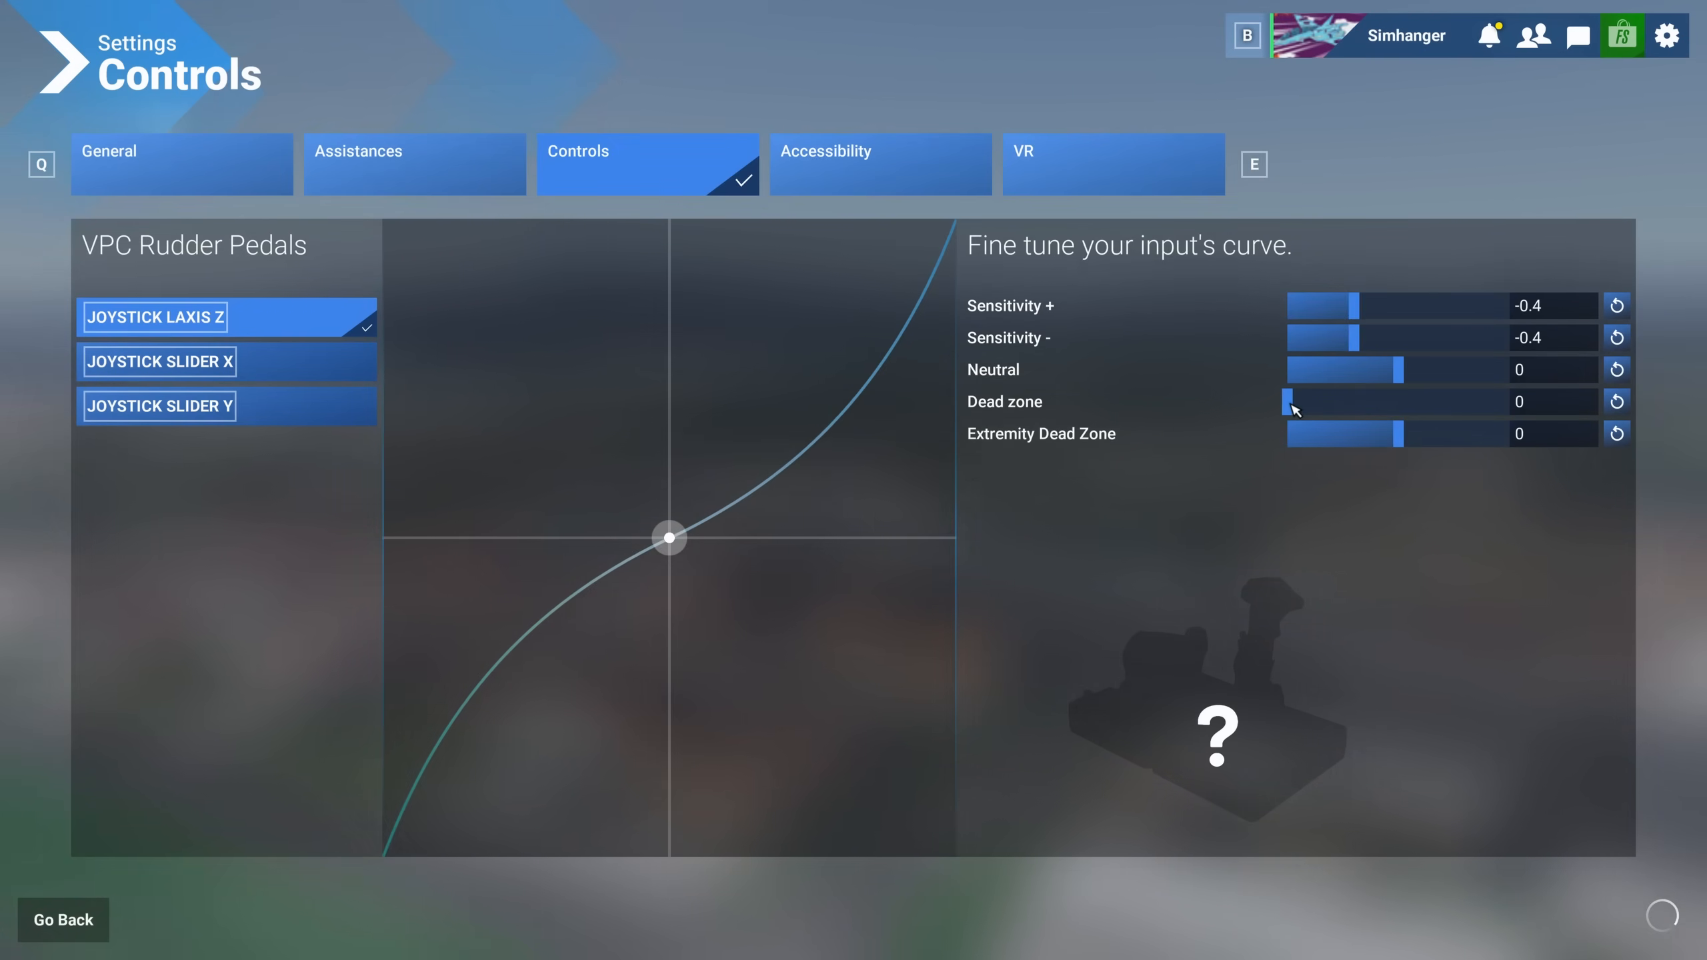
left_click_drag(1294, 400, 1302, 401)
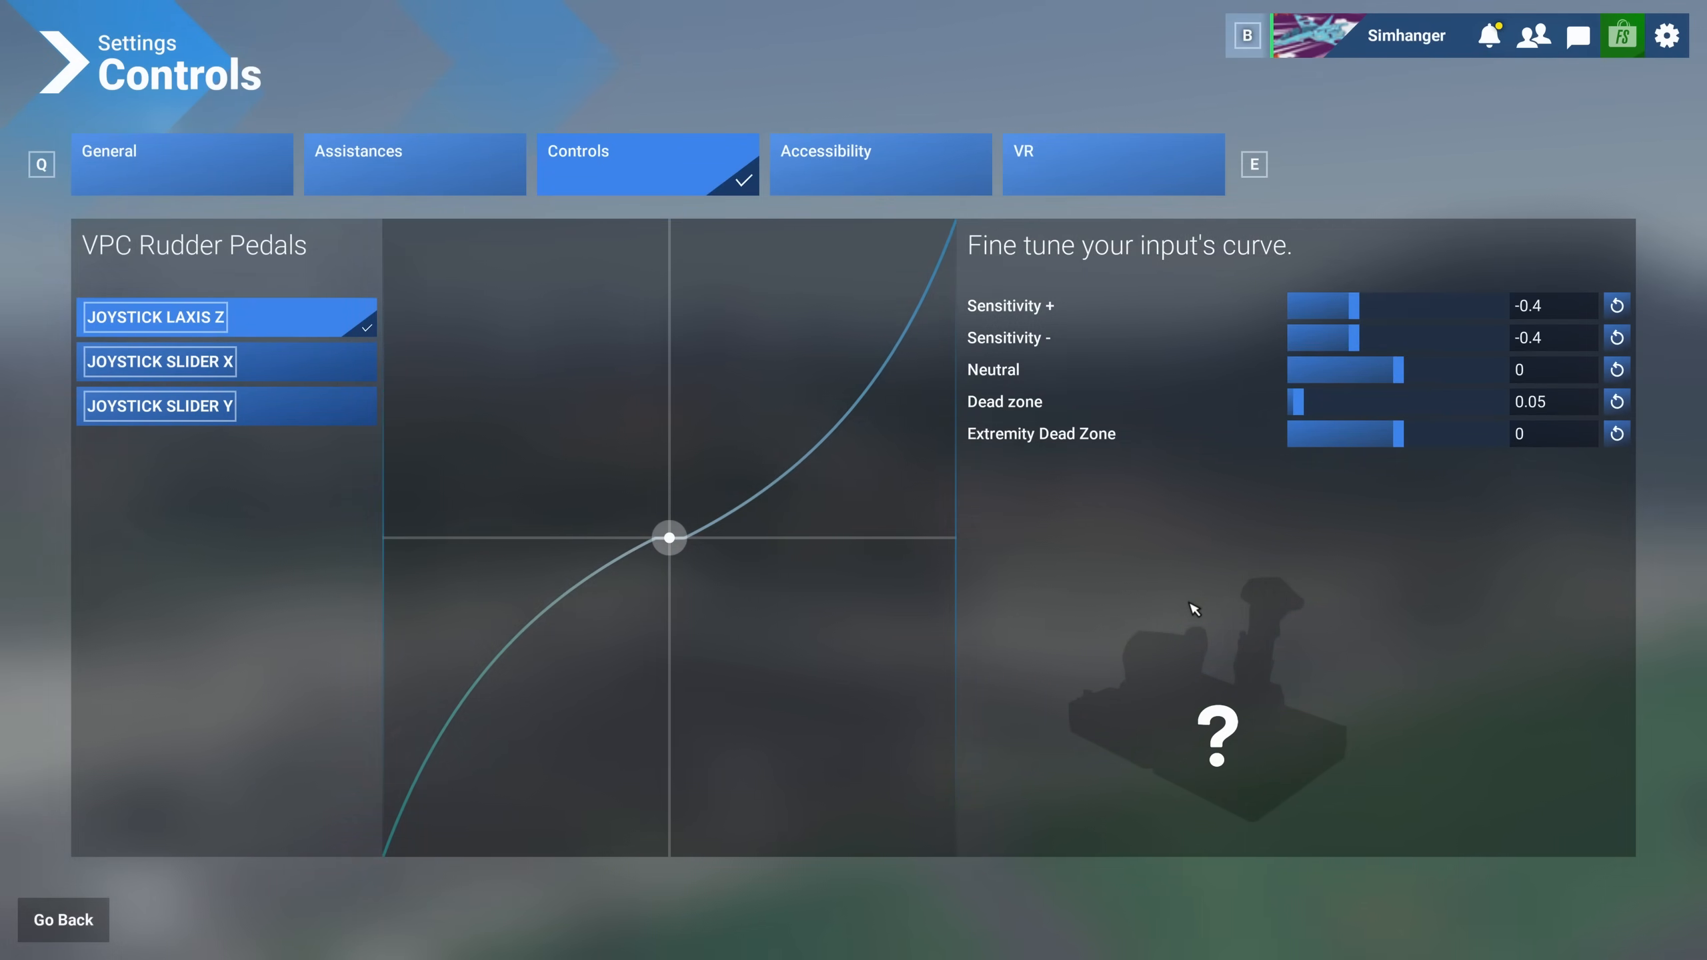
left_click(1552, 401)
type("1")
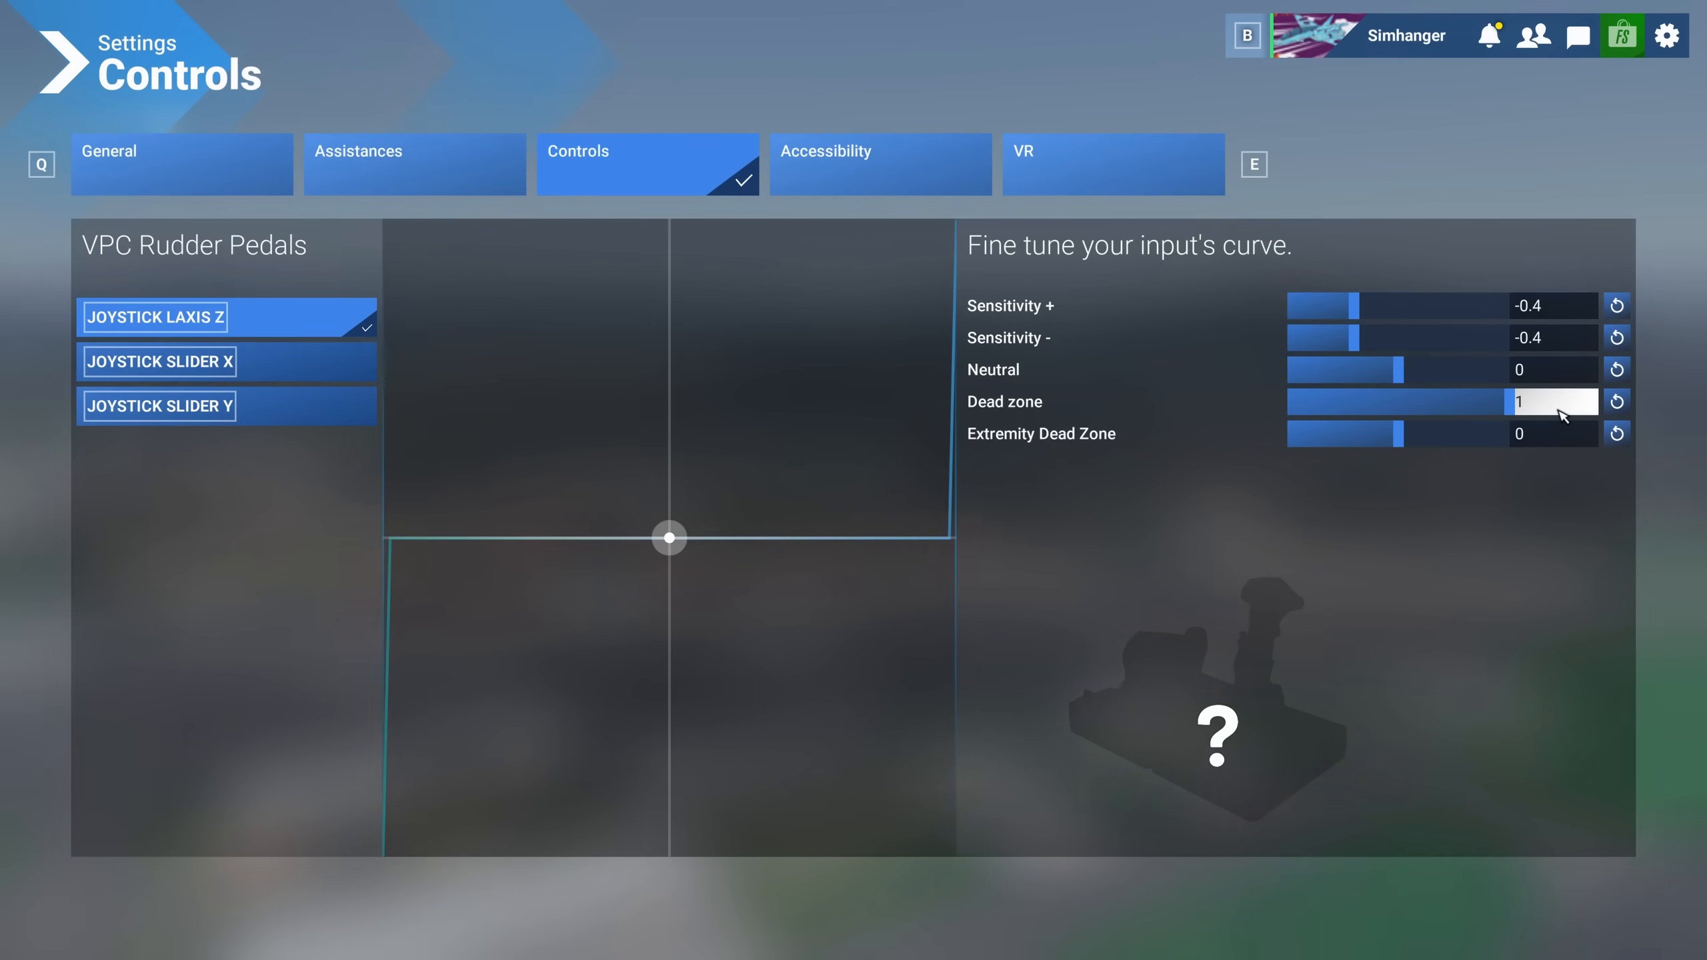
left_click_drag(1590, 401, 1295, 401)
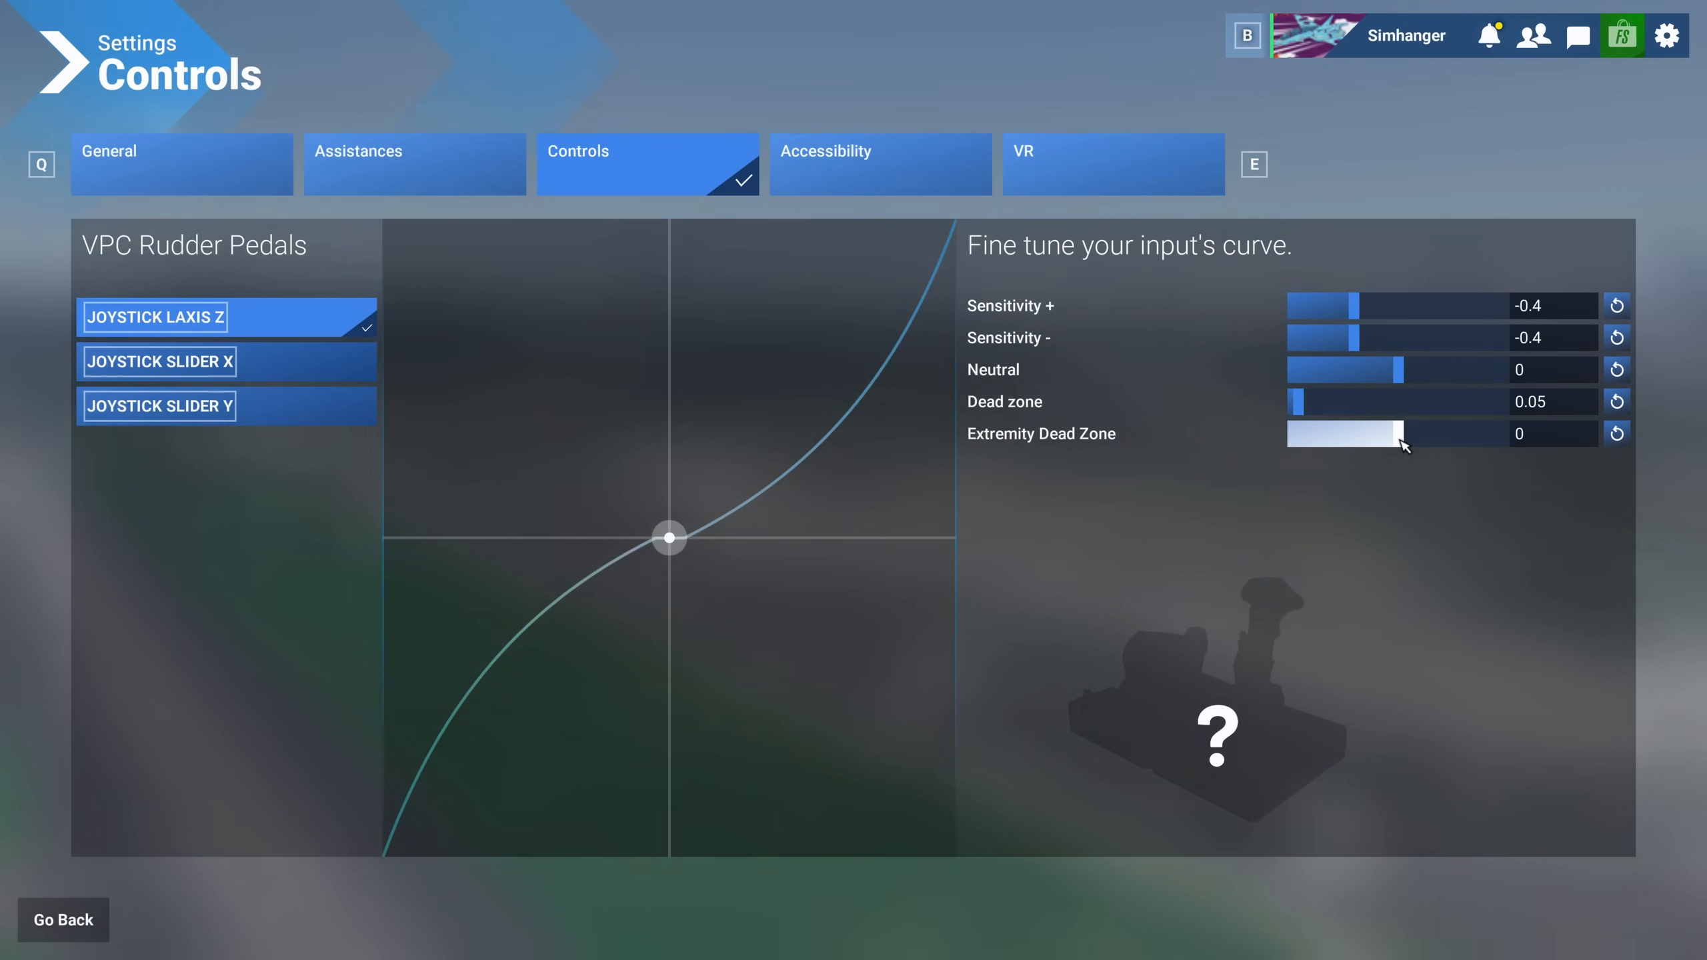
Try extremity dead zone values from 0.3 up to 1, then return it to 0
left_click_drag(1295, 433, 1426, 433)
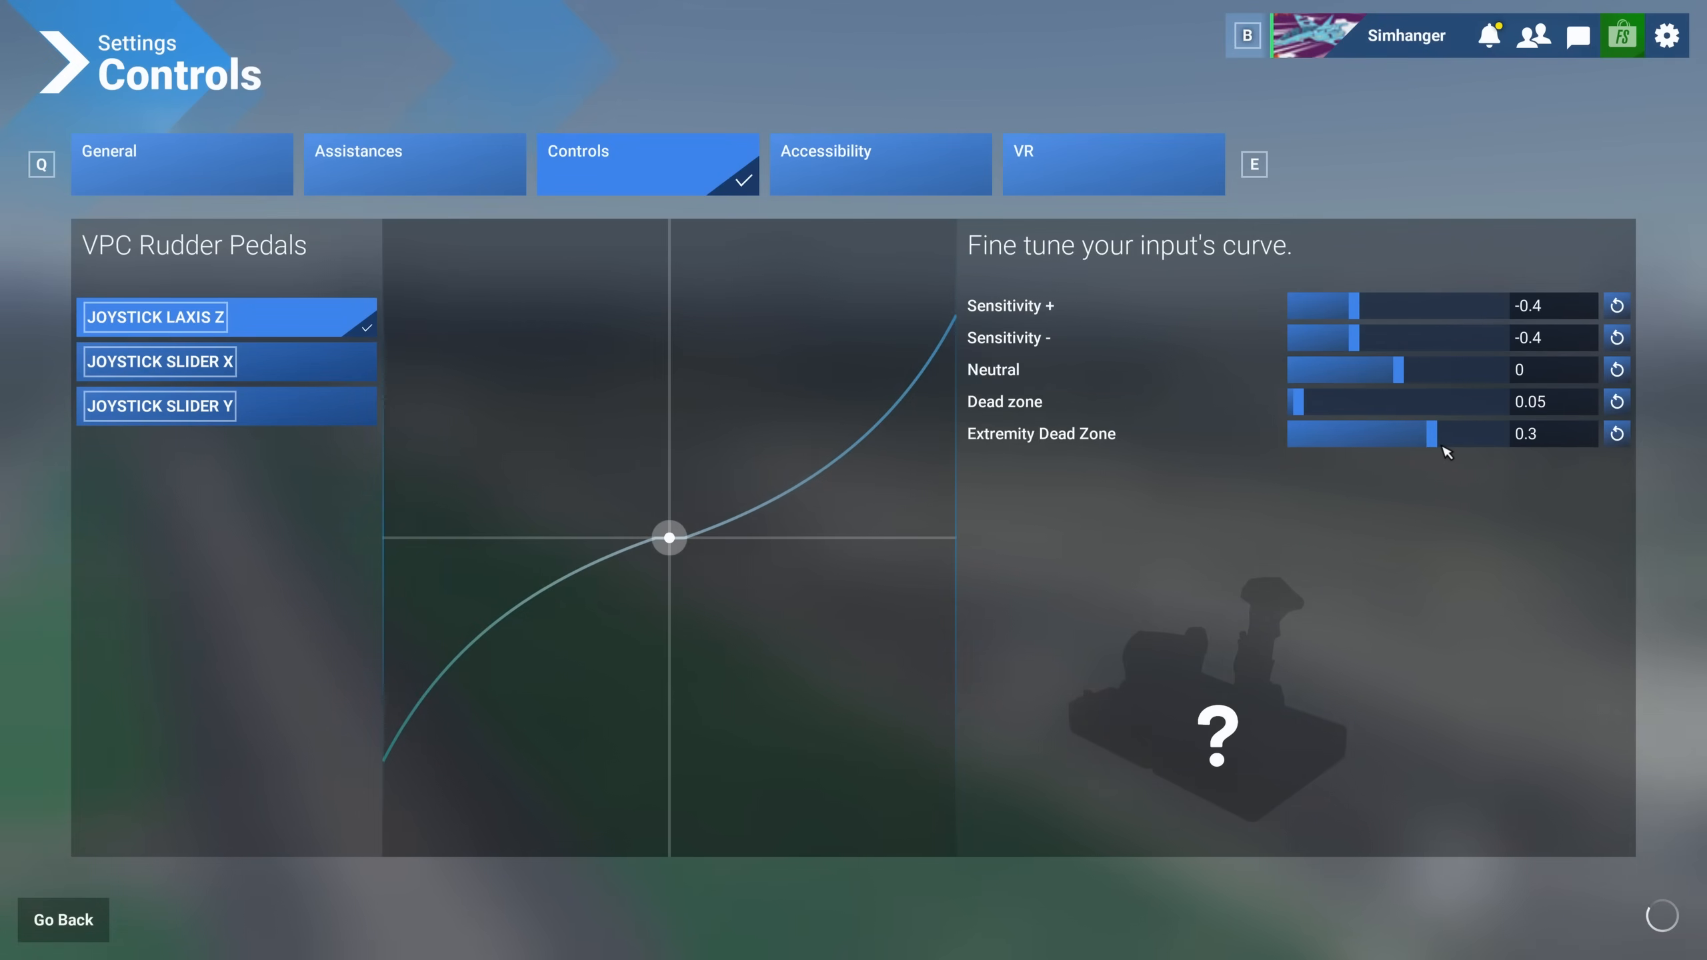
left_click_drag(1430, 434, 1439, 433)
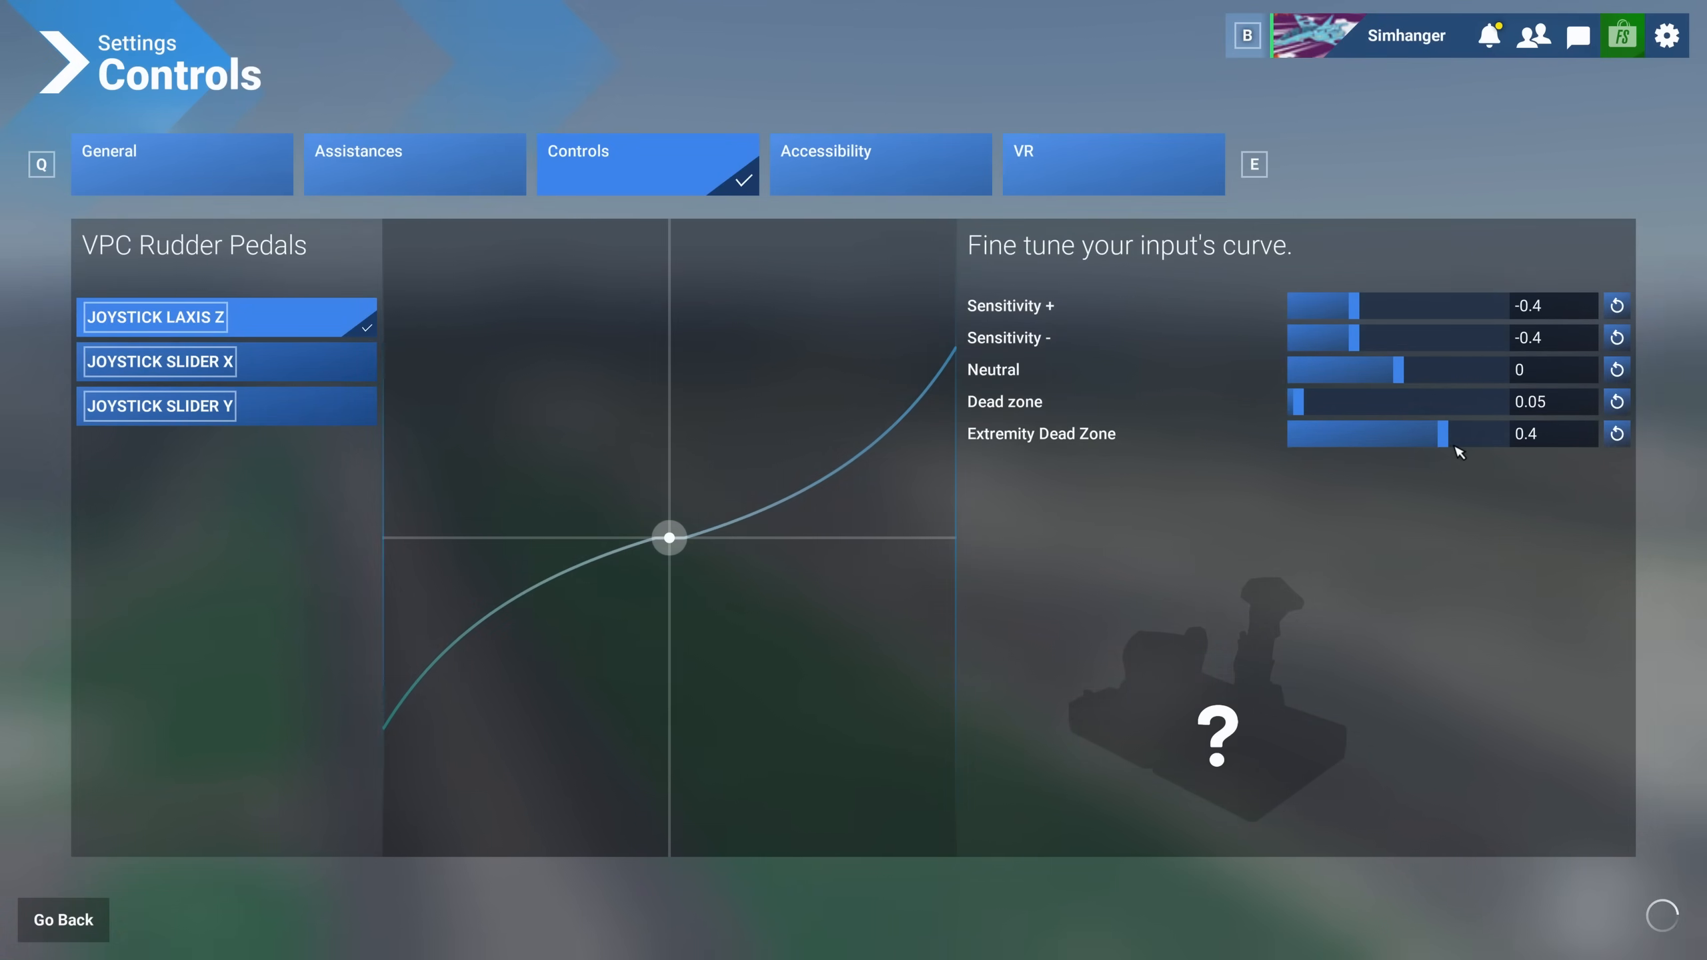
left_click_drag(1442, 434, 1465, 434)
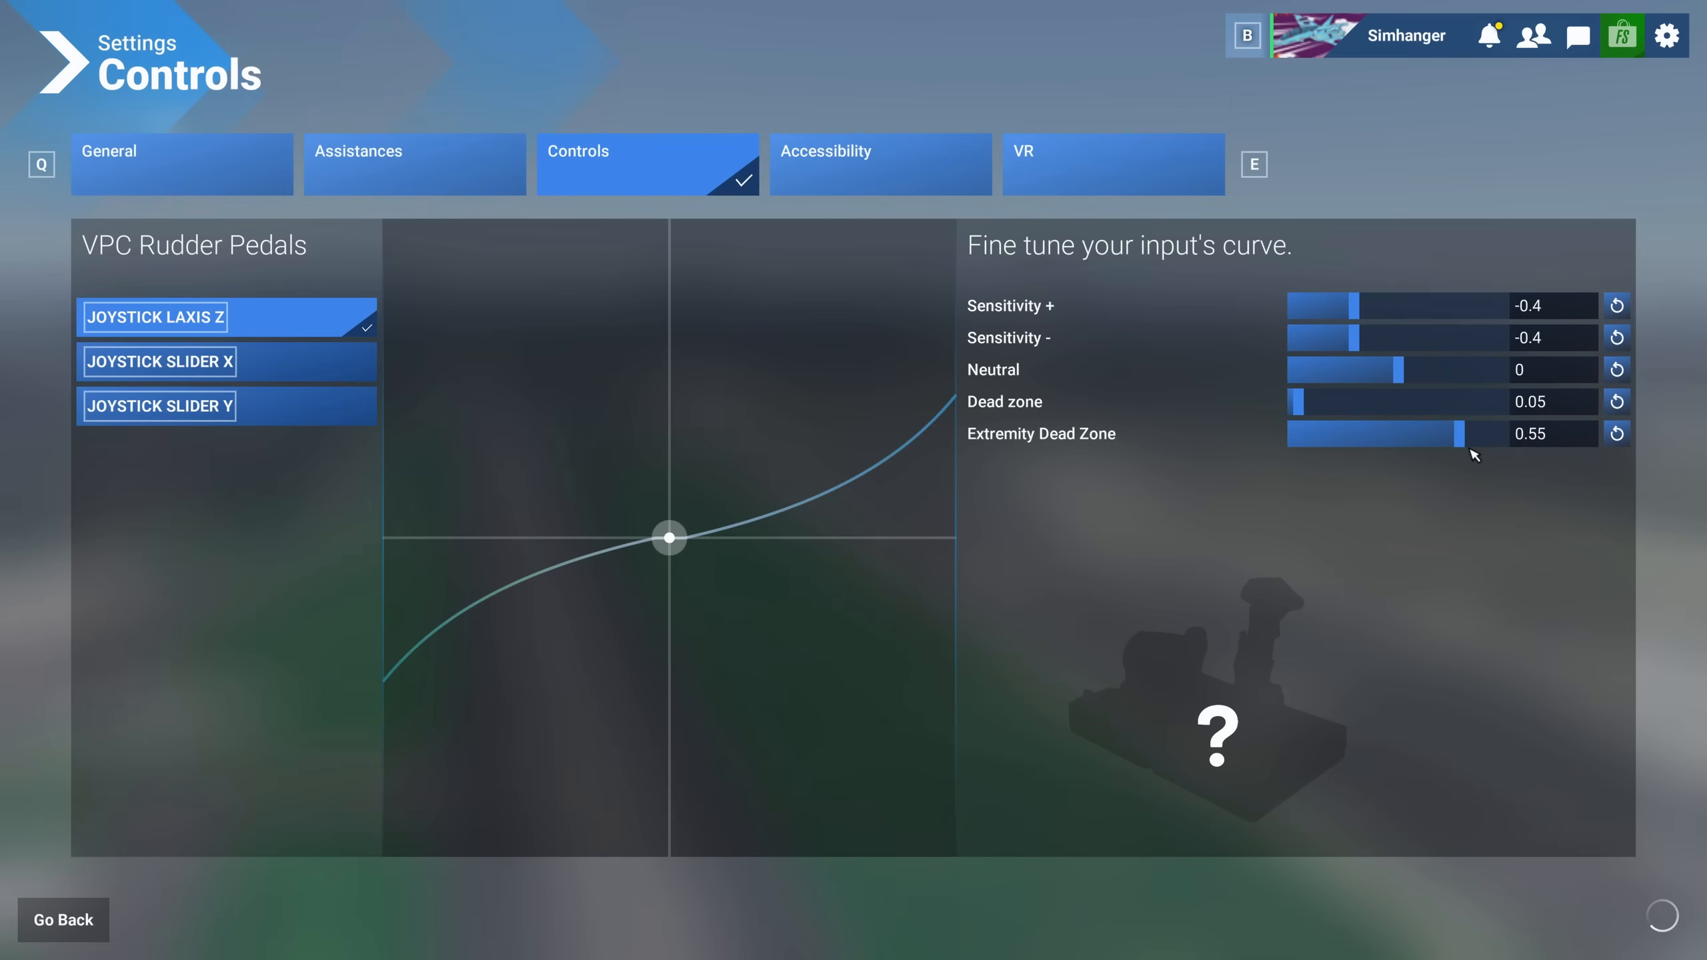
left_click_drag(1457, 434, 1443, 433)
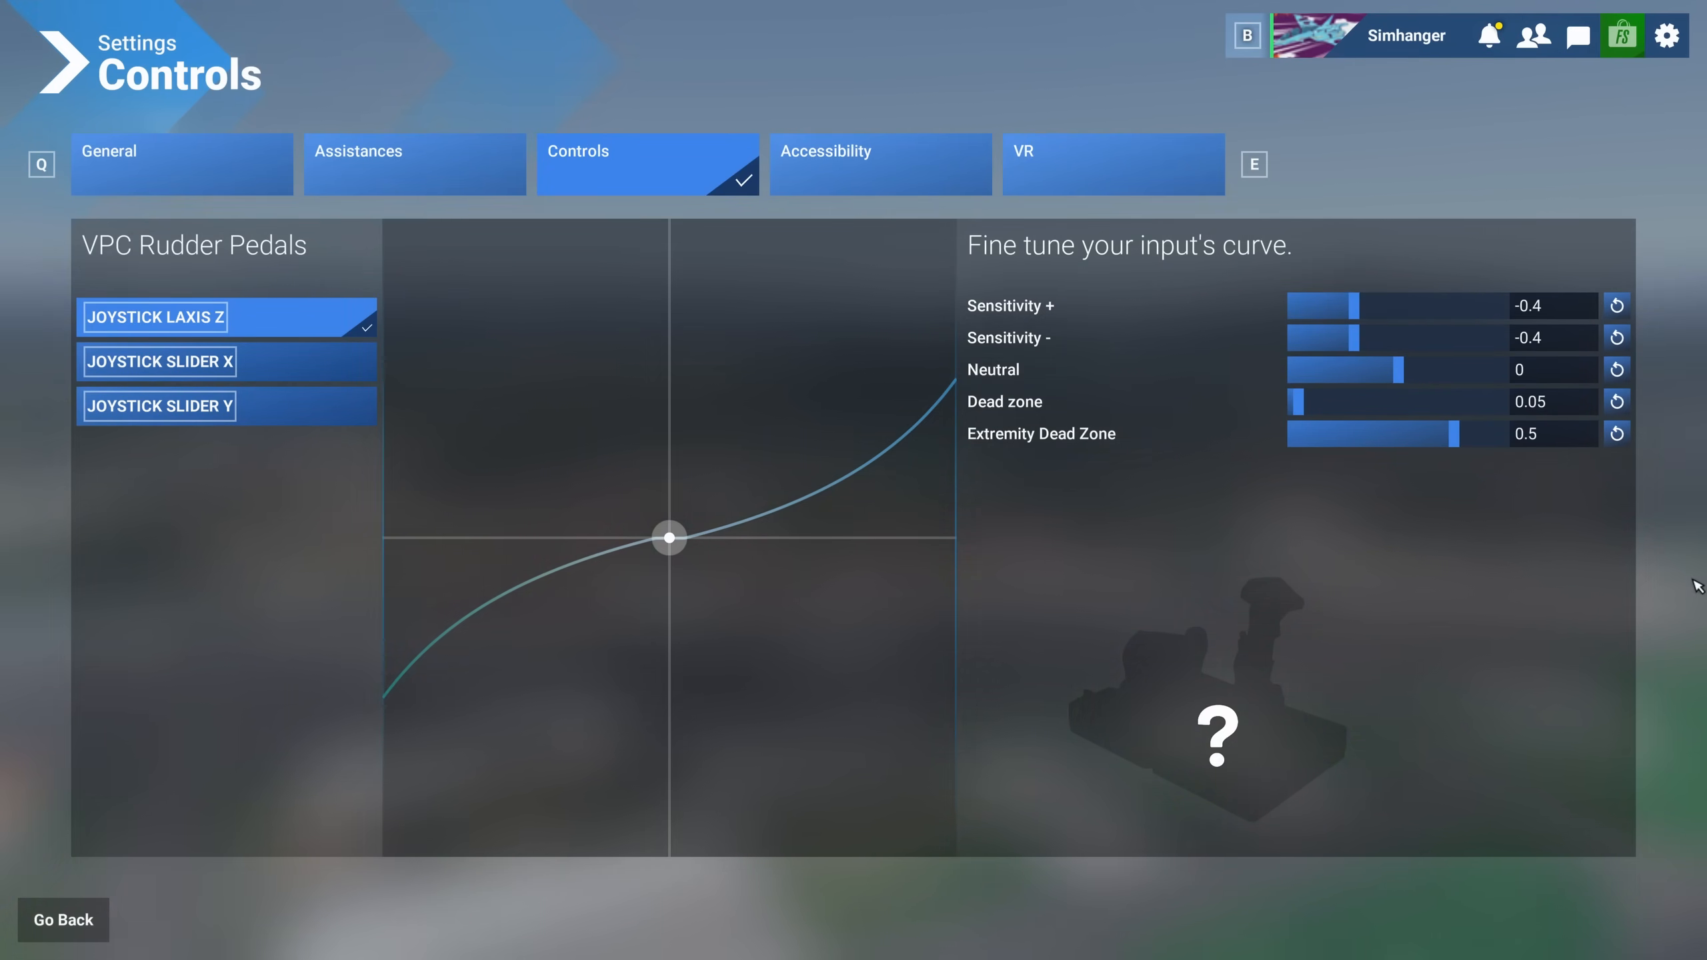
left_click_drag(1451, 433, 1464, 434)
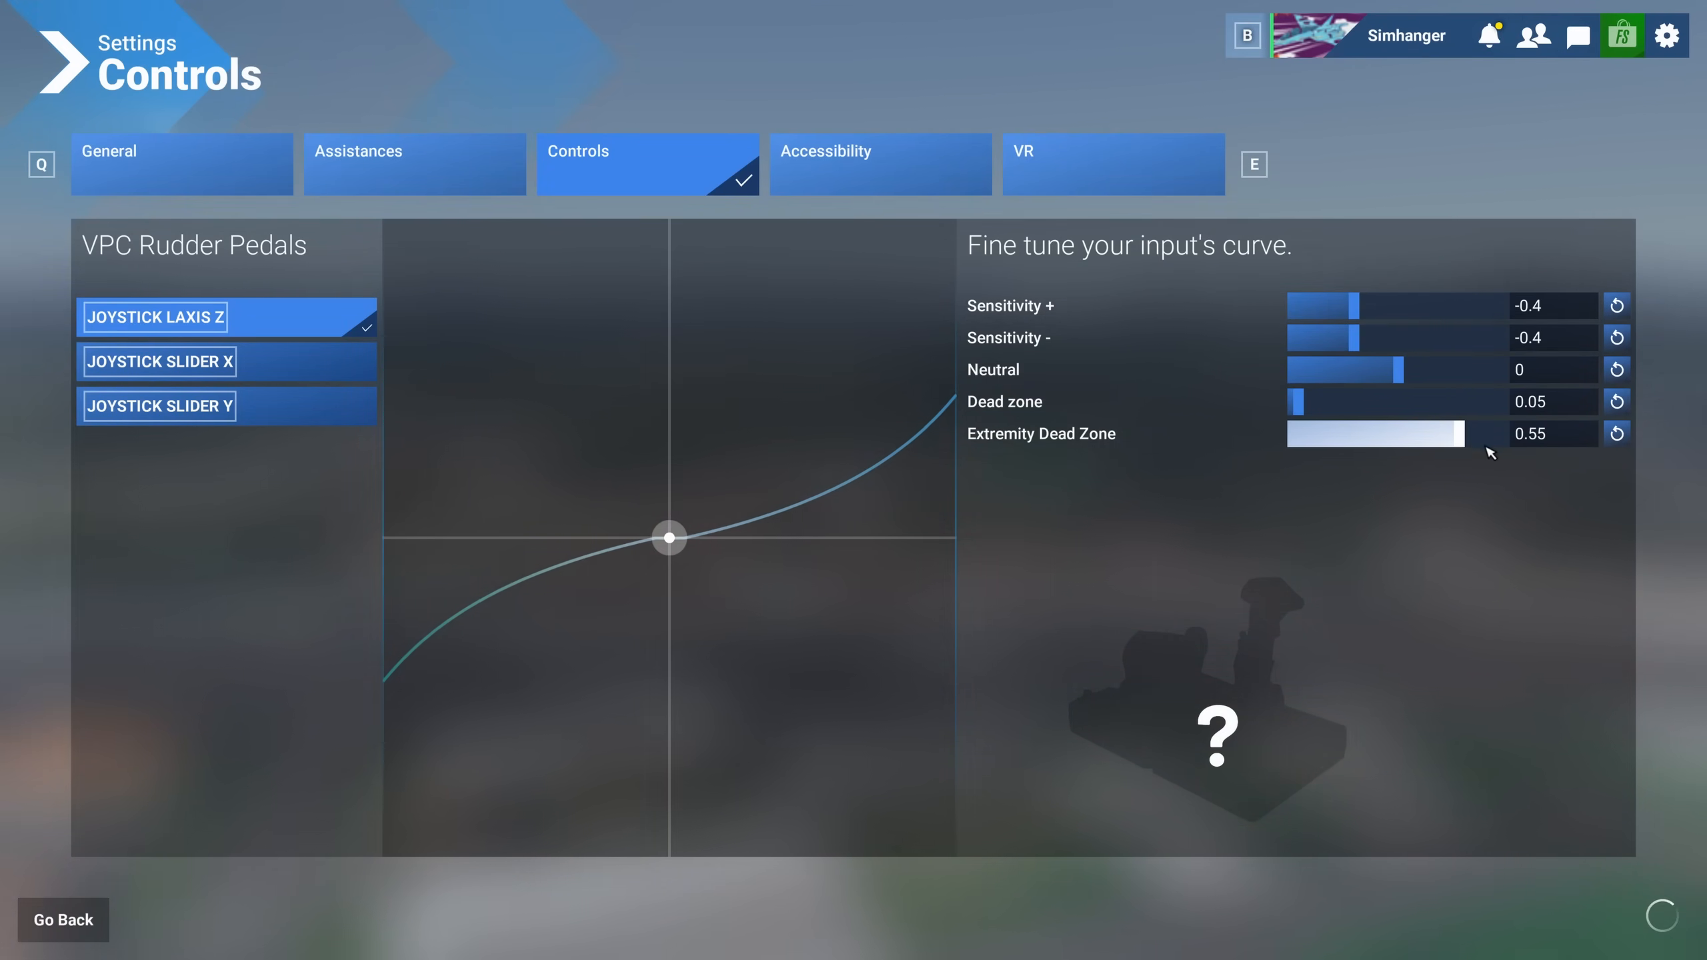
left_click_drag(1454, 434, 1465, 434)
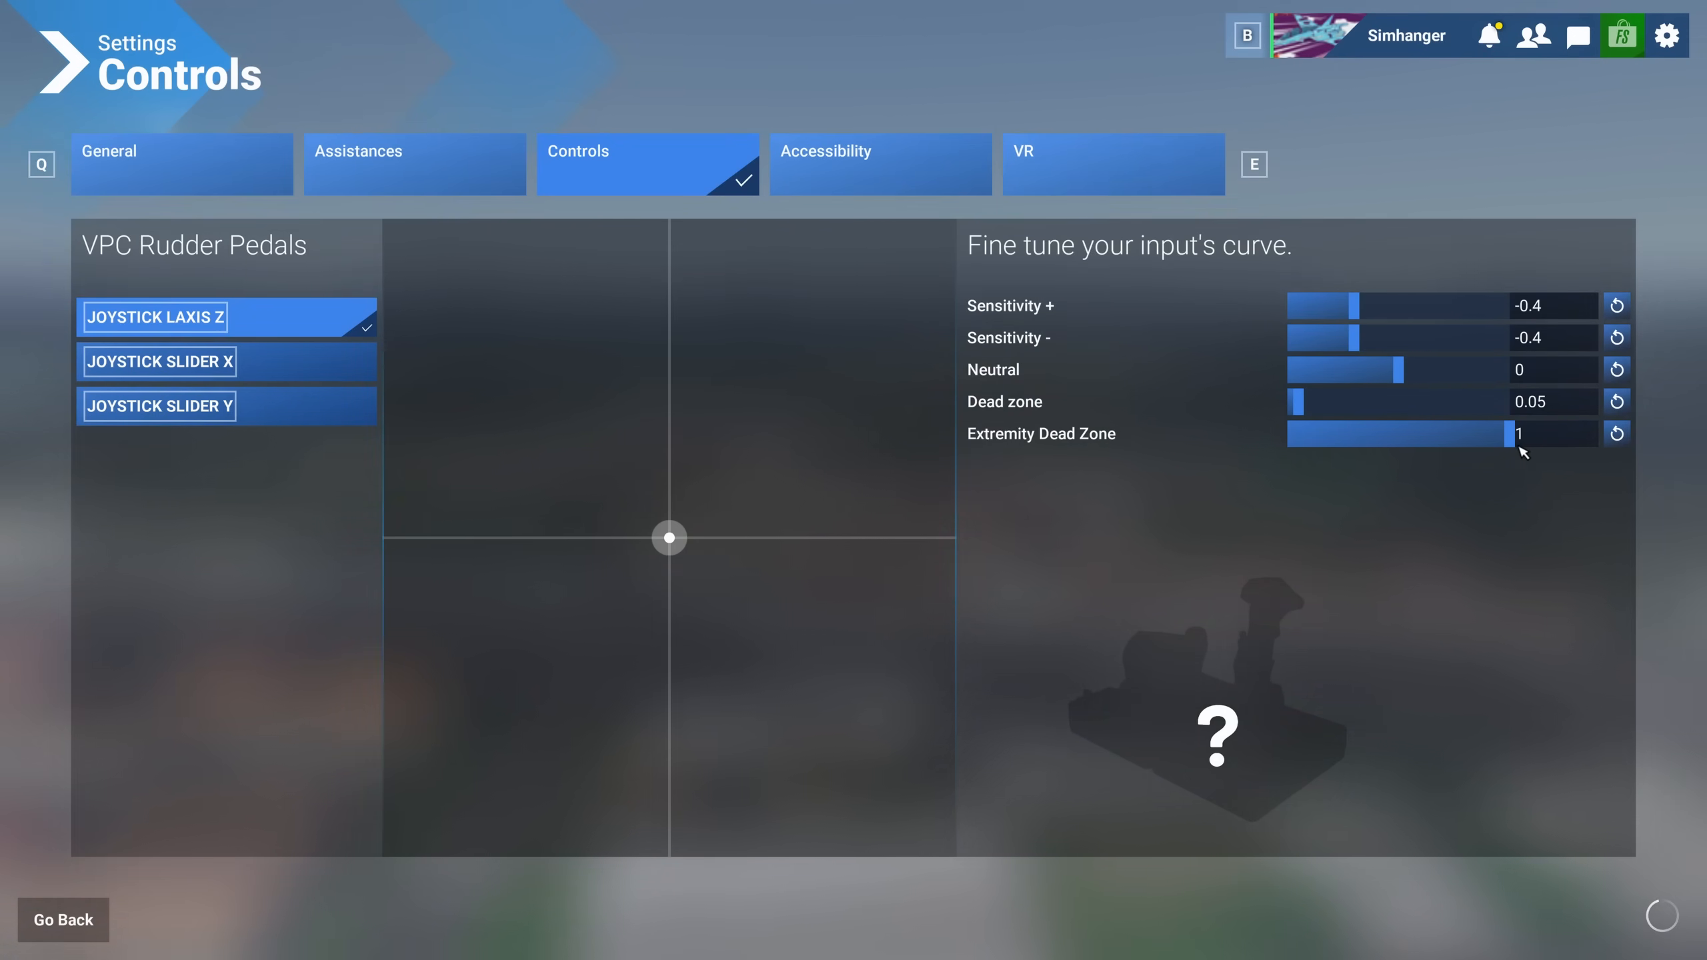
left_click_drag(1512, 434, 1475, 434)
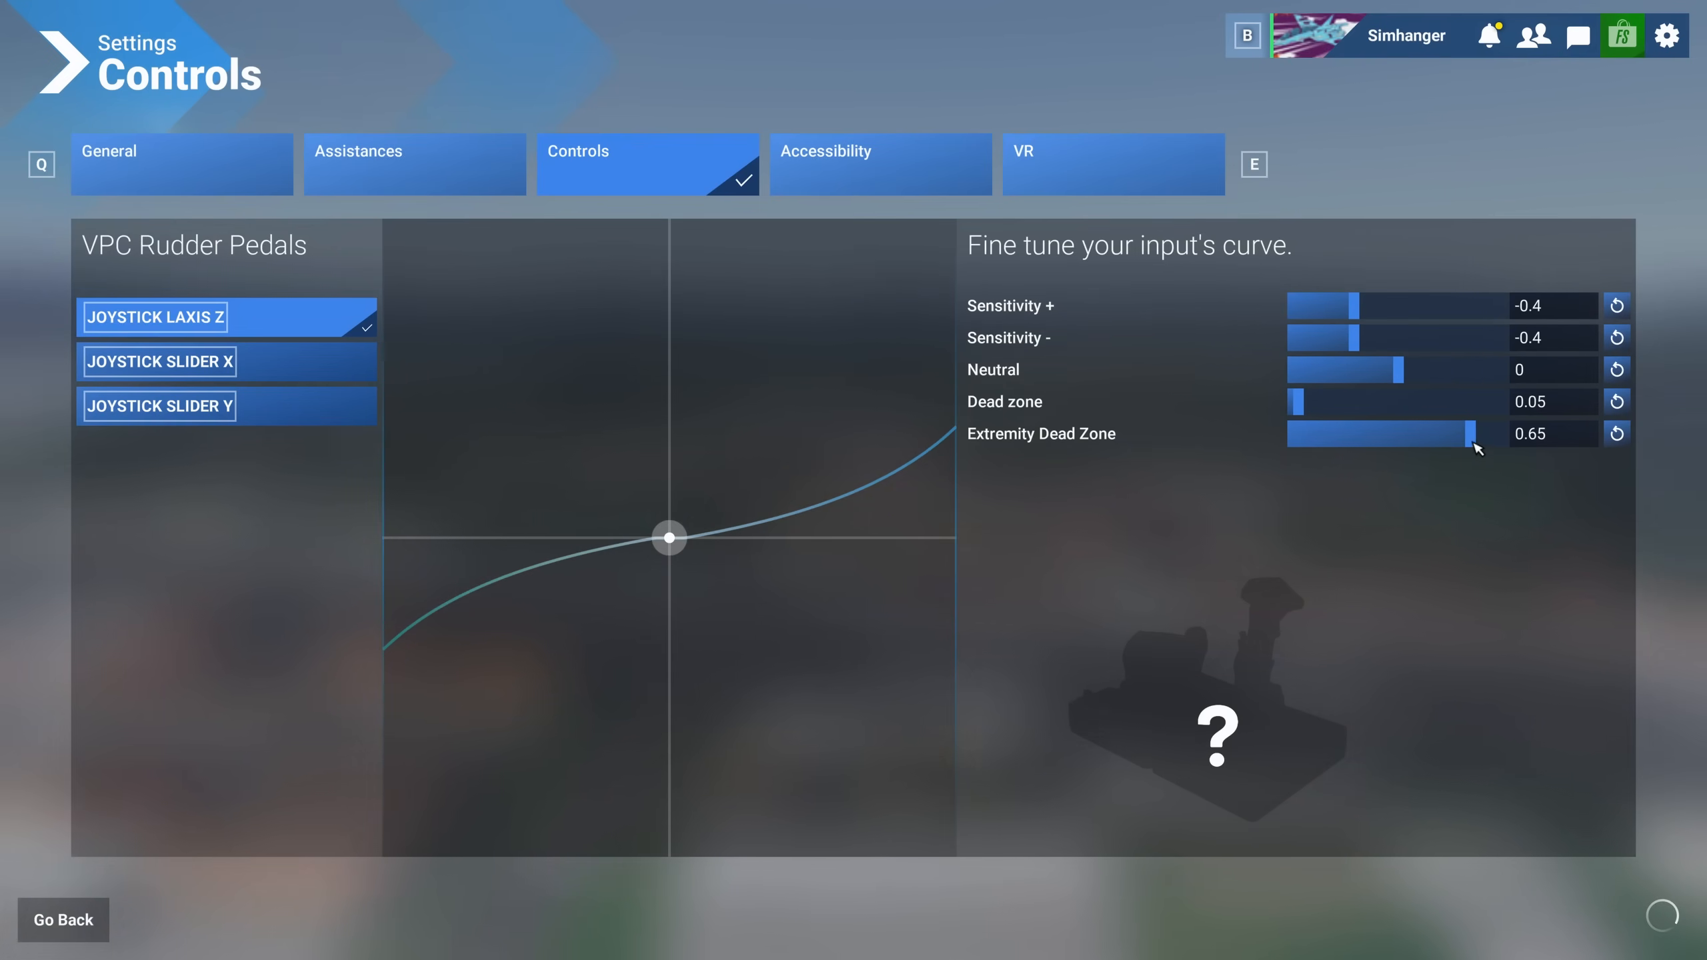
left_click_drag(1475, 434, 1400, 434)
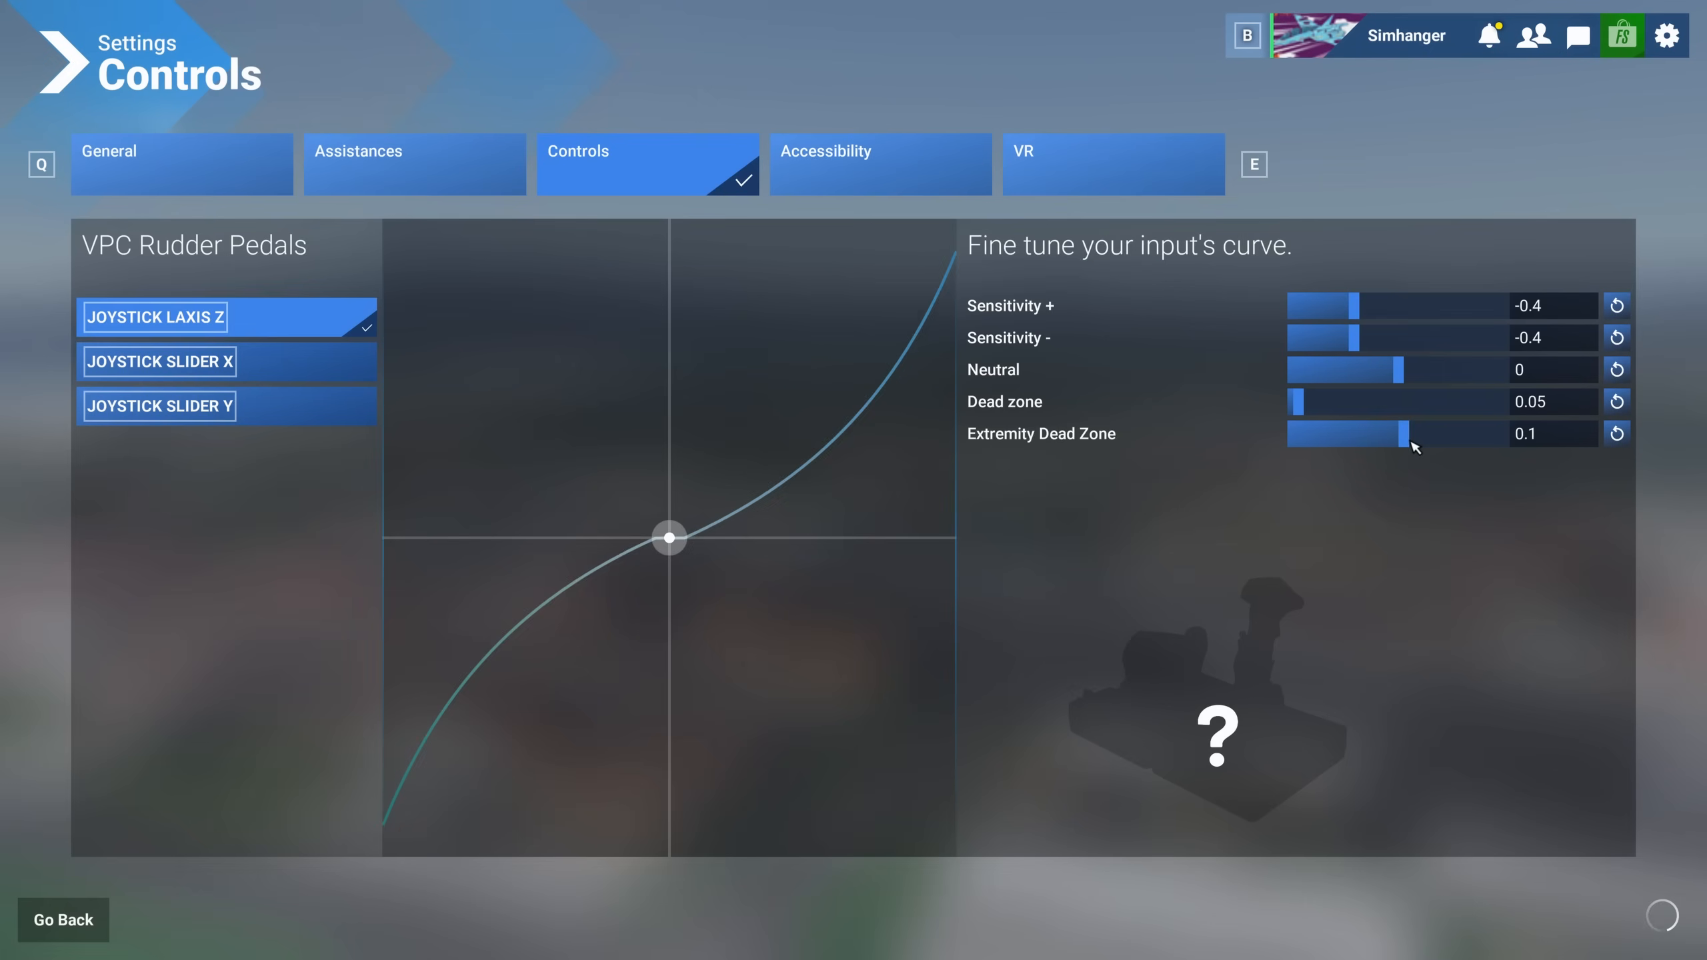
left_click_drag(1406, 433, 1384, 434)
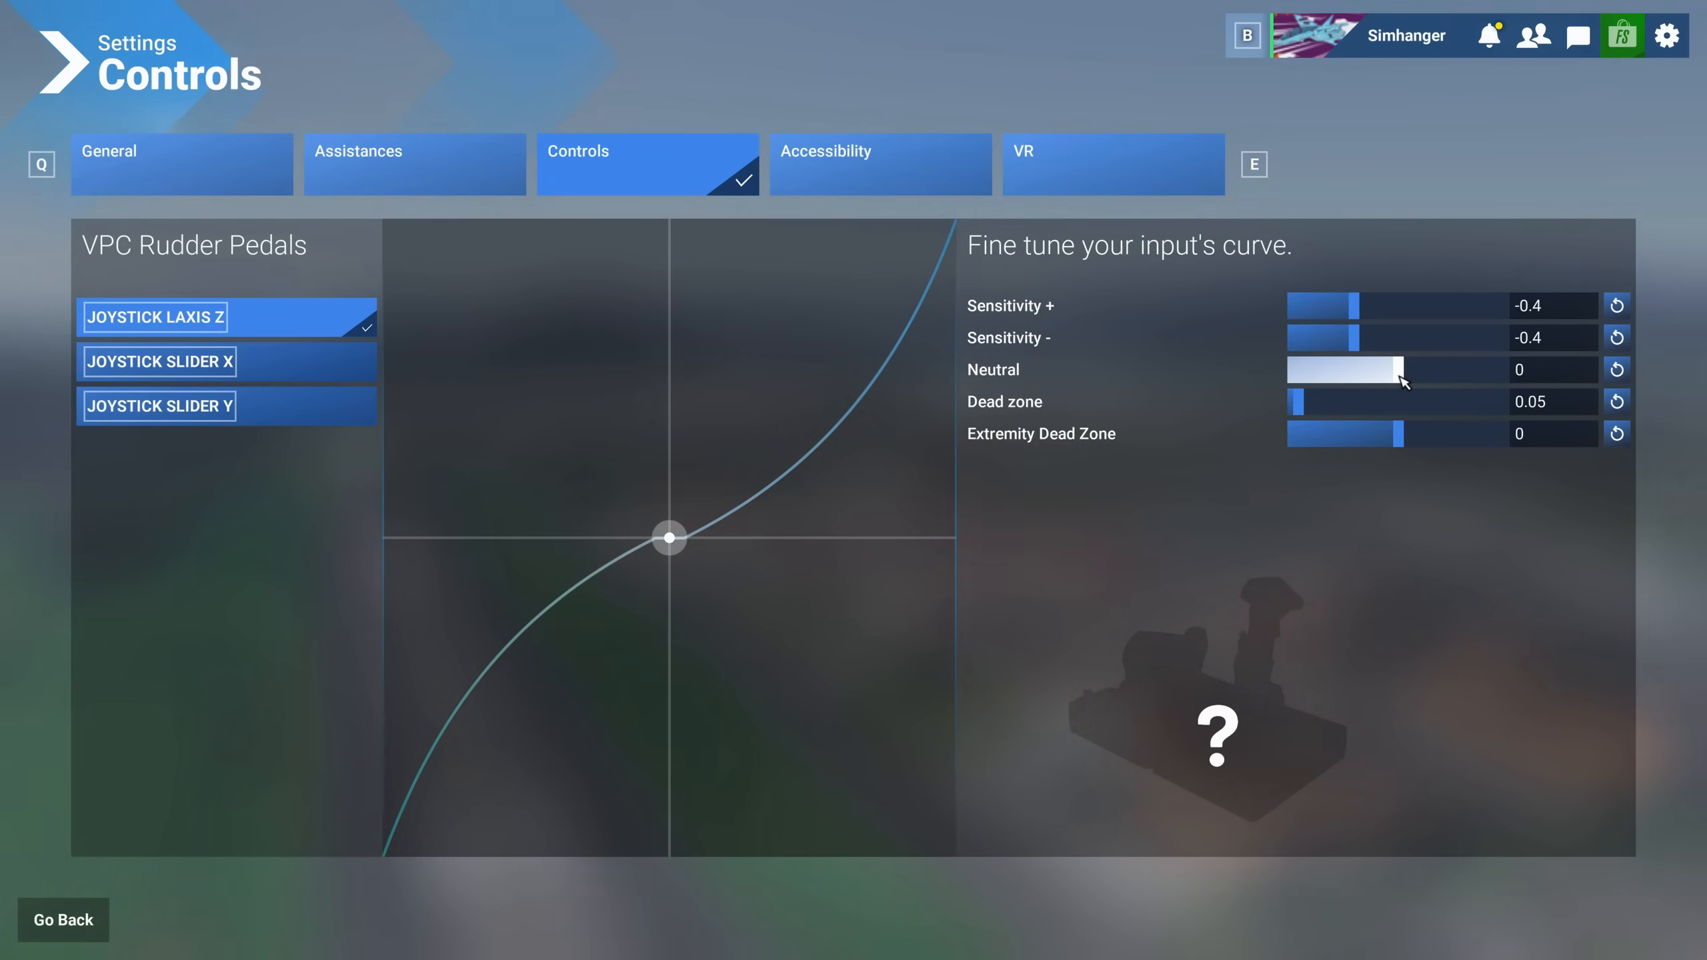
left_click_drag(1400, 369, 1328, 370)
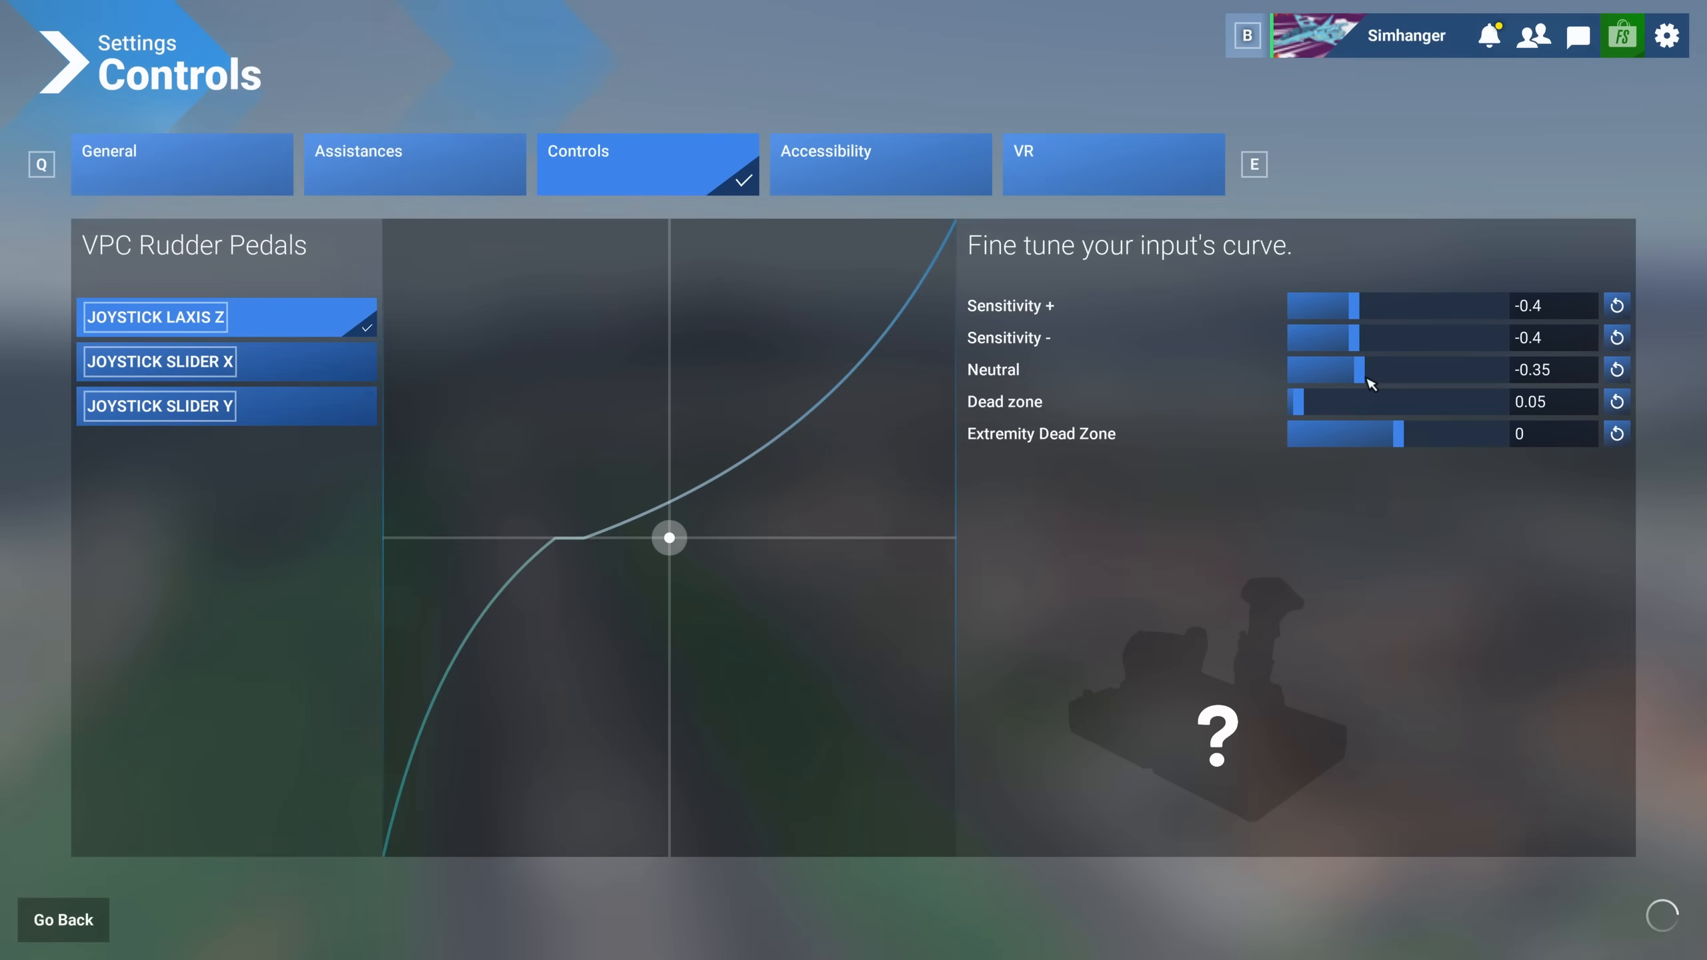
left_click_drag(1370, 370, 1448, 369)
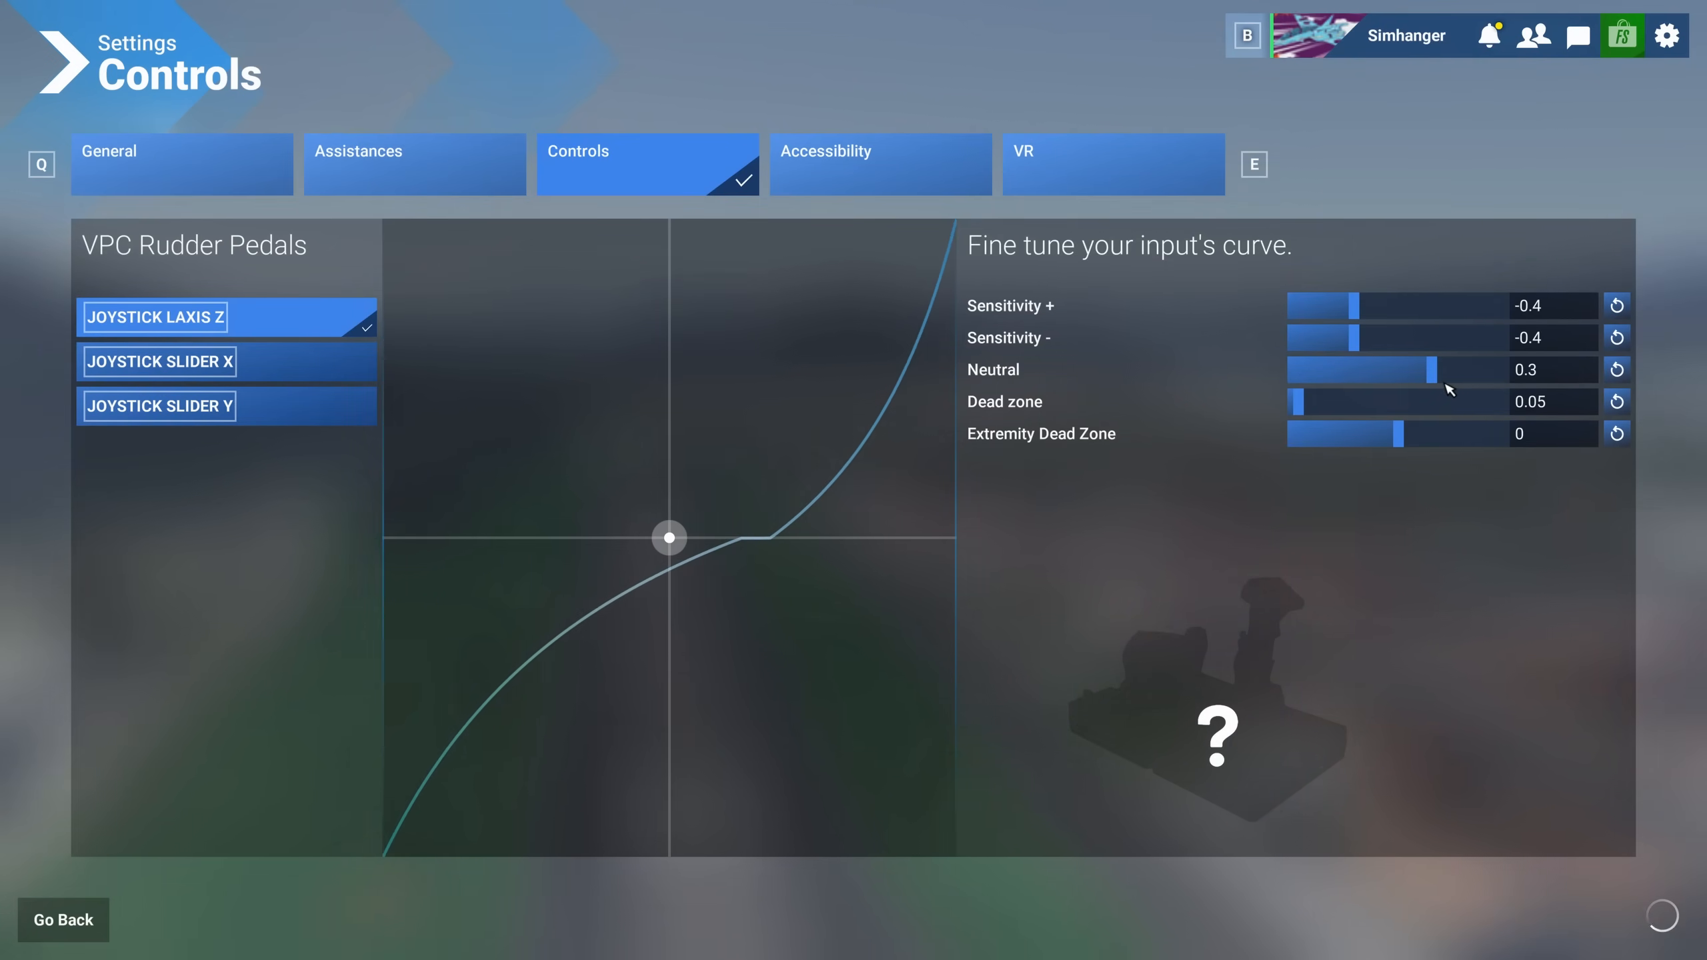
left_click_drag(1432, 369, 1438, 369)
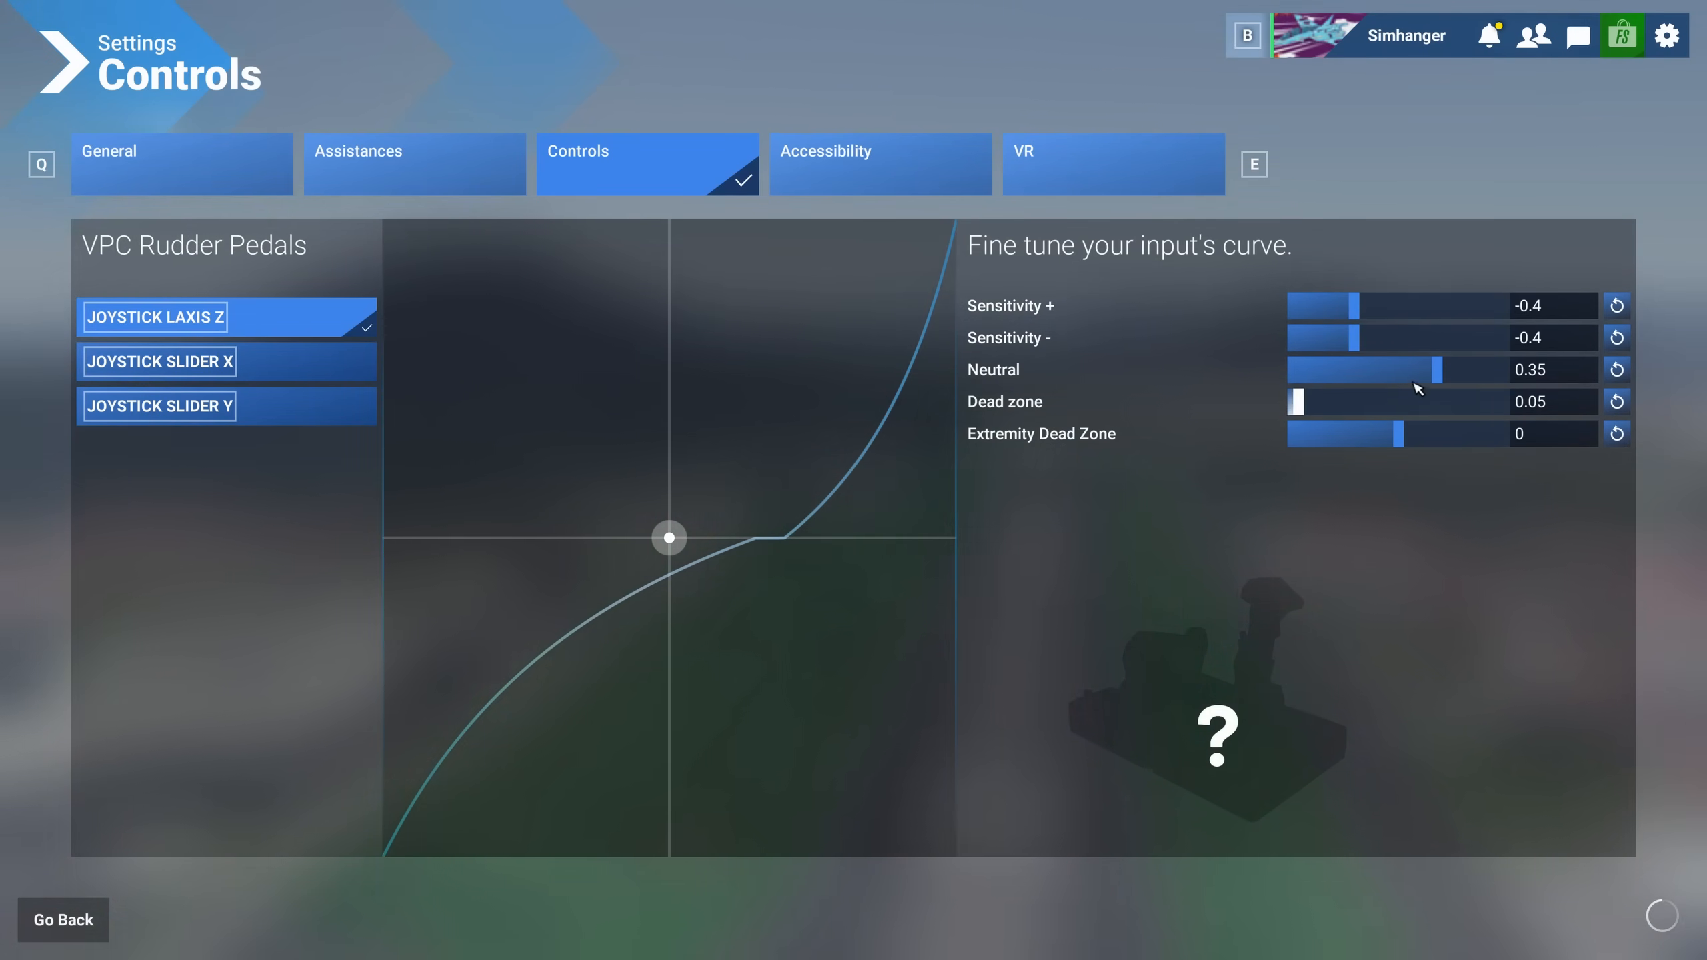
left_click_drag(1462, 369, 1405, 369)
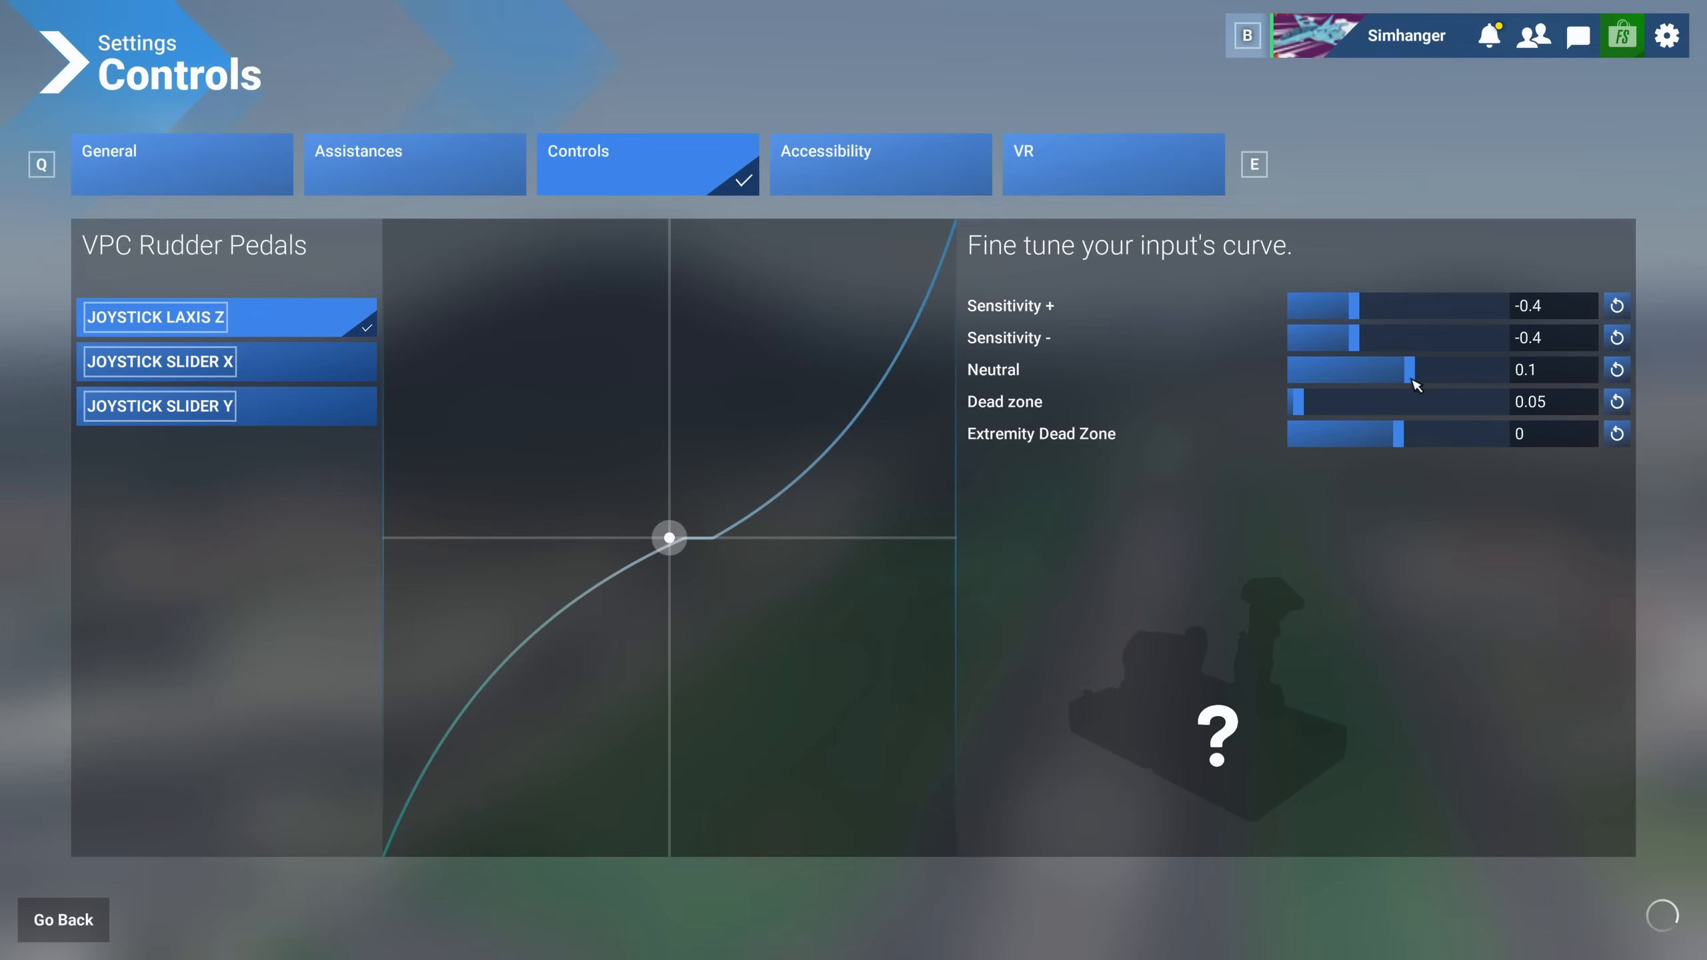
left_click_drag(1409, 369, 1380, 370)
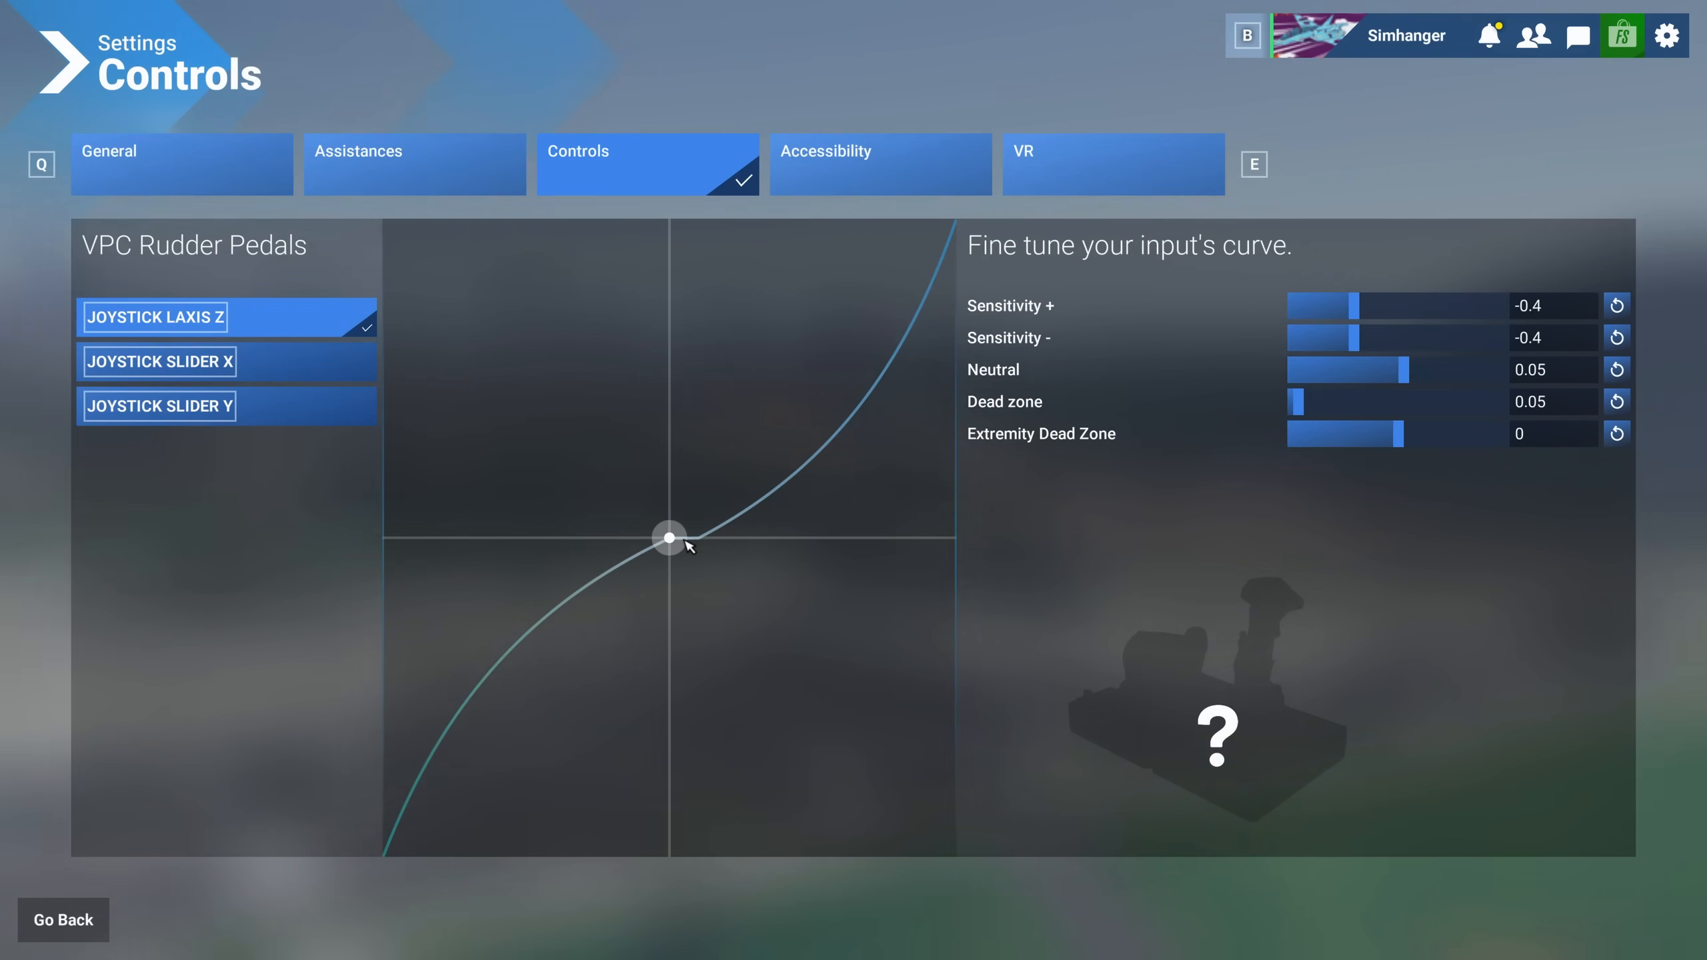
mouse_move(1232, 461)
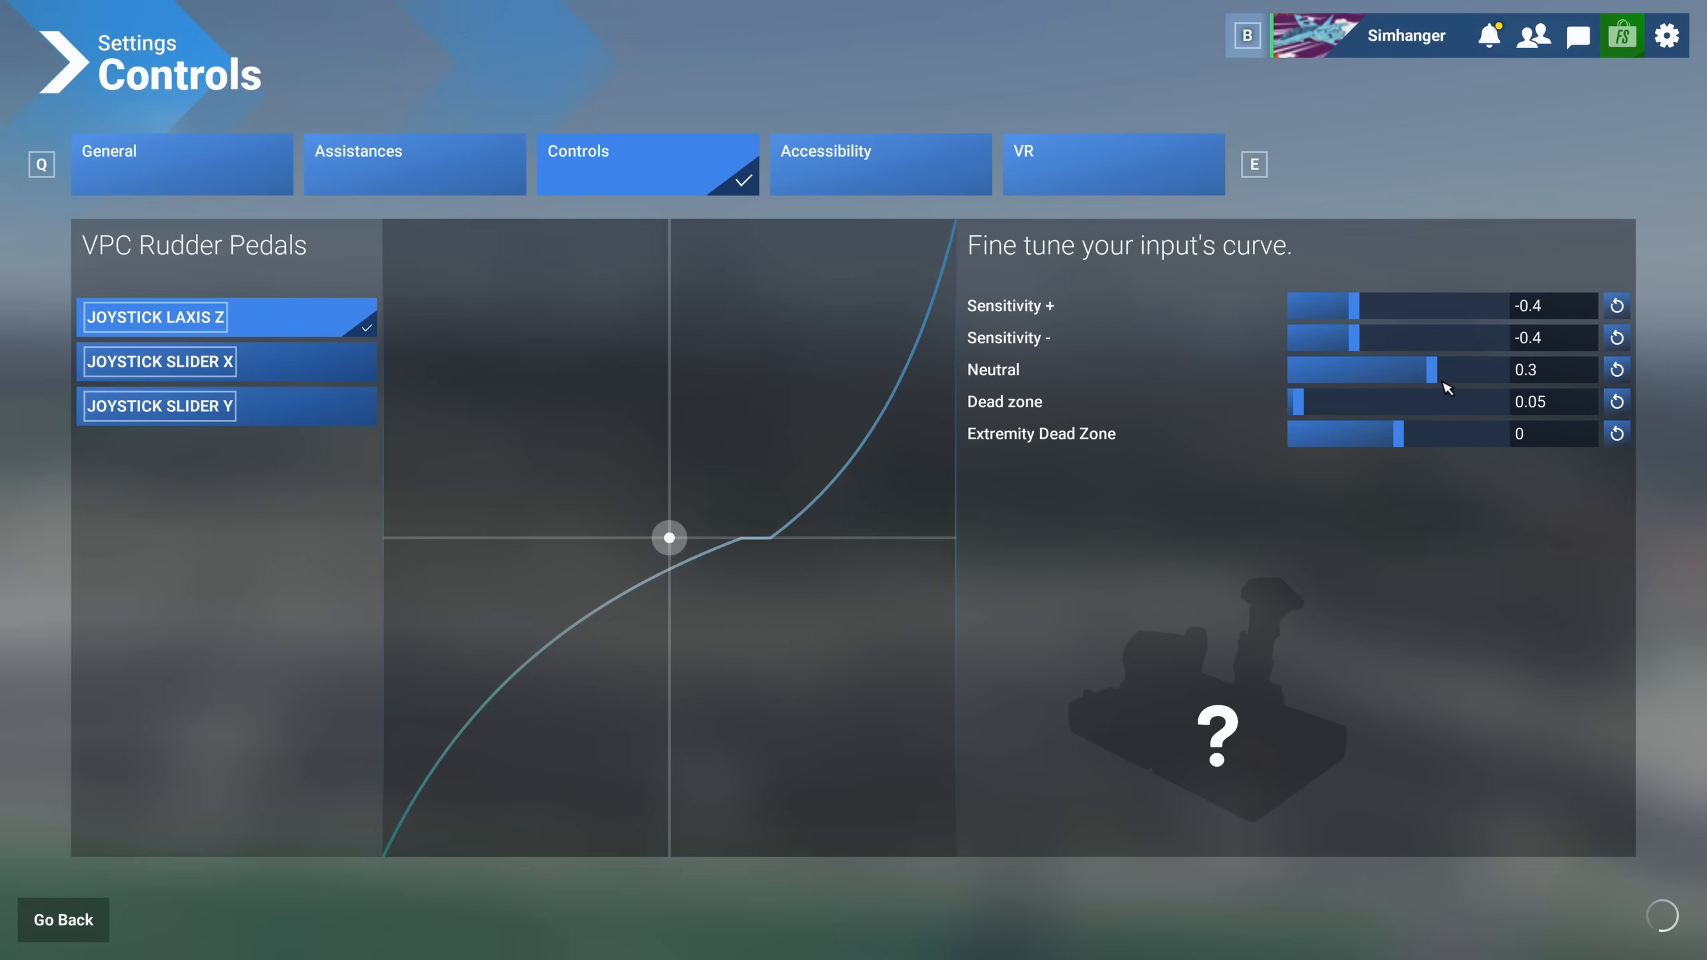
mouse_move(922, 377)
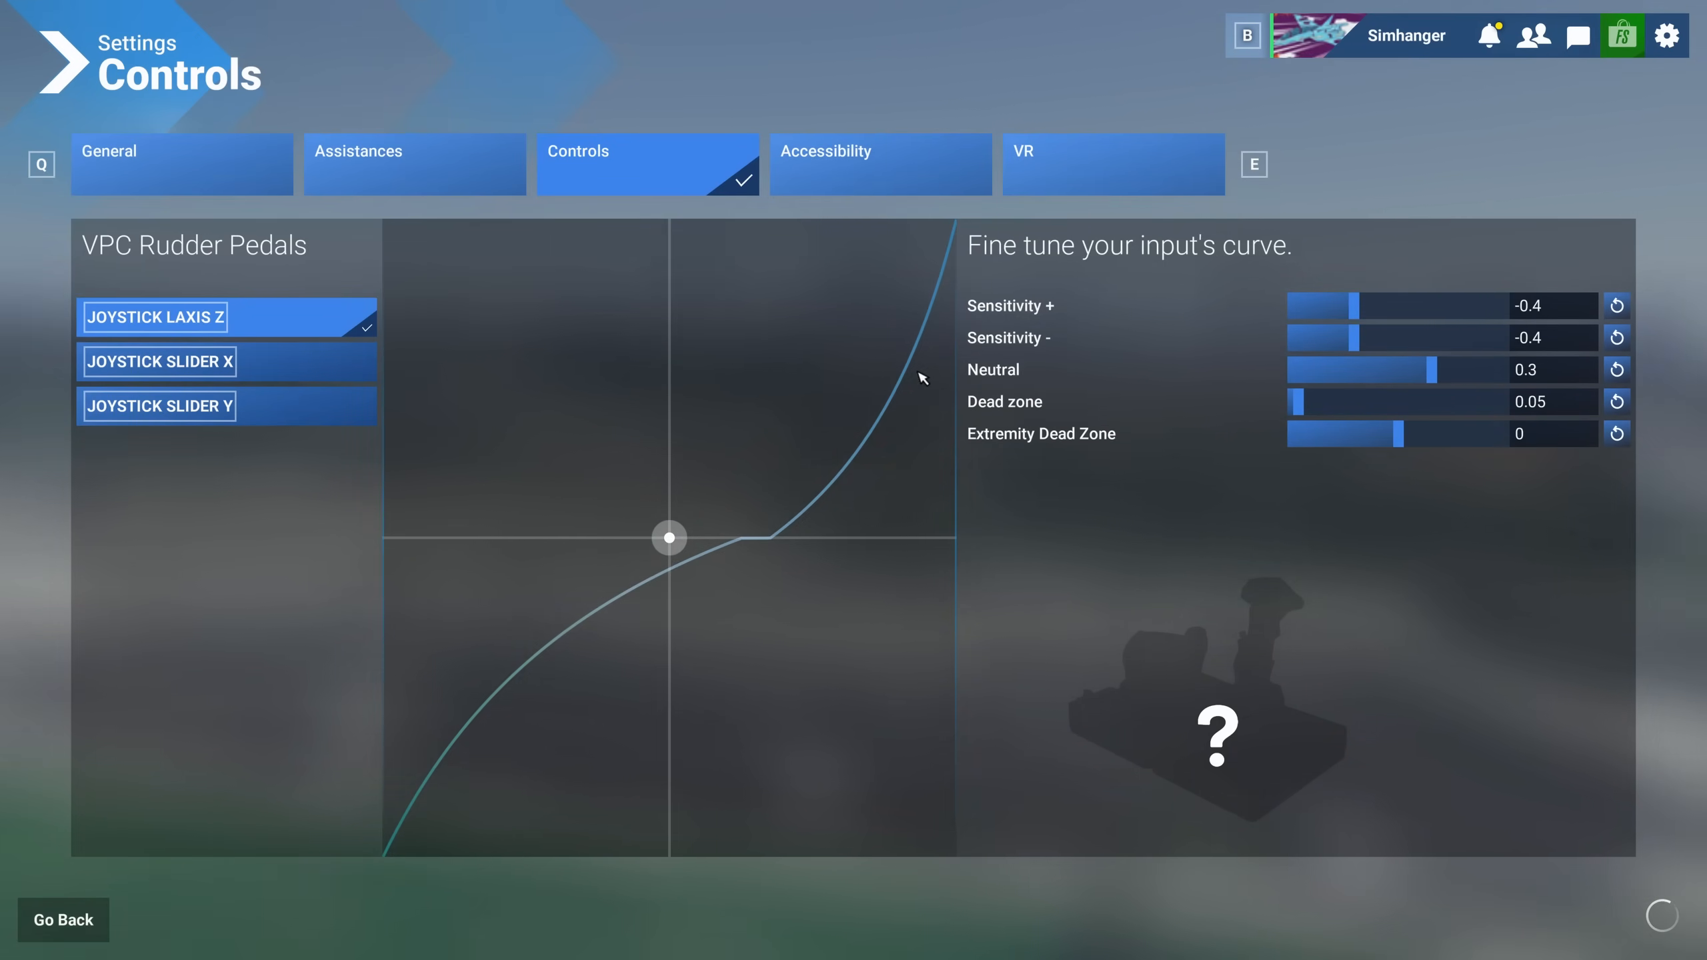
mouse_move(711, 556)
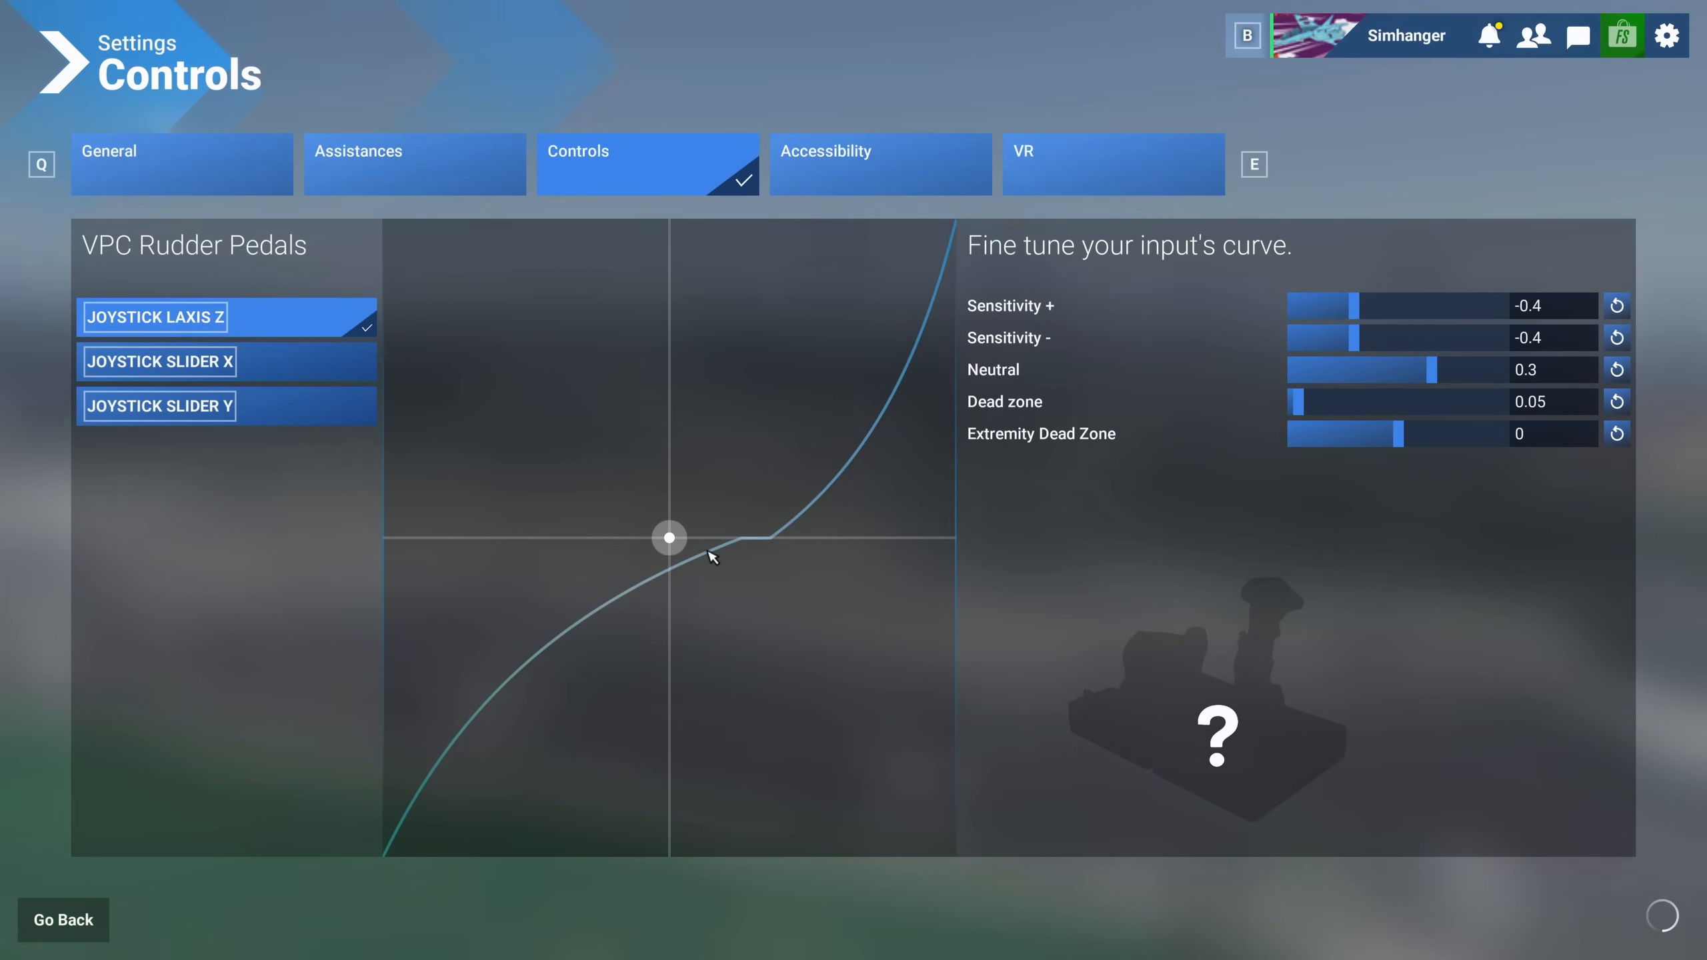
mouse_move(613, 817)
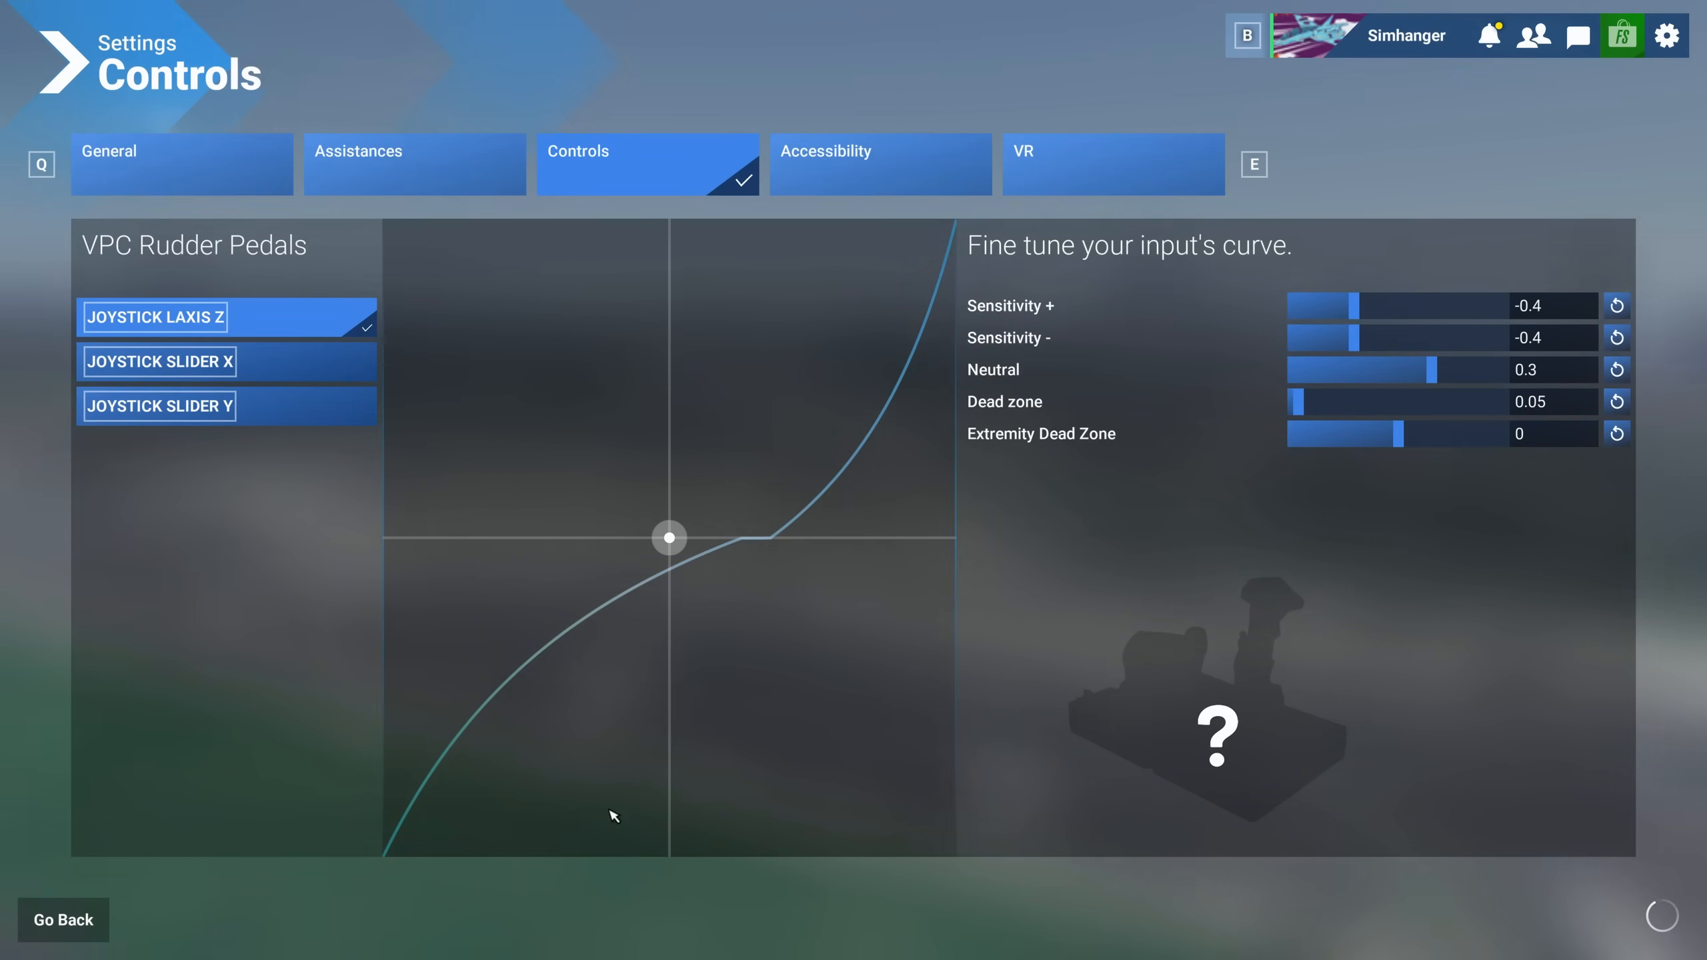
mouse_move(1388, 595)
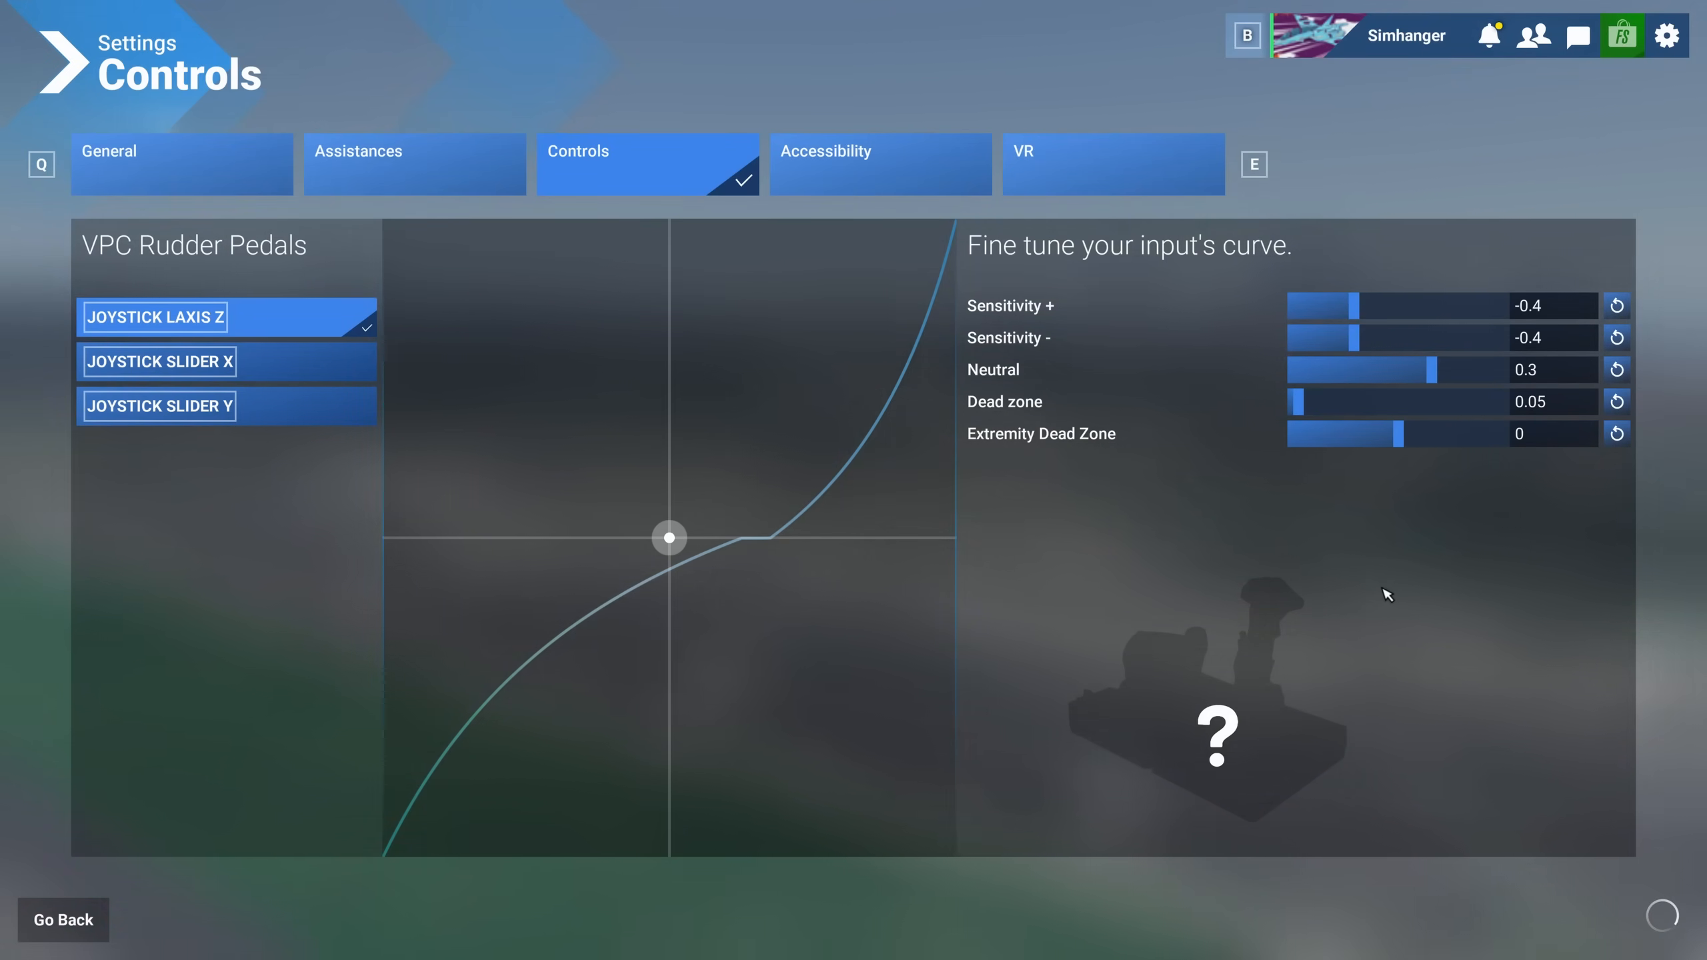
mouse_move(1315, 462)
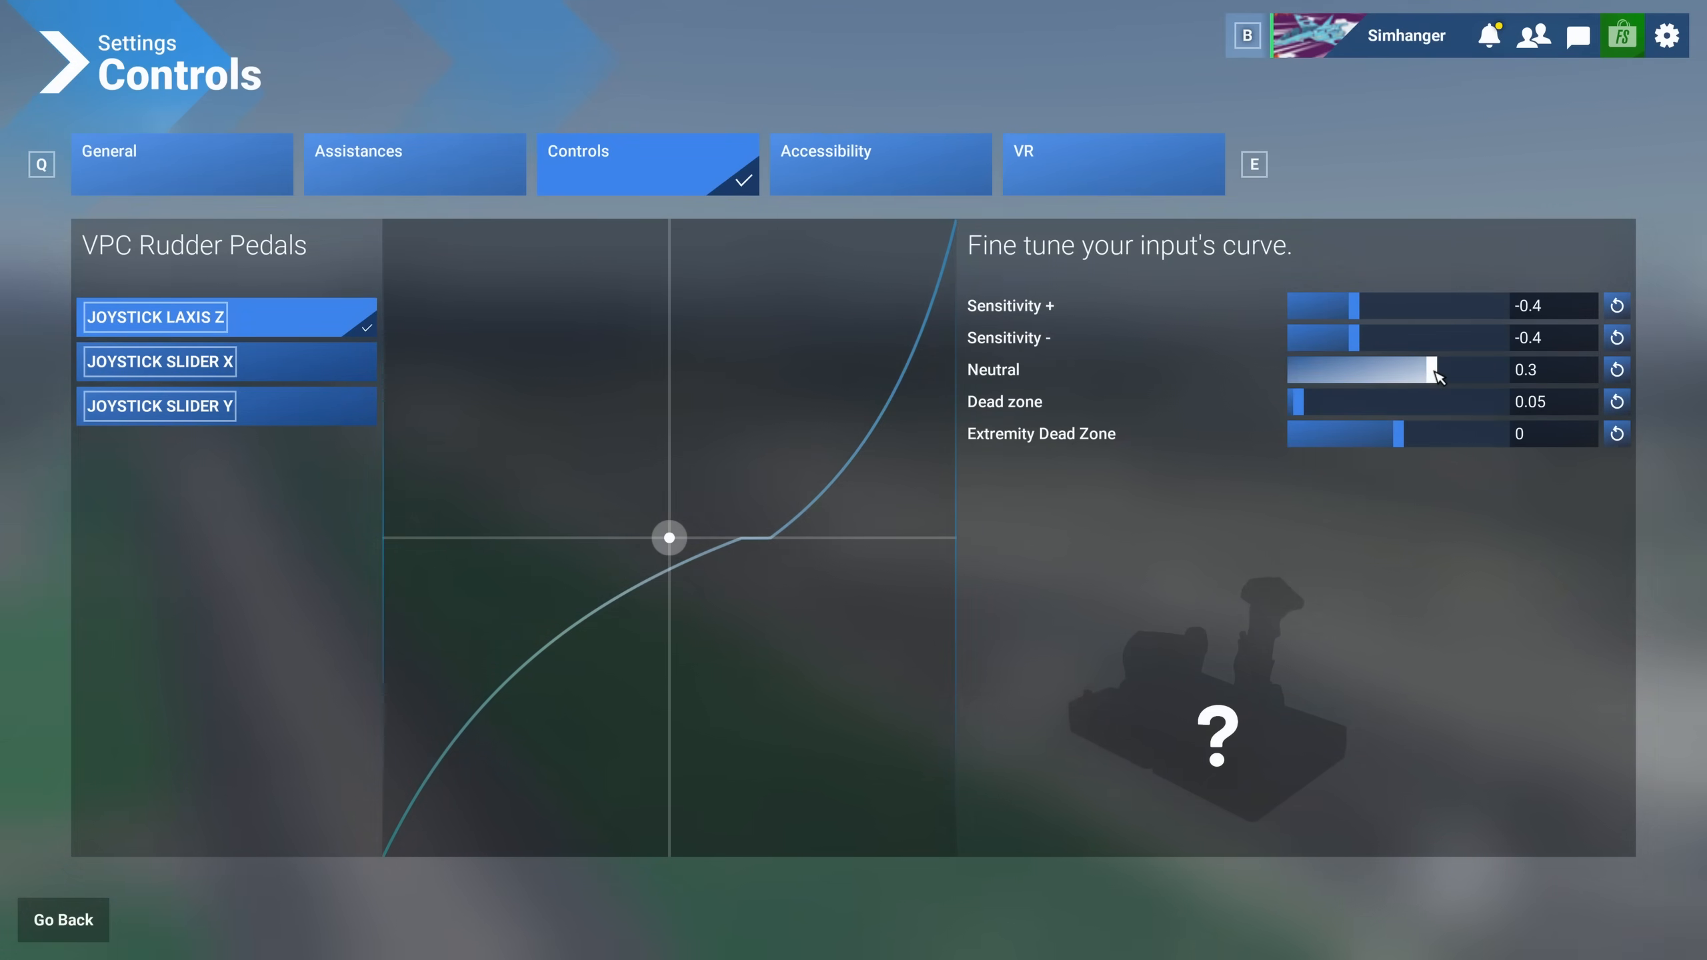
left_click_drag(1480, 371, 1416, 371)
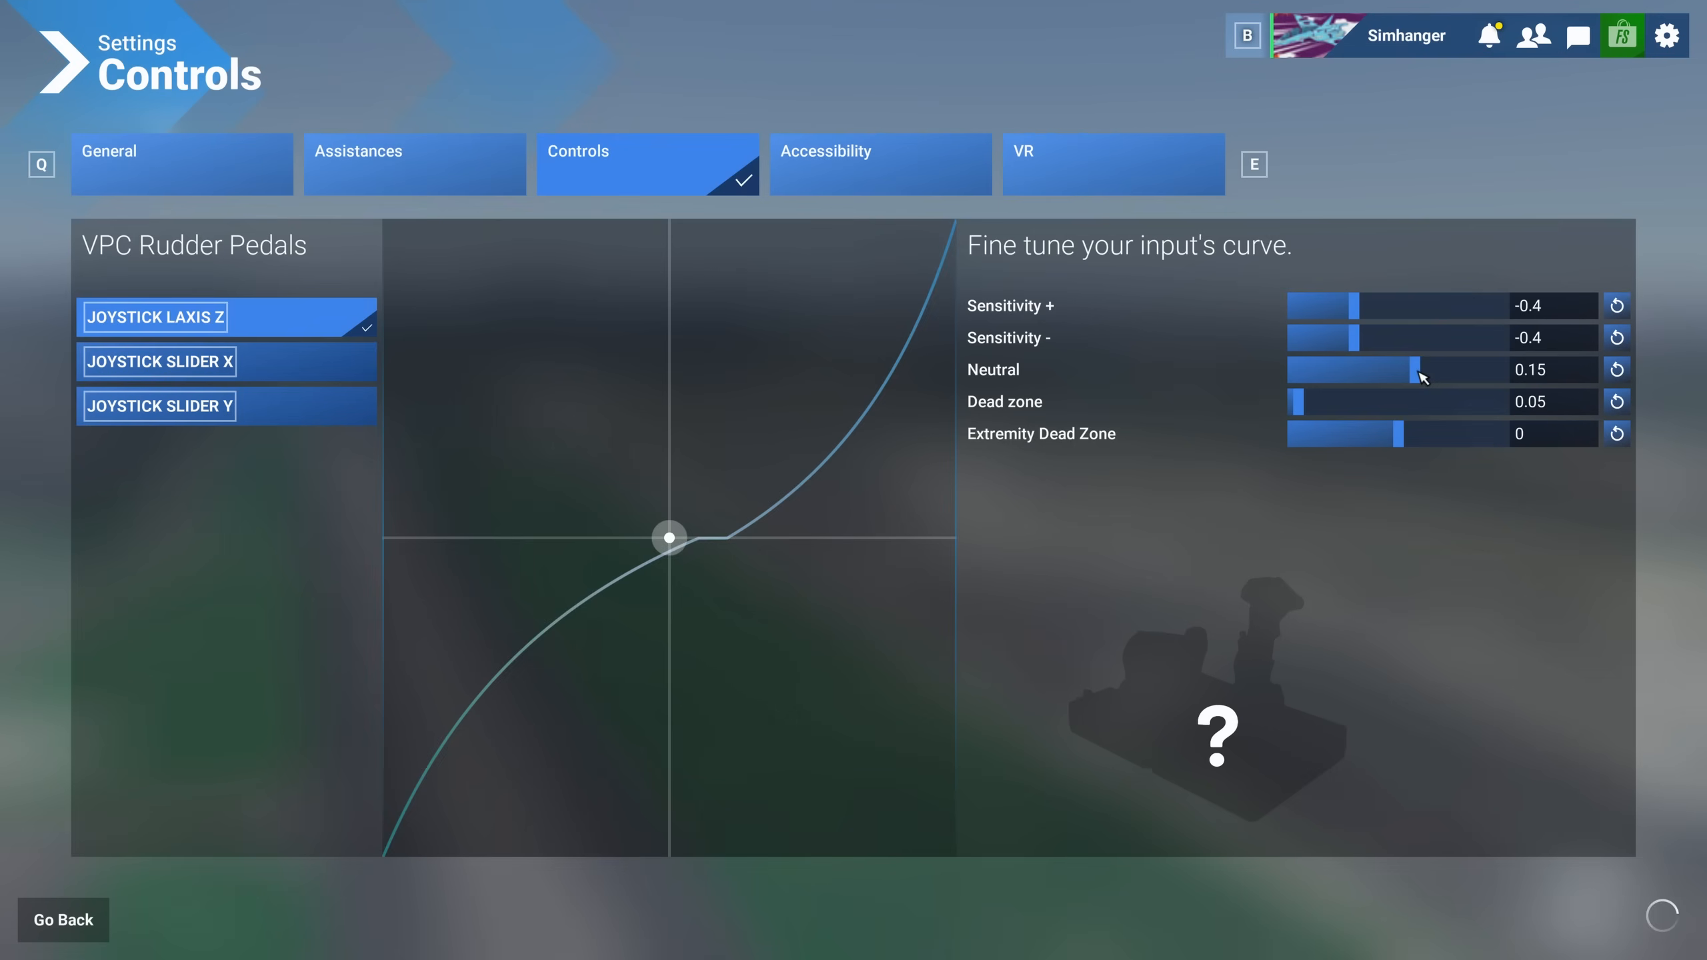
left_click_drag(1415, 369, 1383, 370)
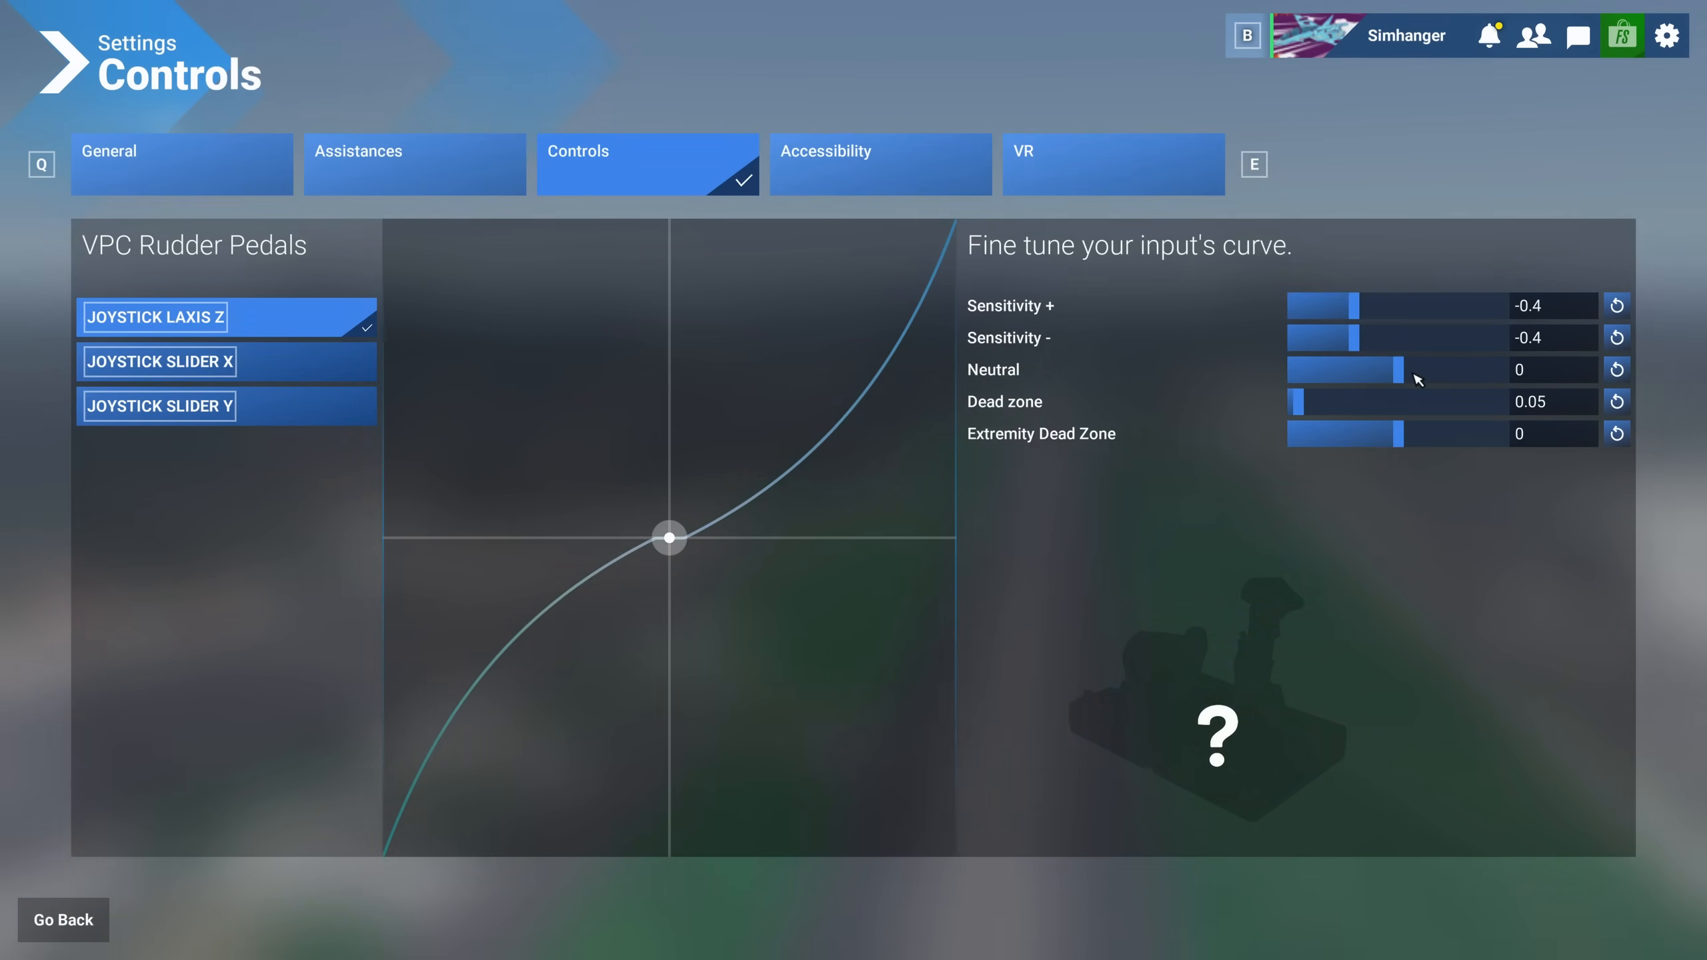
mouse_move(1430, 371)
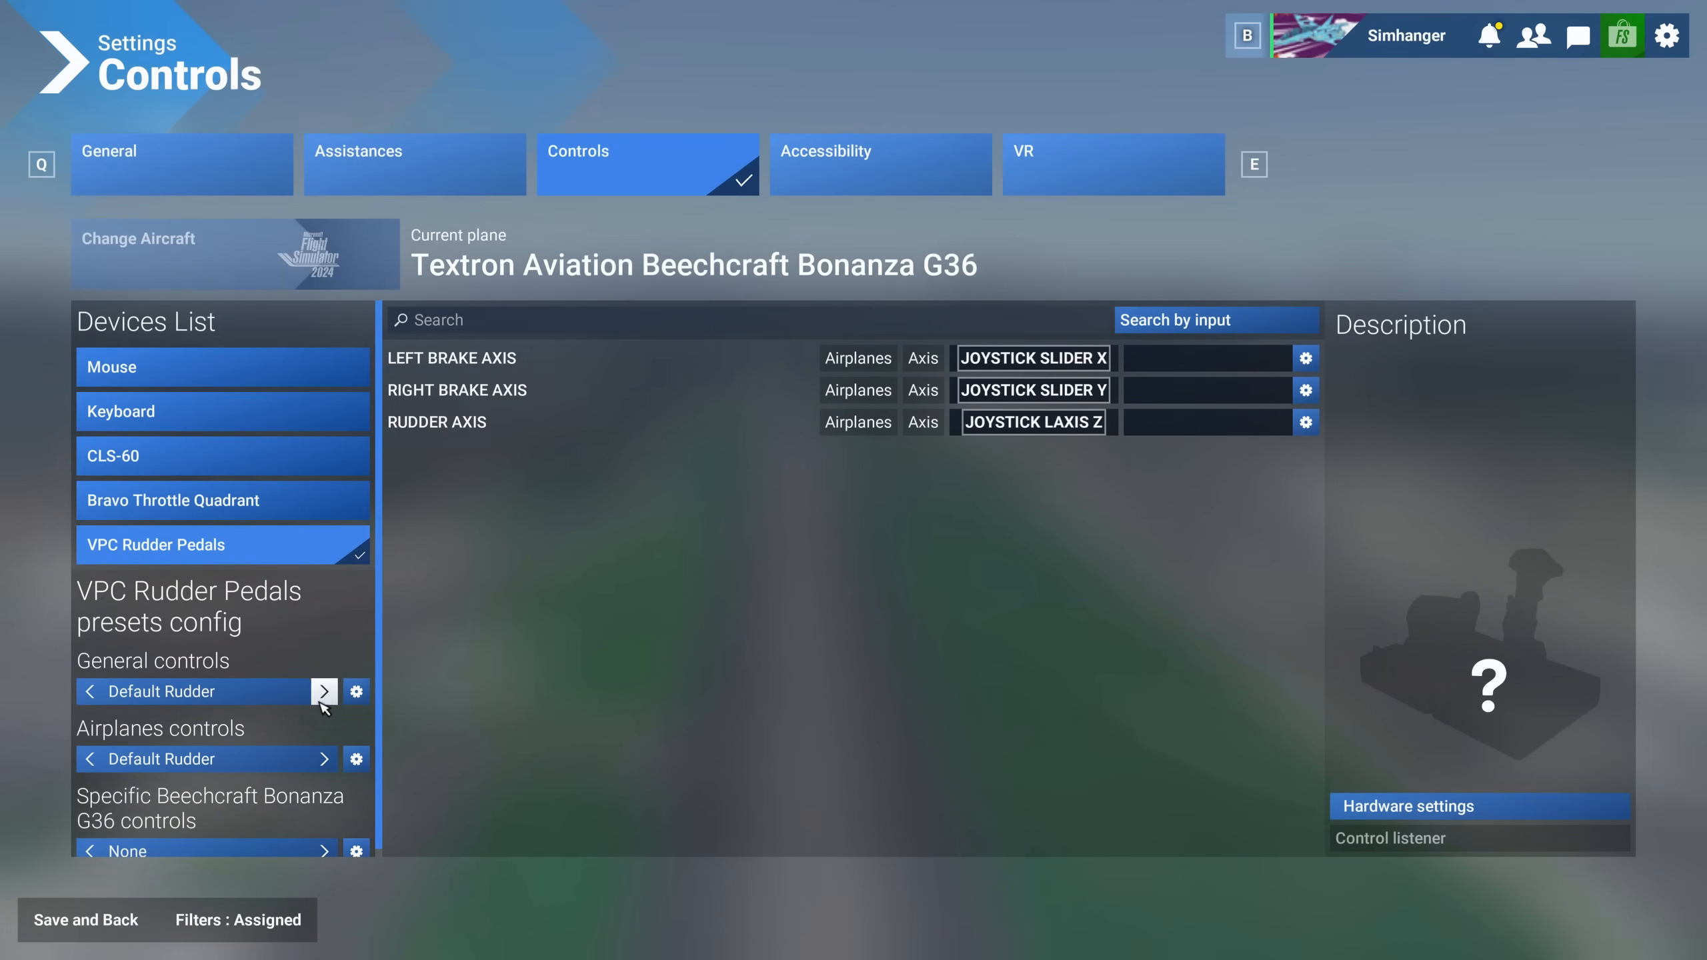
Bring up the options menu for the Default Rudder preset on the bindings page
left_click(355, 691)
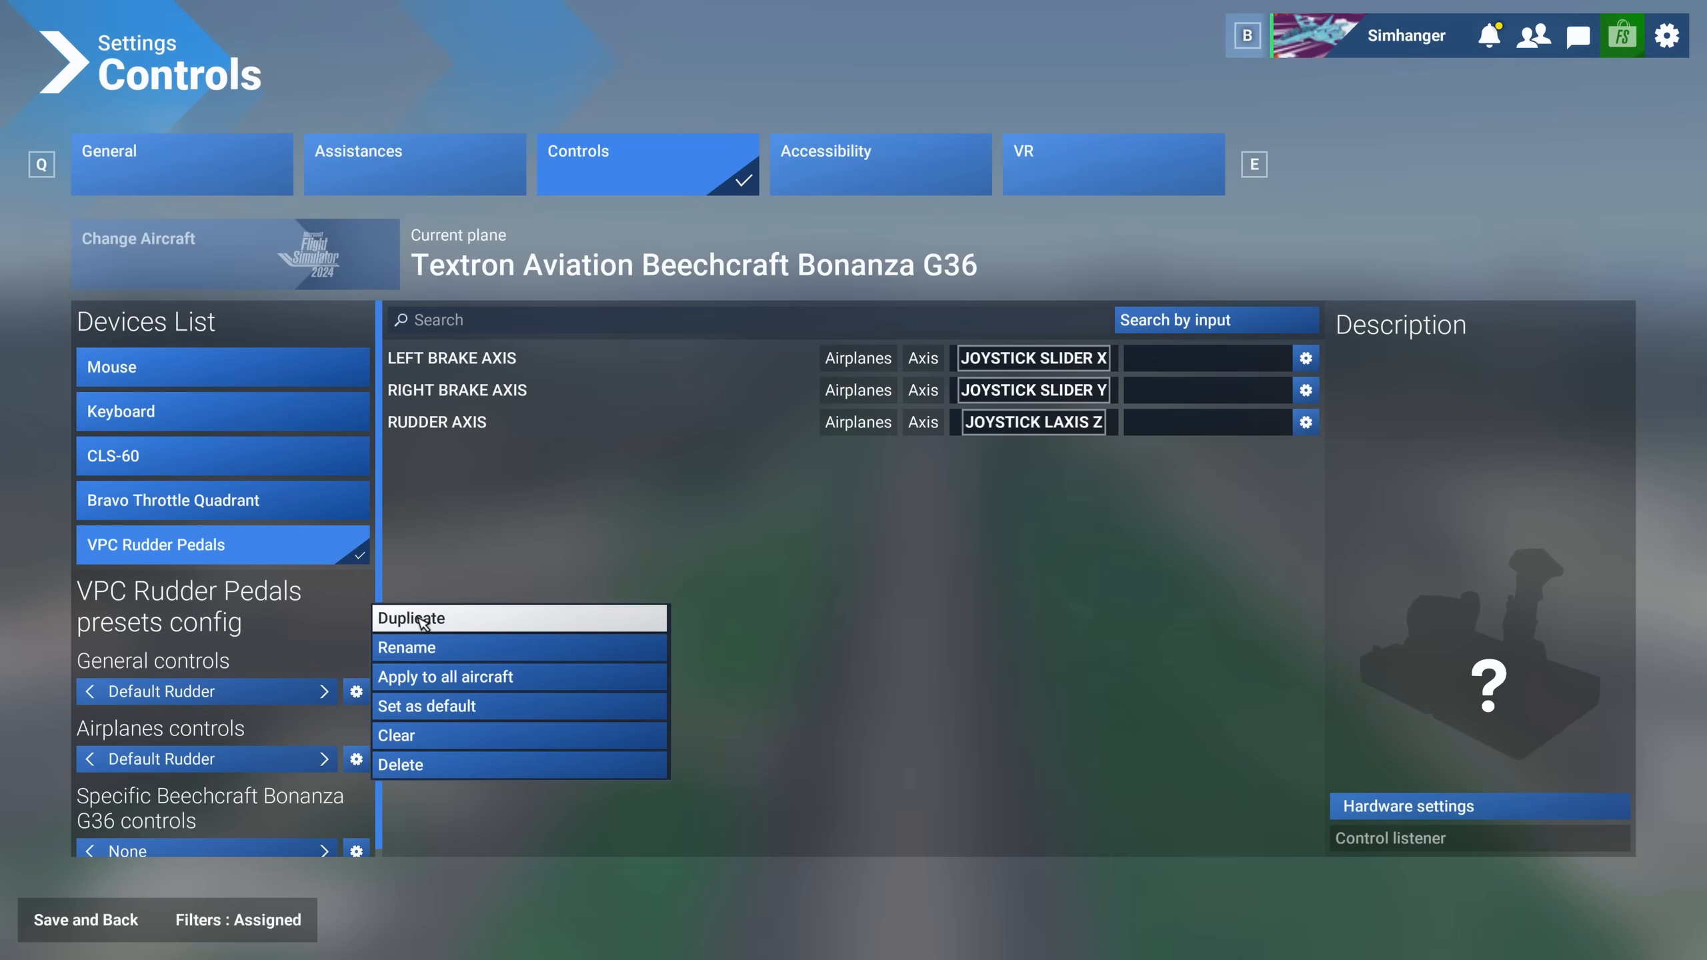